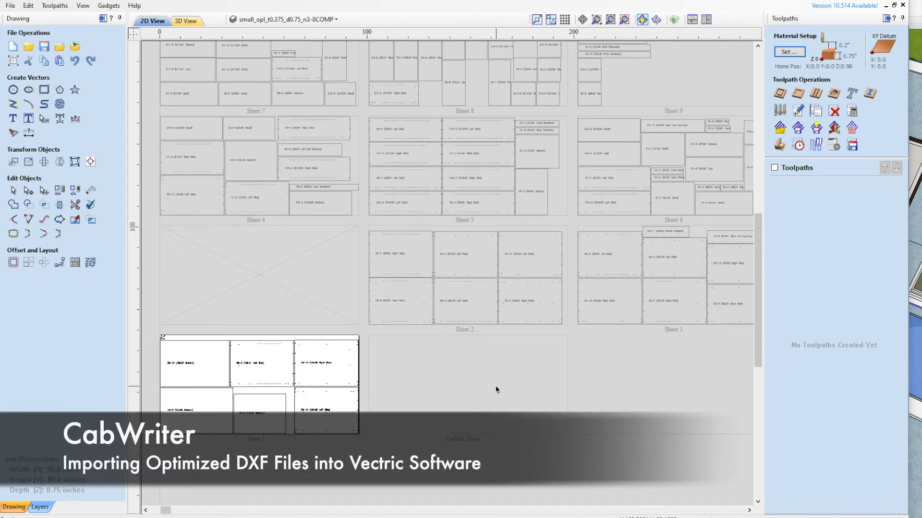
mouse_move(498, 388)
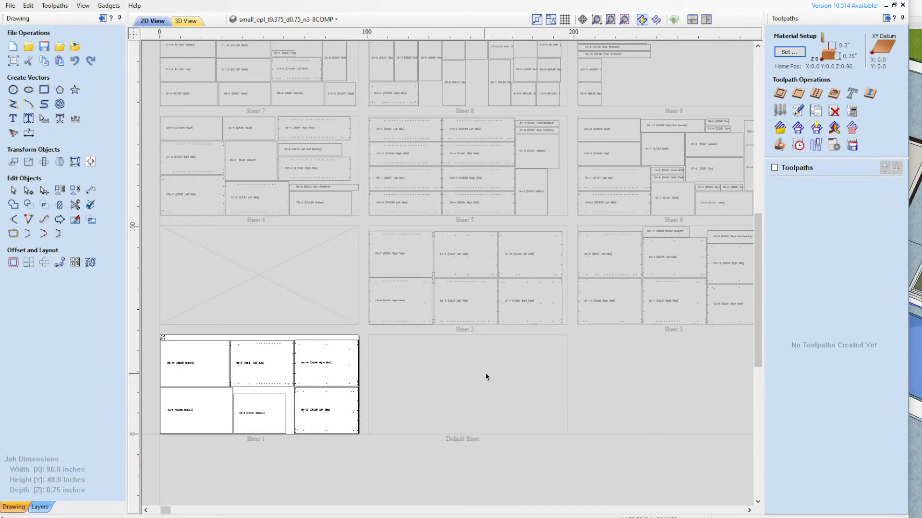
mouse_move(472, 354)
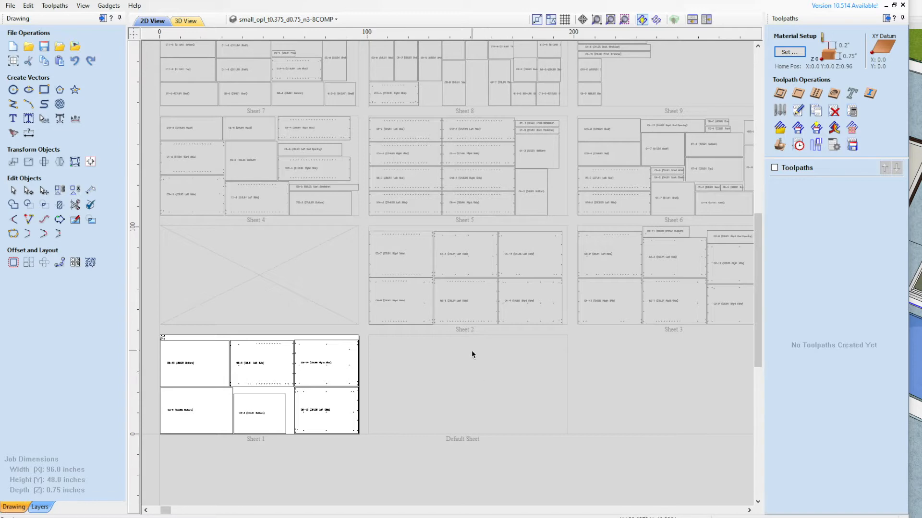
mouse_move(431, 264)
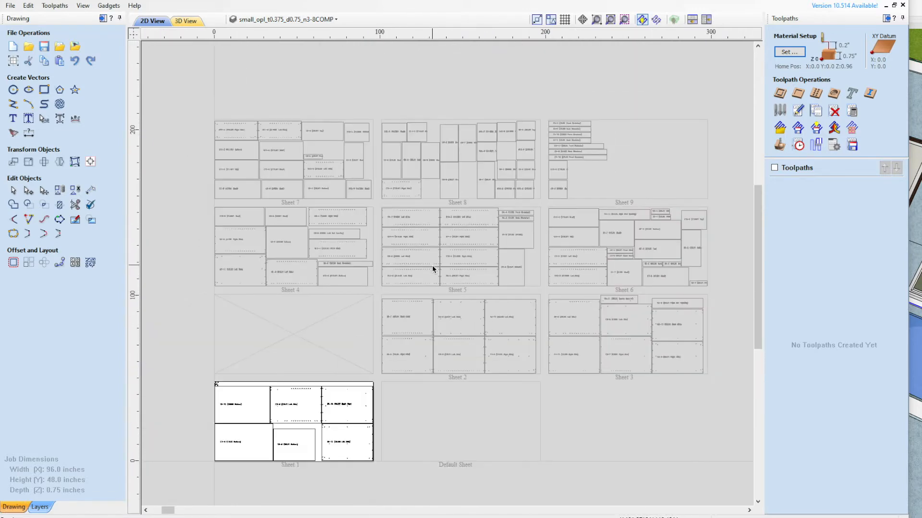
mouse_move(539, 309)
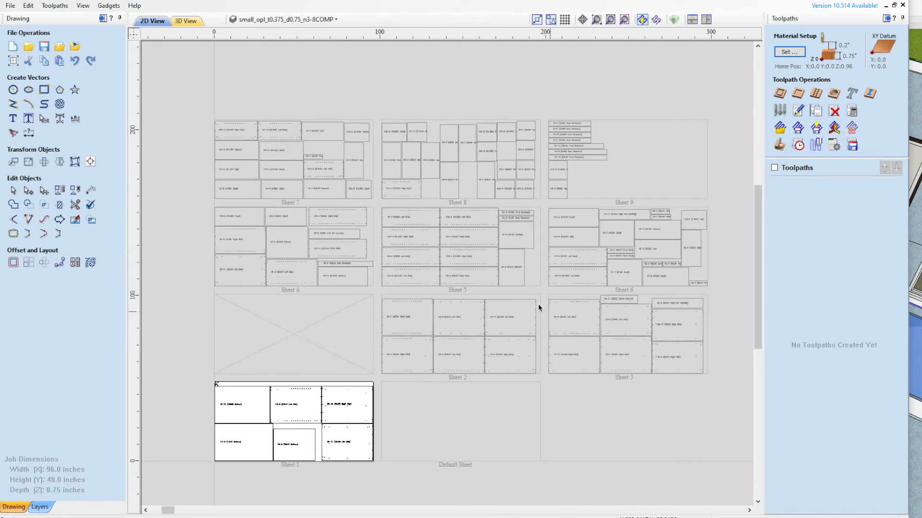
mouse_move(325, 285)
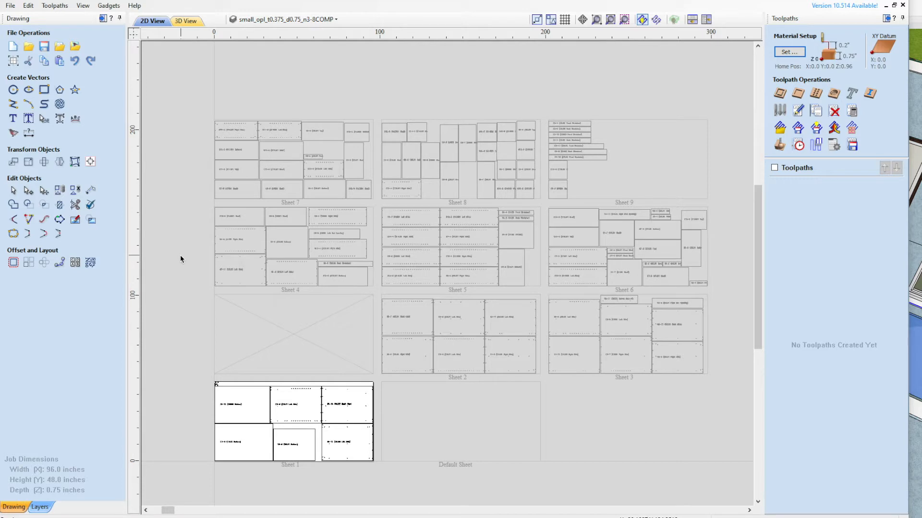
mouse_move(179, 260)
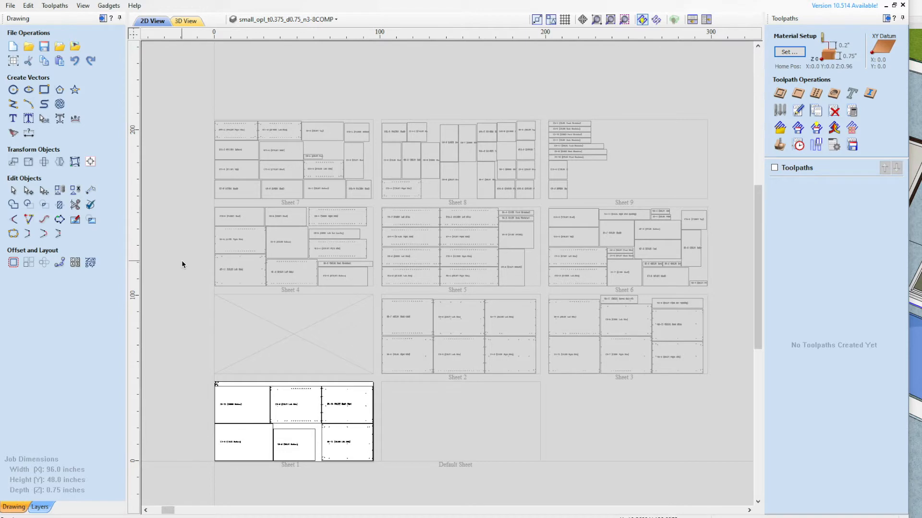
mouse_move(191, 331)
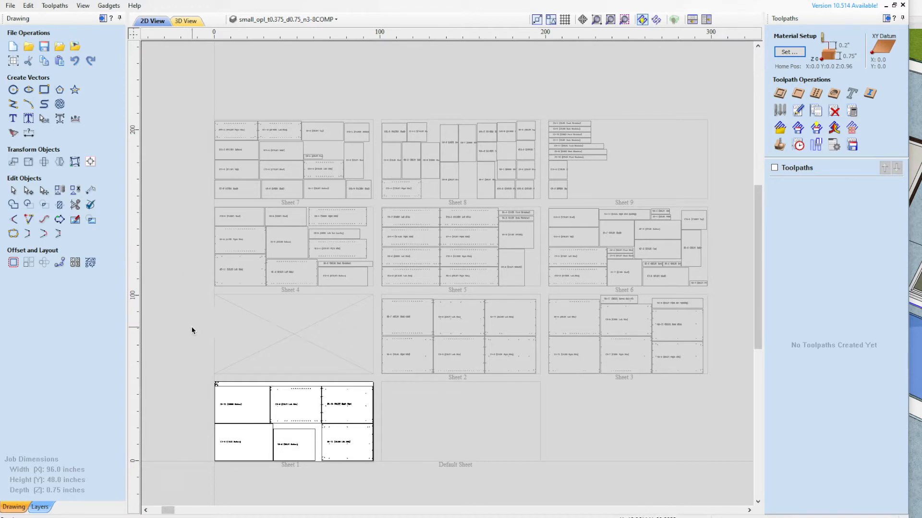
mouse_move(199, 312)
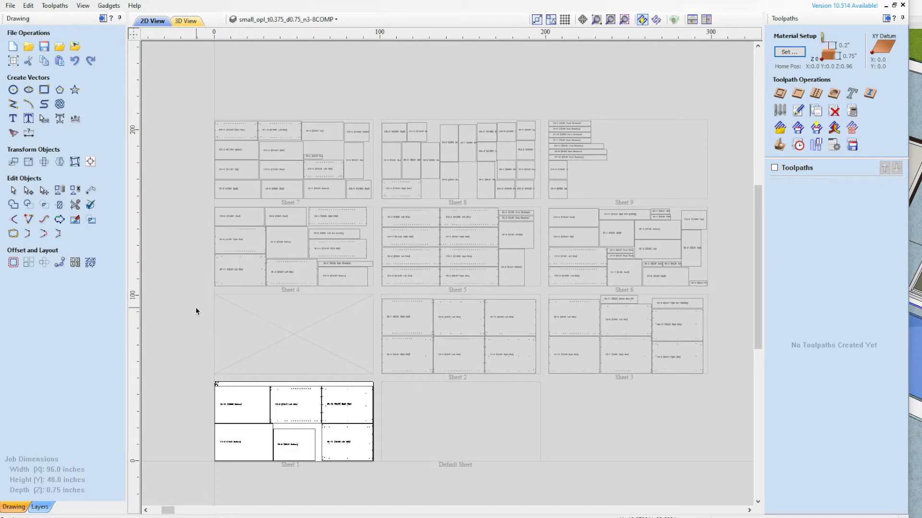
mouse_move(191, 317)
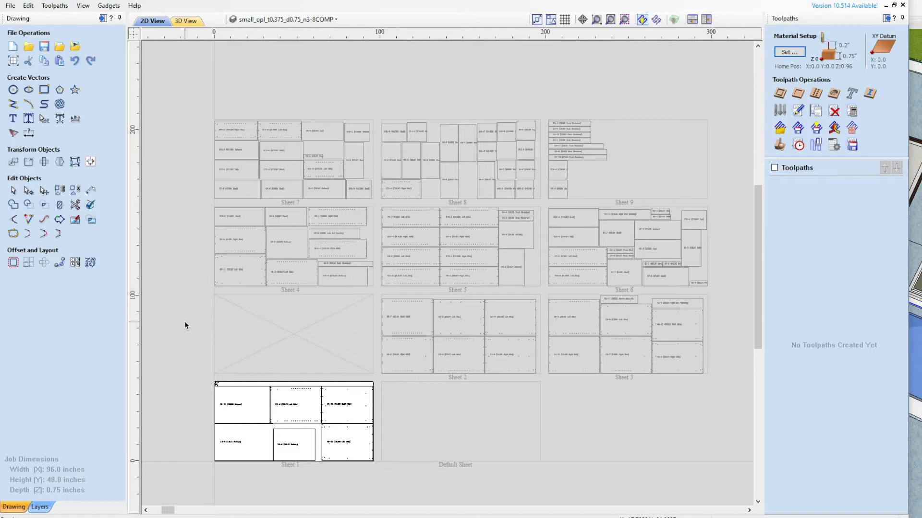
mouse_move(312, 327)
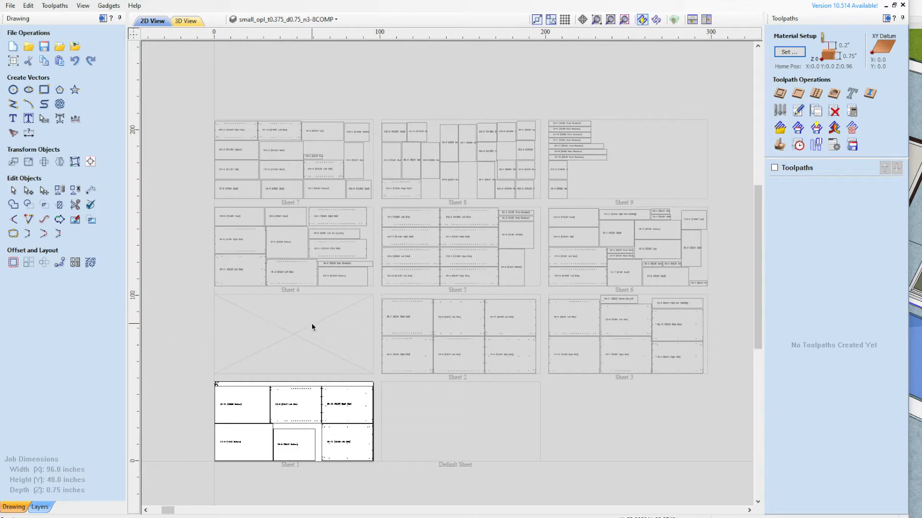
mouse_move(483, 410)
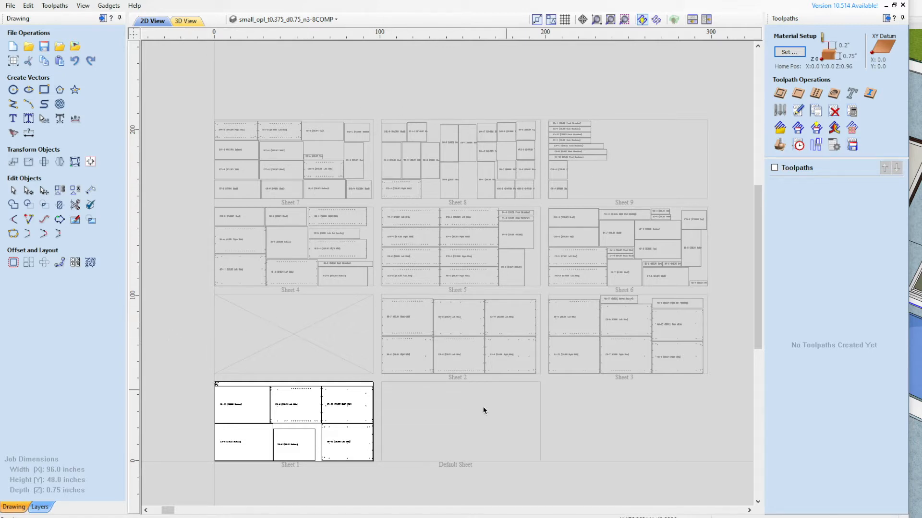
mouse_move(498, 328)
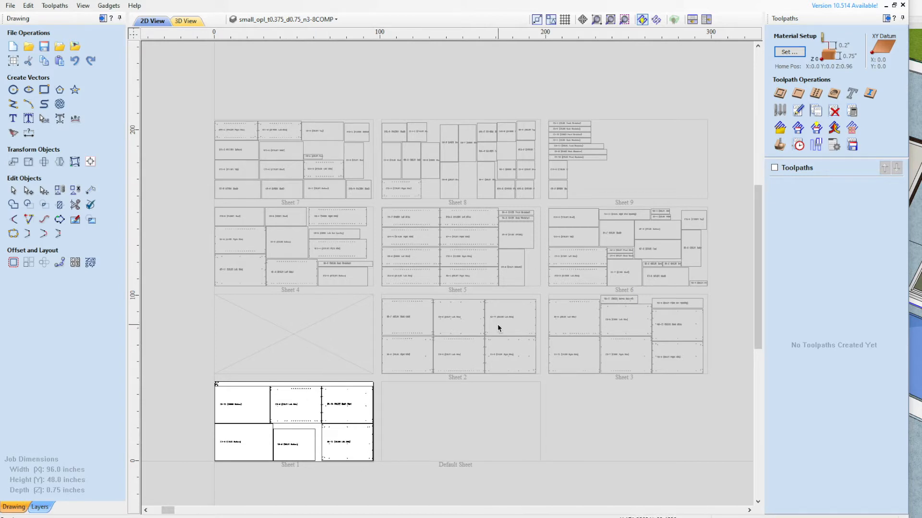
mouse_move(495, 340)
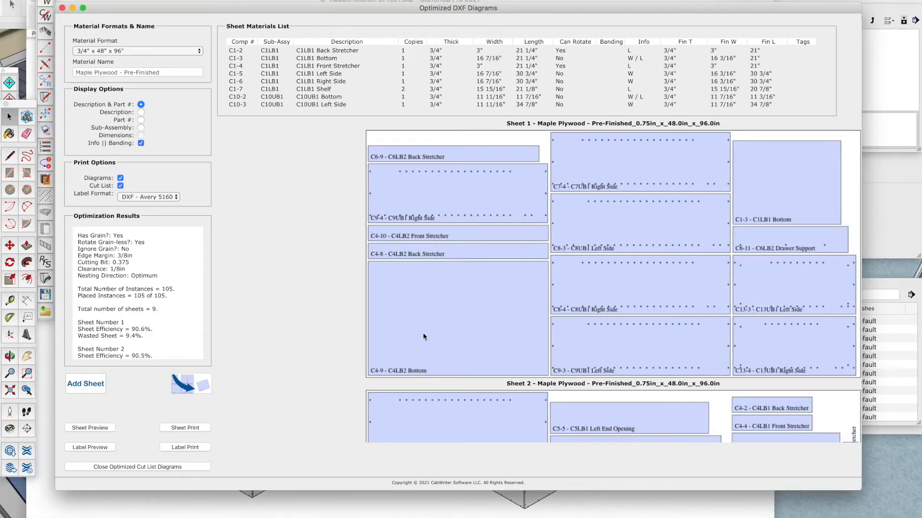
mouse_move(445, 269)
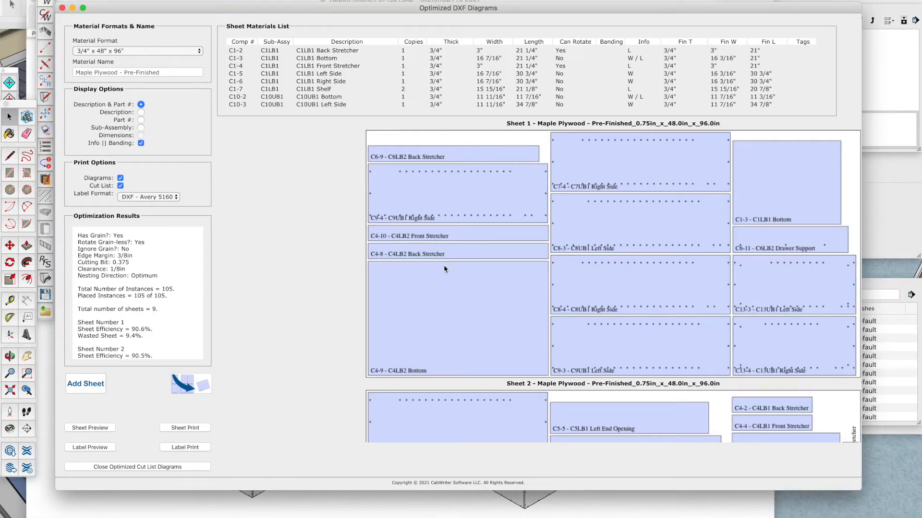
mouse_move(457, 277)
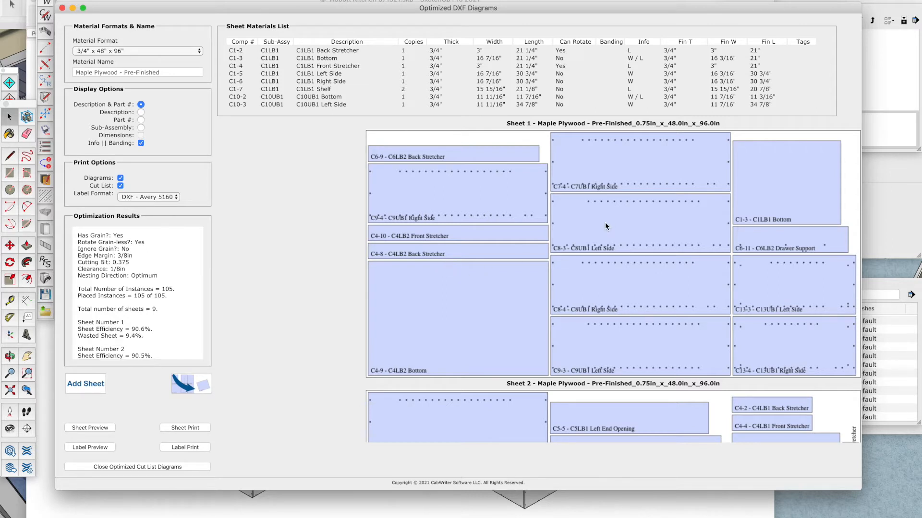
Step: Scroll the sheet layout and browse Cut2D Pro's installed gadgets list
scroll("down", 3)
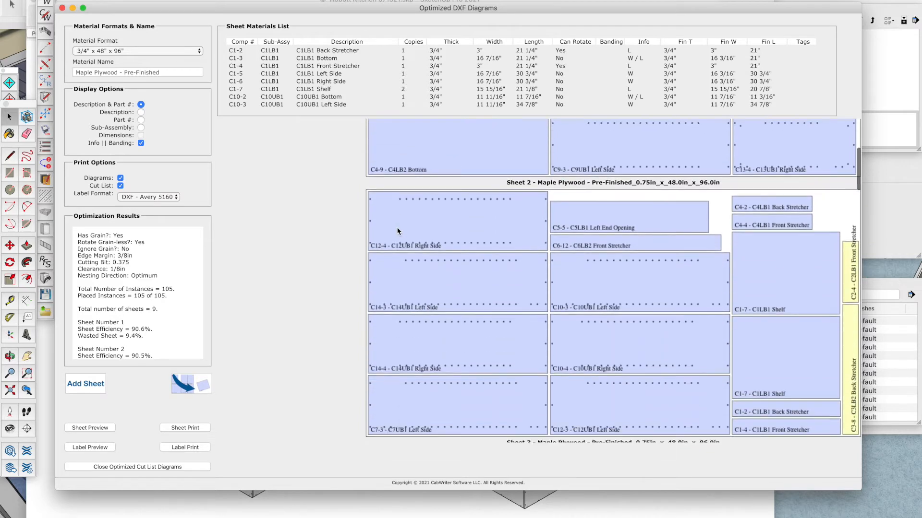
scroll("down", 3)
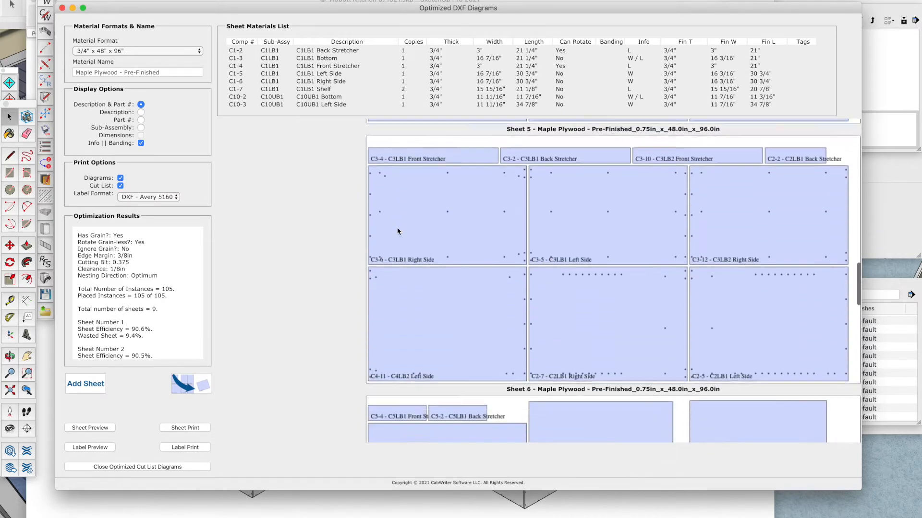
scroll("down", 3)
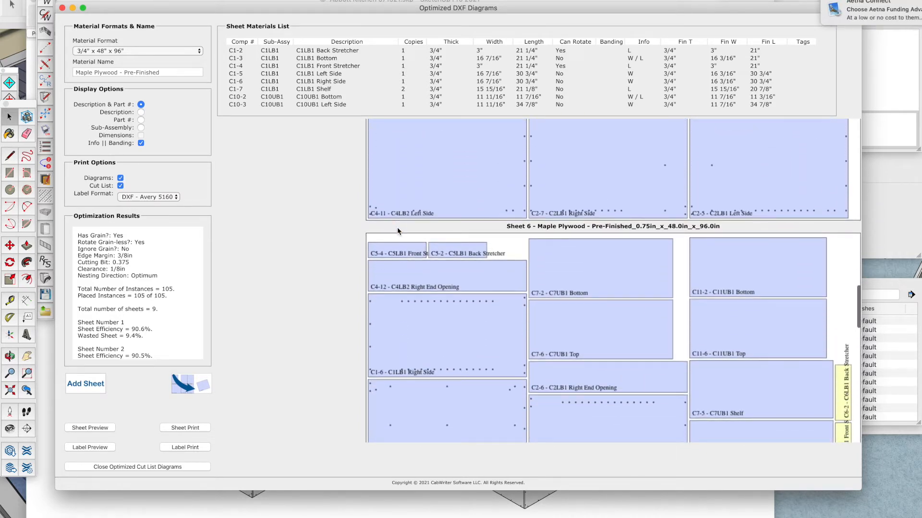
mouse_move(382, 230)
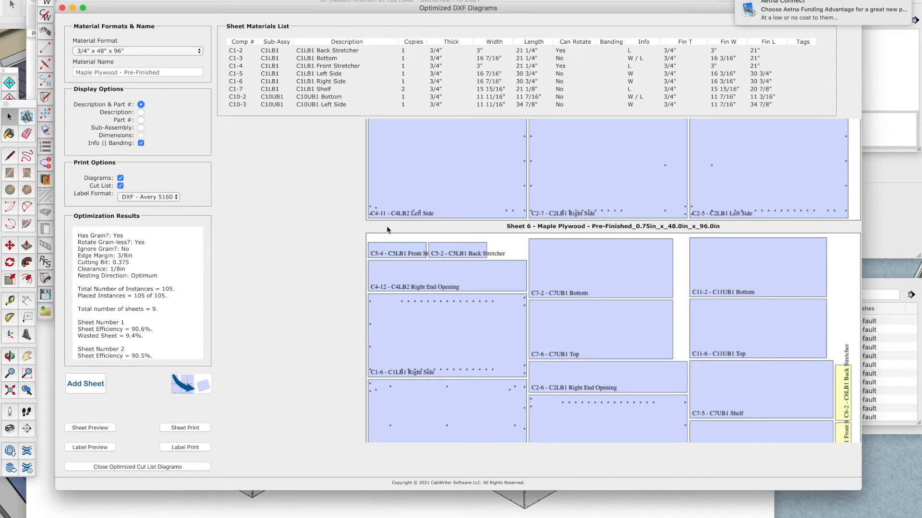
mouse_move(317, 223)
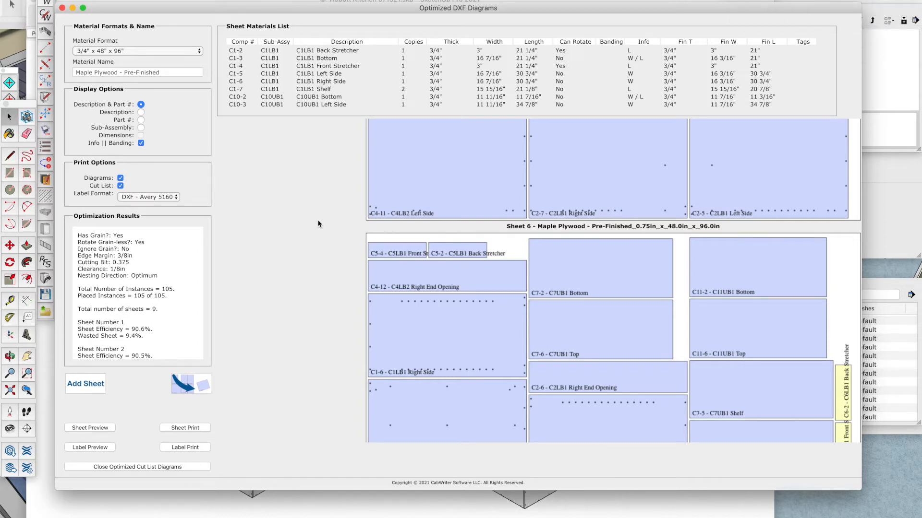
mouse_move(309, 224)
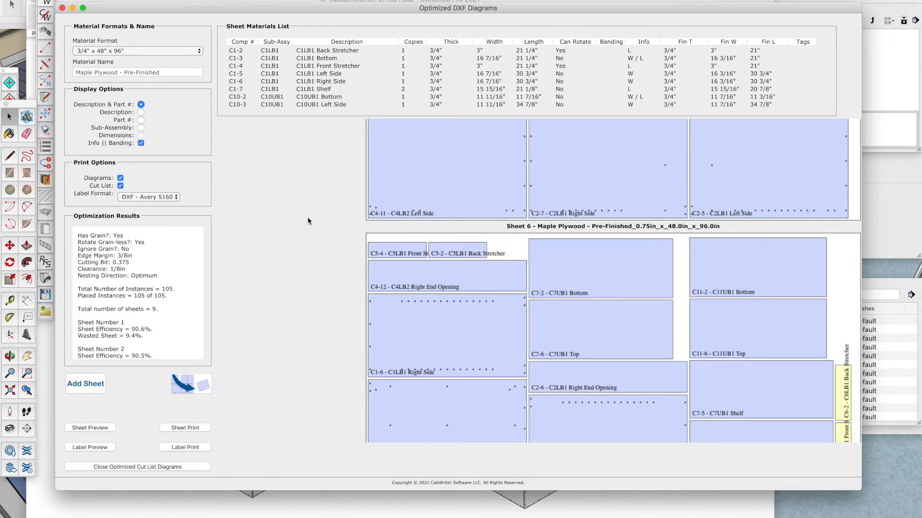
mouse_move(478, 207)
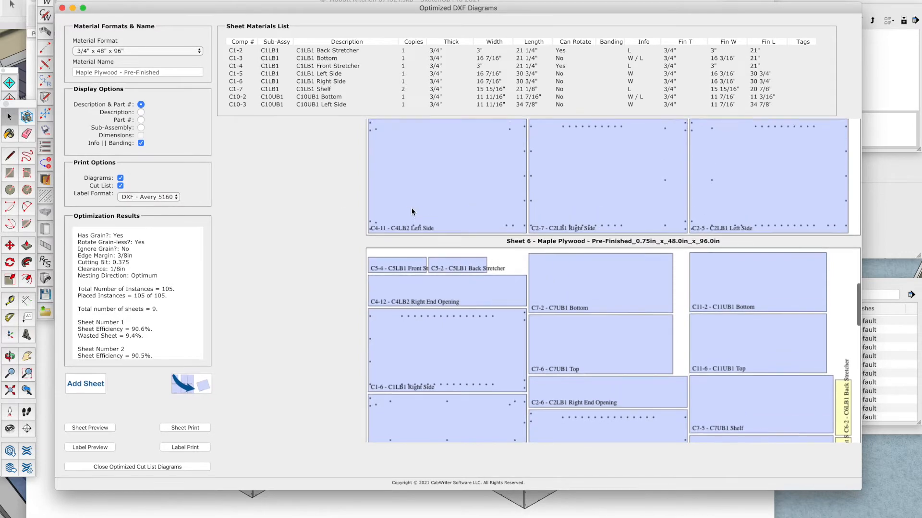
scroll("up", 3)
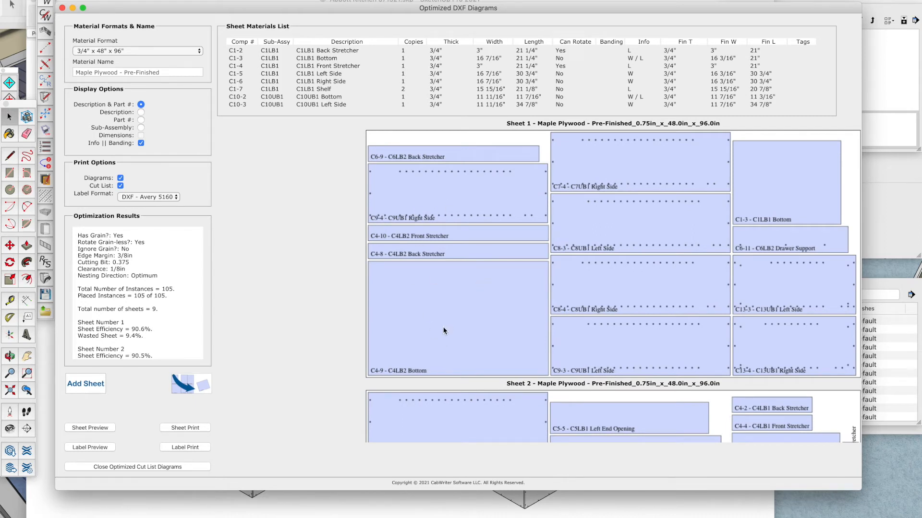
mouse_move(518, 314)
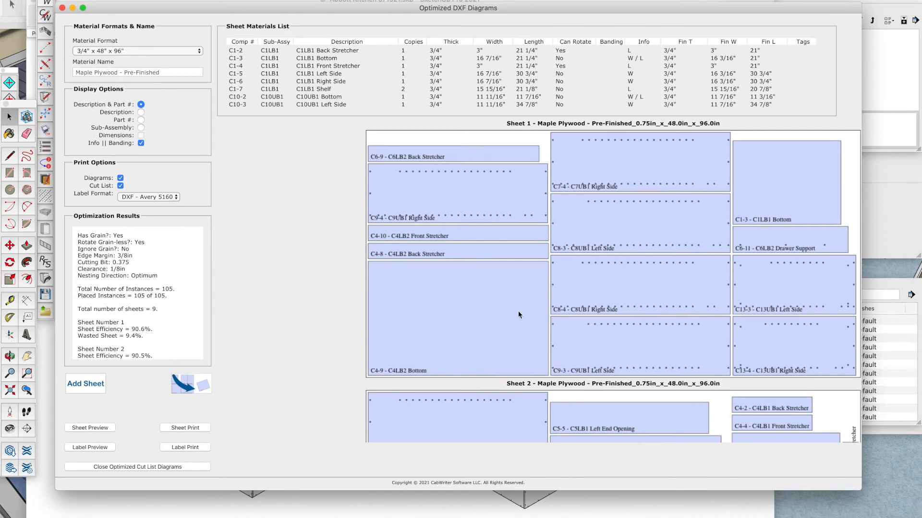
mouse_move(778, 364)
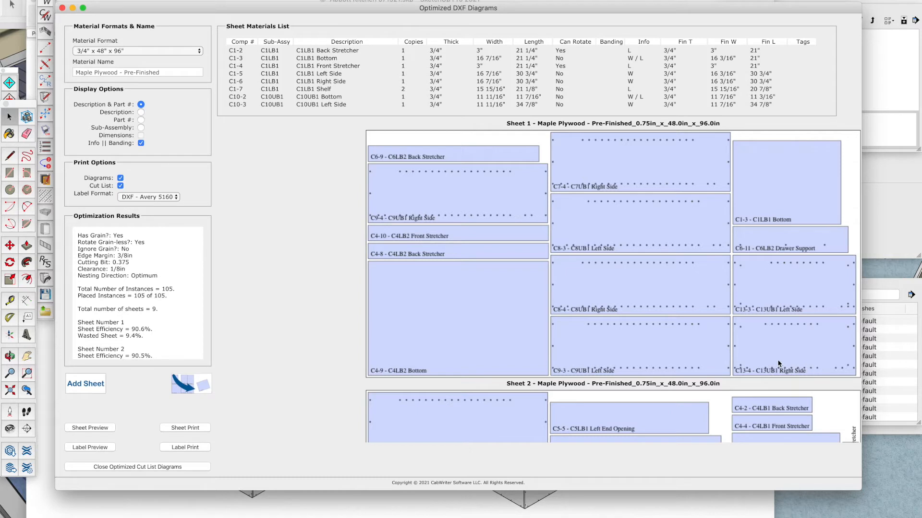
mouse_move(739, 349)
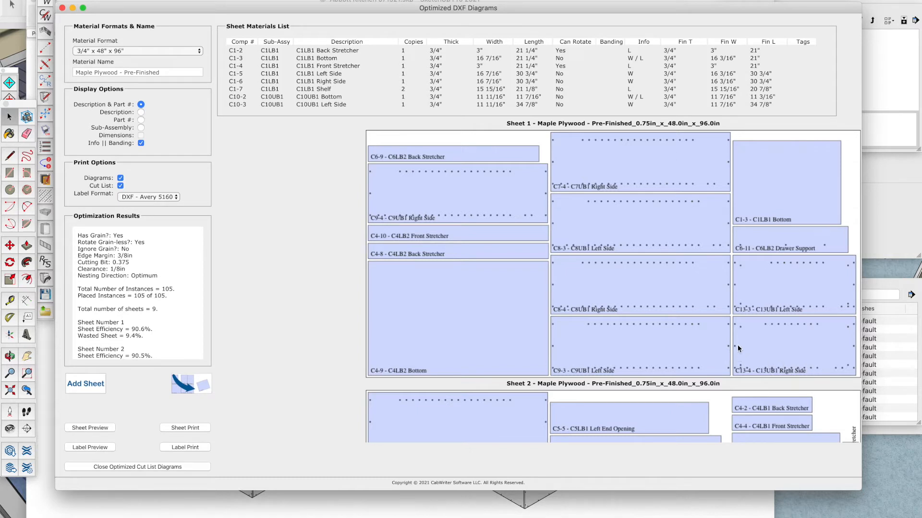
mouse_move(703, 327)
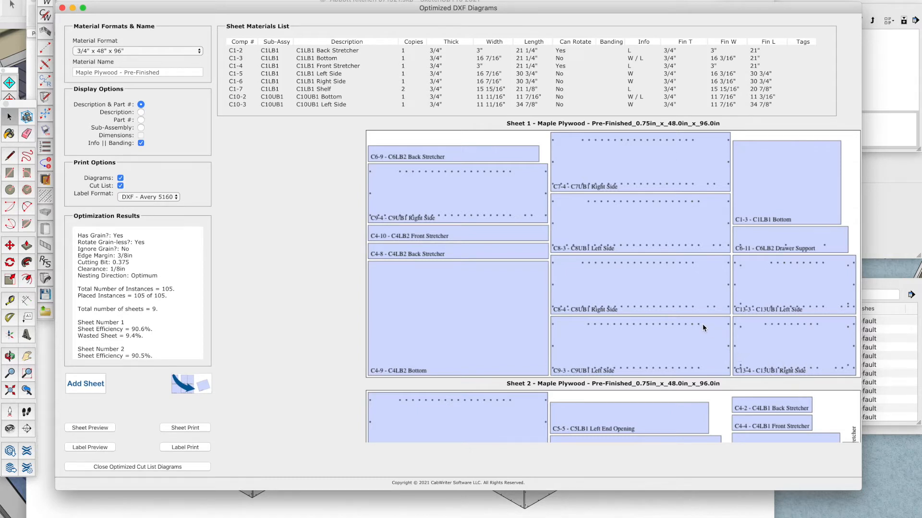
mouse_move(315, 277)
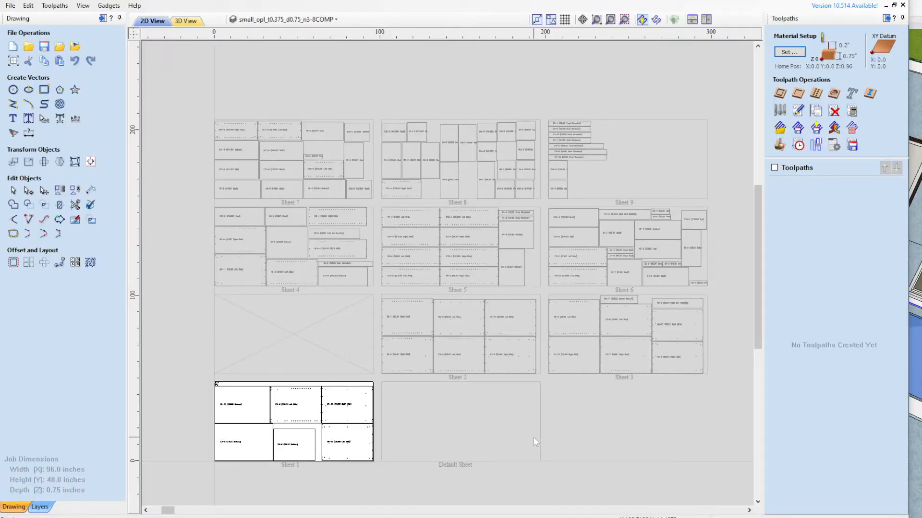
mouse_move(574, 425)
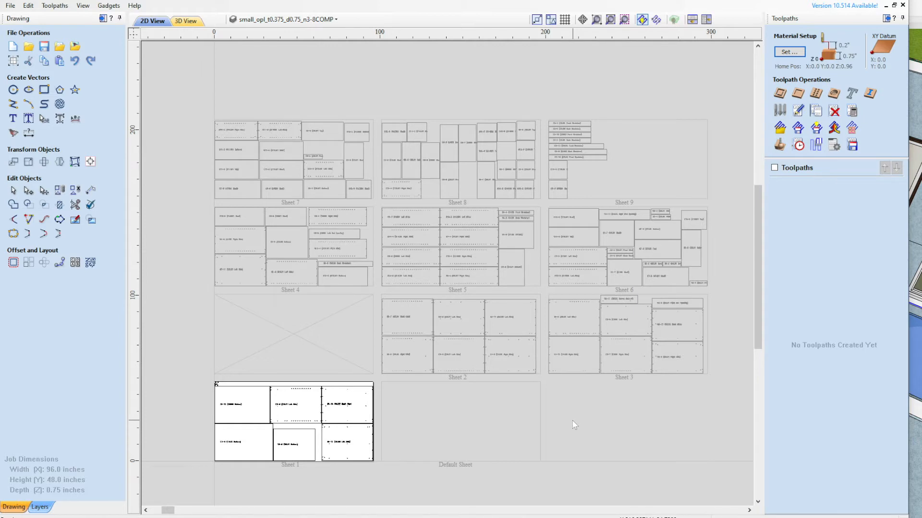
mouse_move(413, 285)
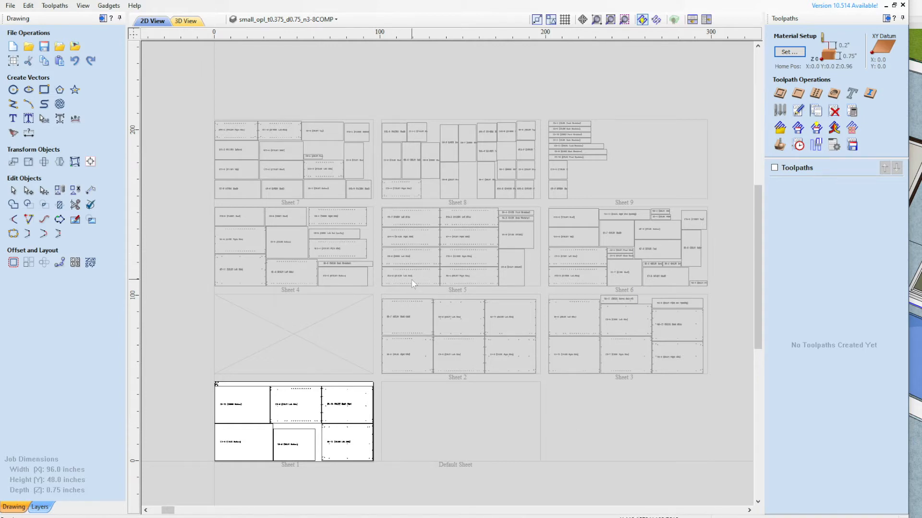
mouse_move(420, 310)
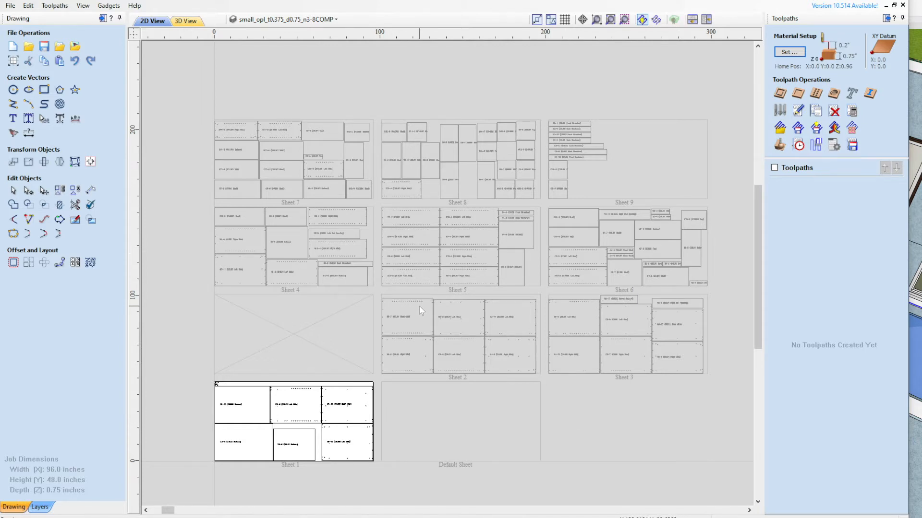
mouse_move(420, 305)
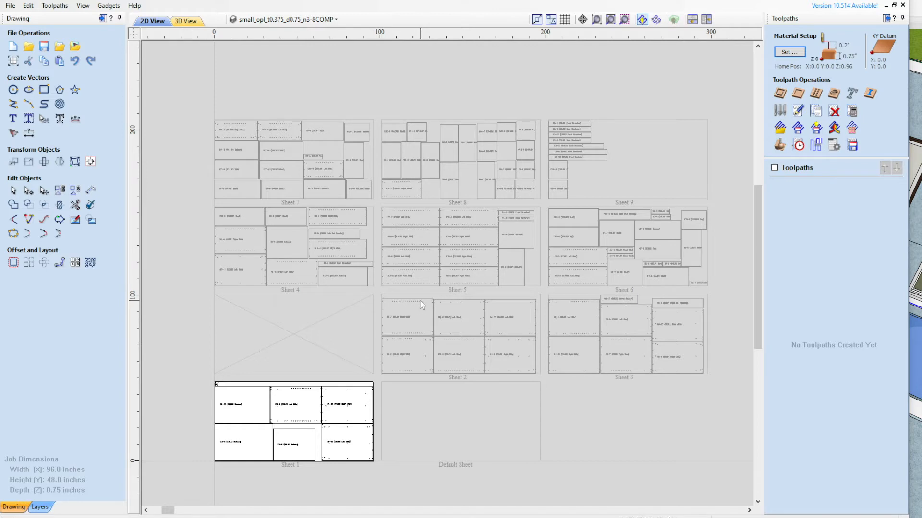
mouse_move(413, 300)
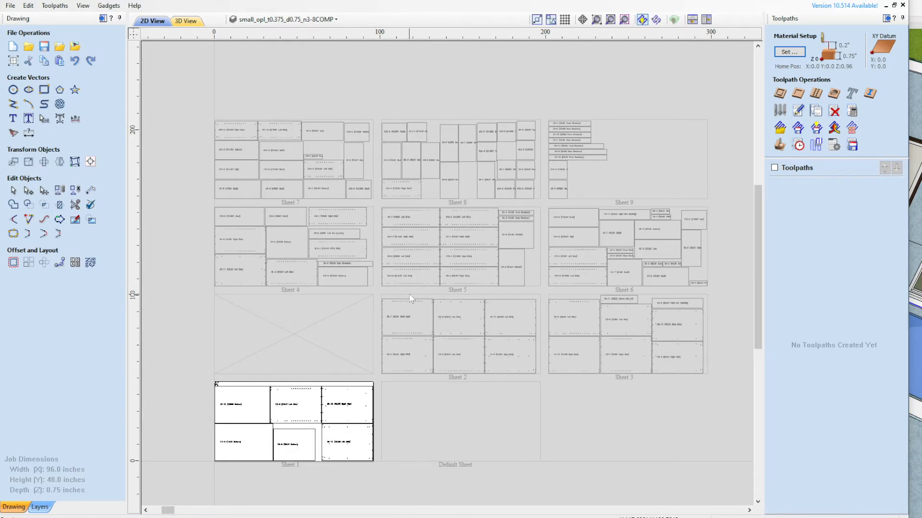
mouse_move(410, 296)
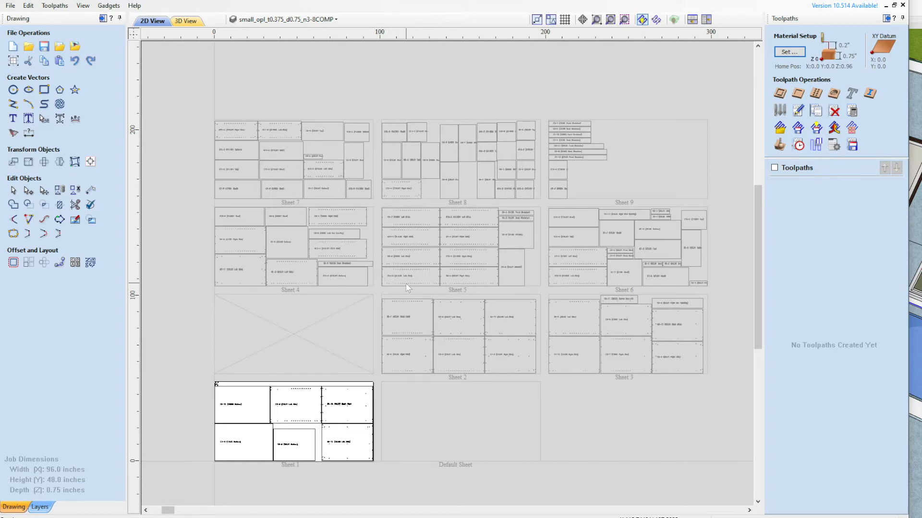
mouse_move(406, 257)
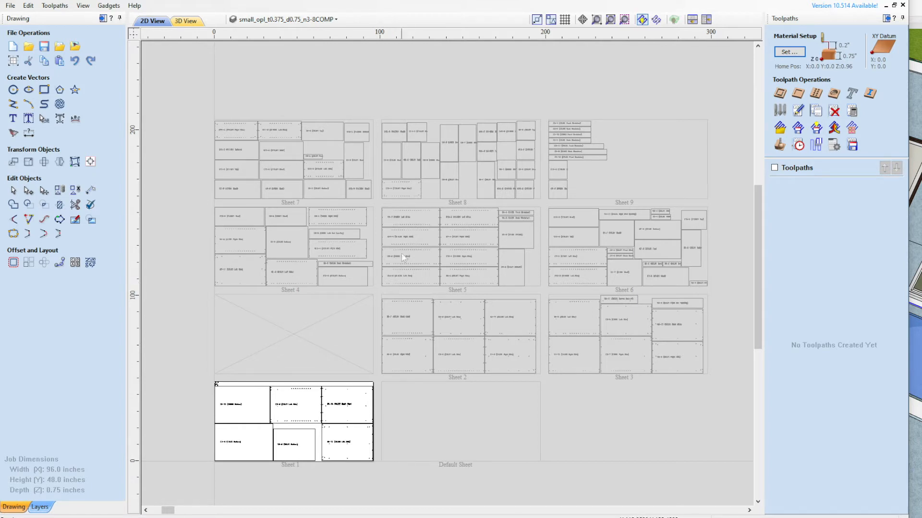
mouse_move(385, 99)
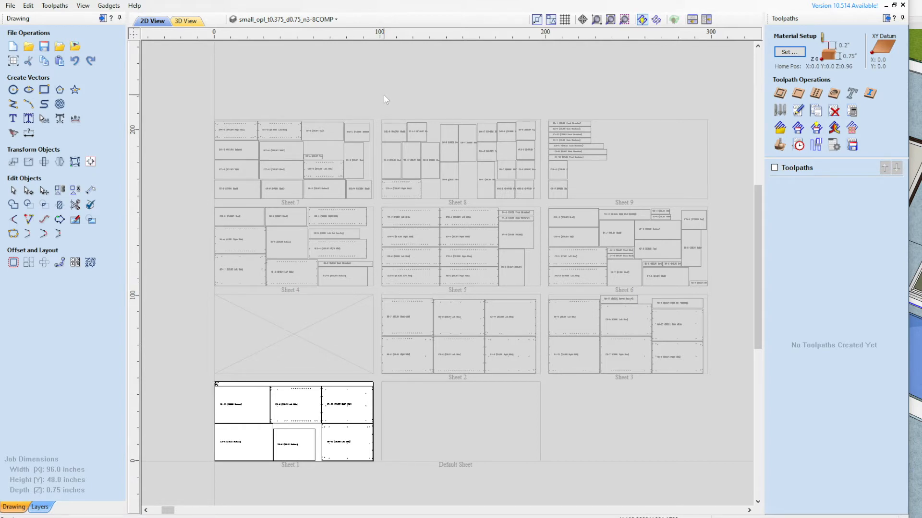
mouse_move(377, 100)
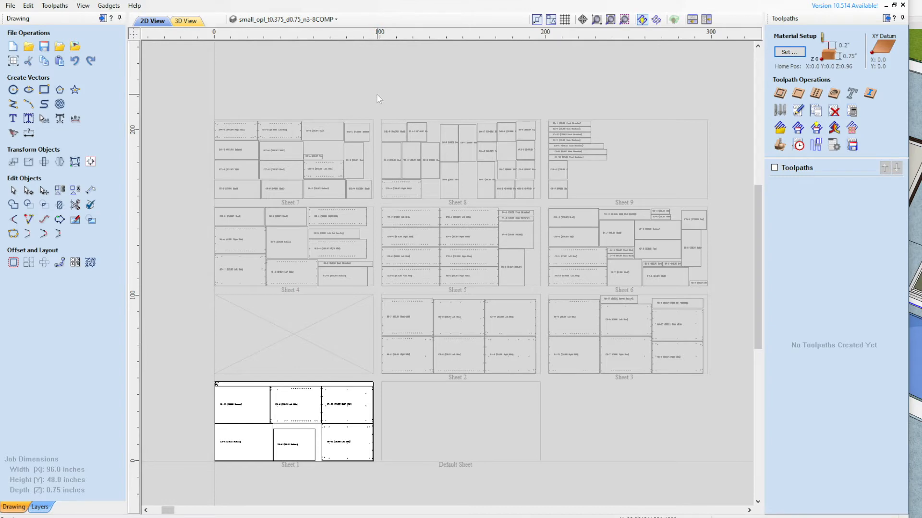
mouse_move(213, 476)
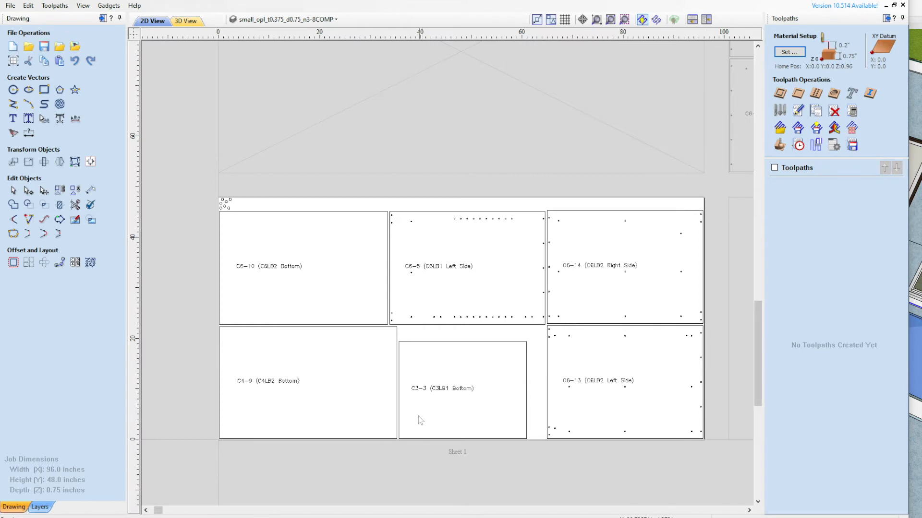
mouse_move(426, 294)
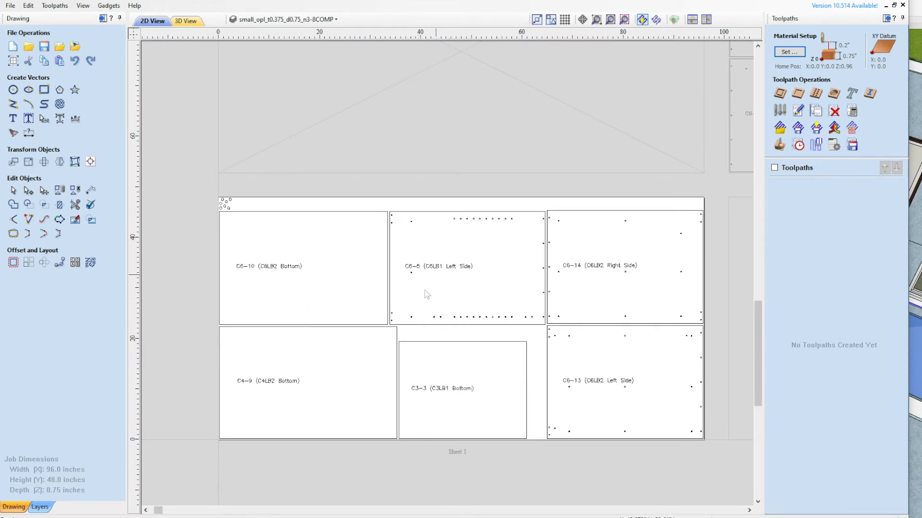
mouse_move(359, 178)
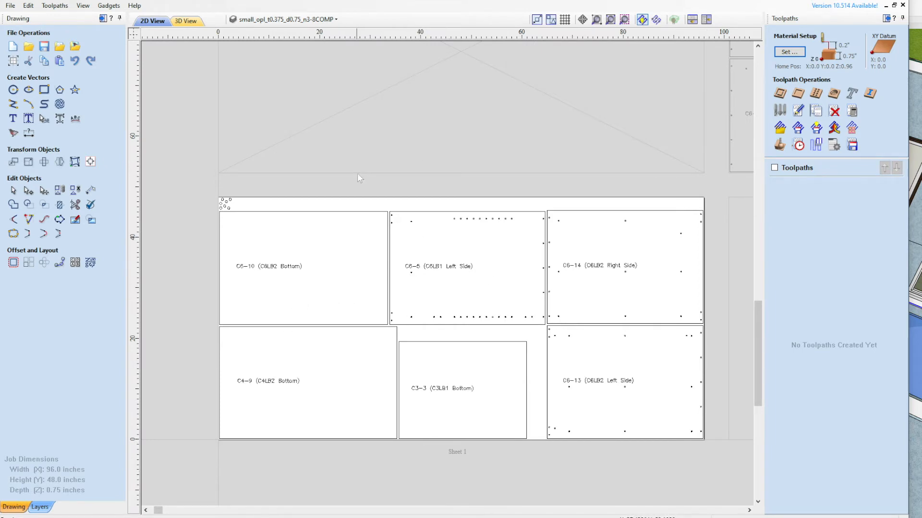
mouse_move(362, 183)
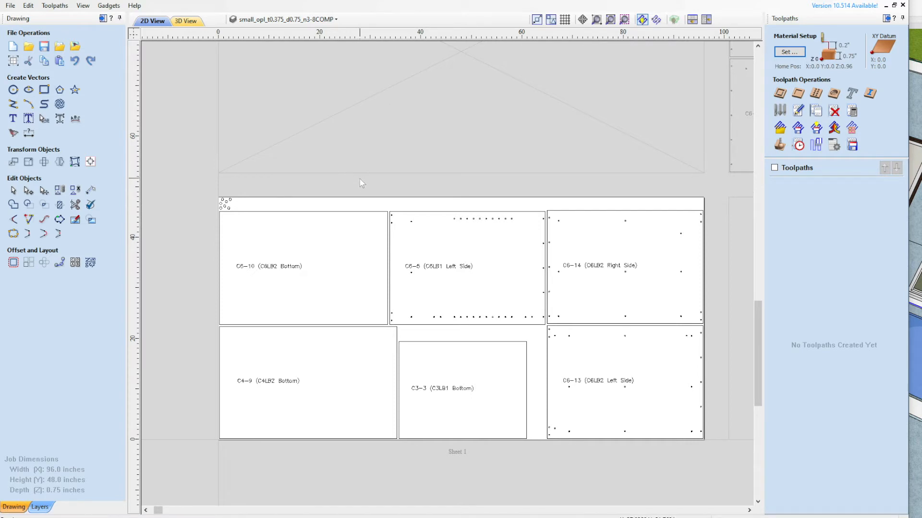
mouse_move(355, 188)
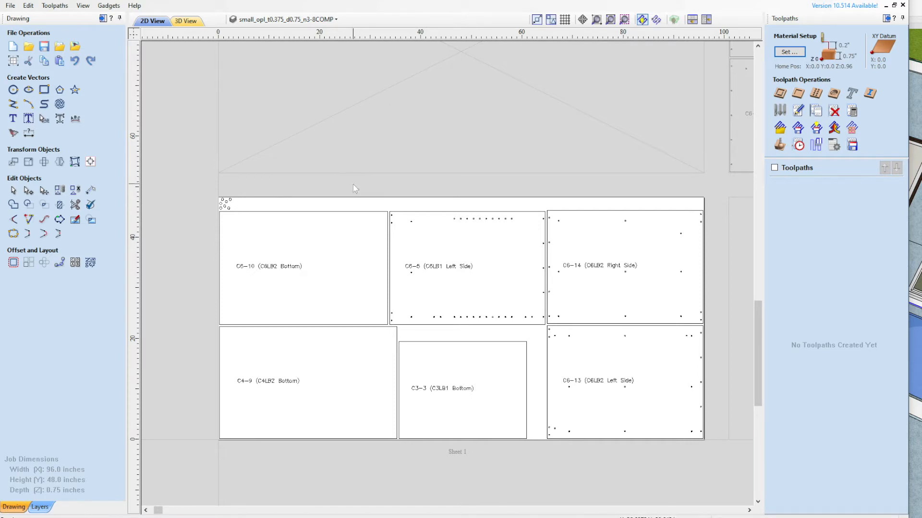
mouse_move(320, 206)
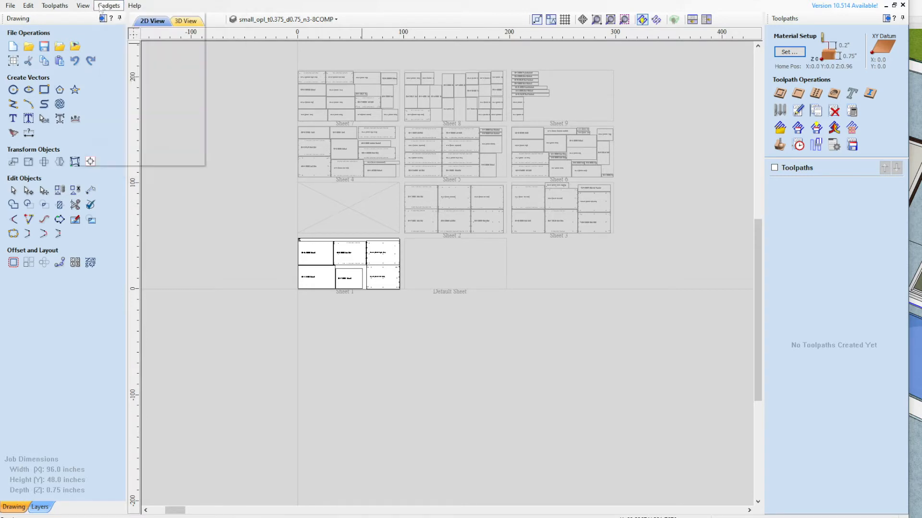
left_click(108, 5)
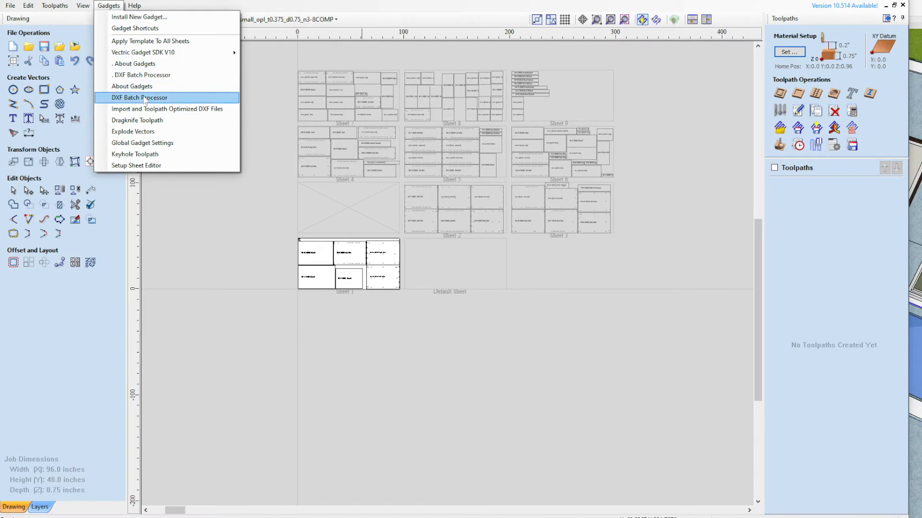
mouse_move(167, 109)
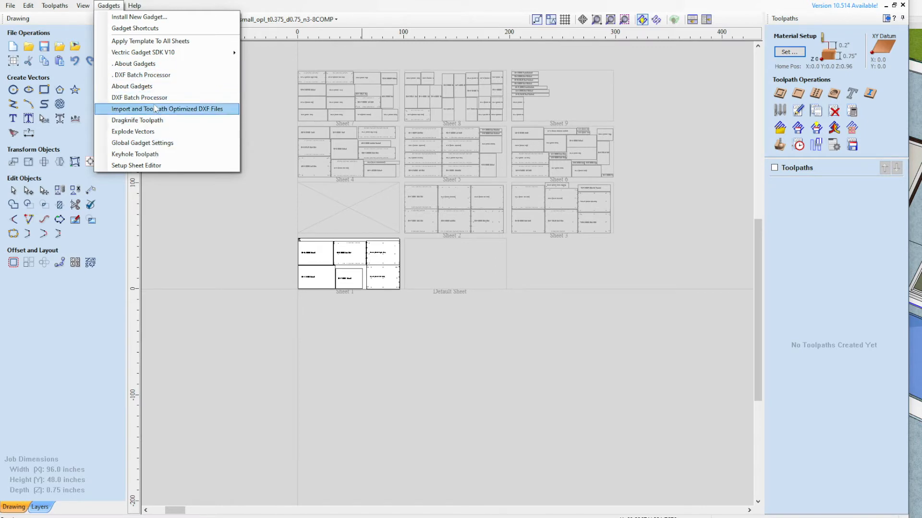
mouse_move(157, 112)
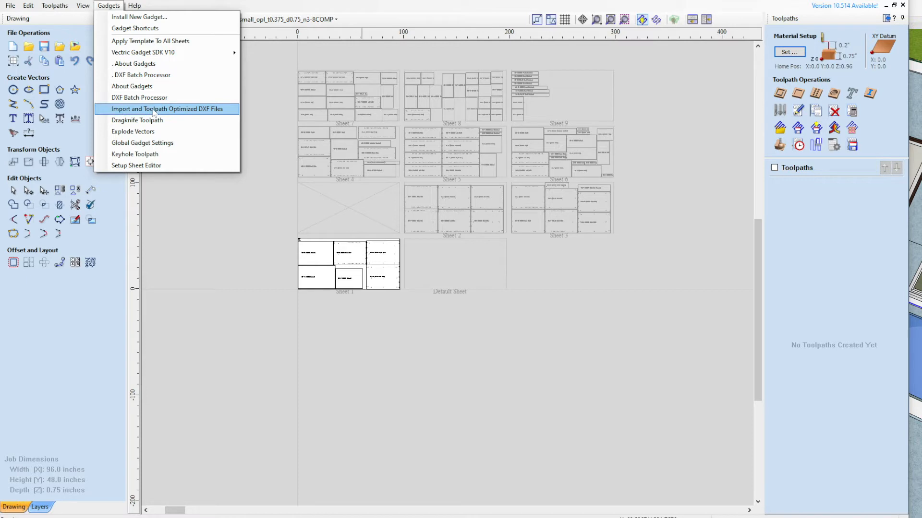
mouse_move(228, 112)
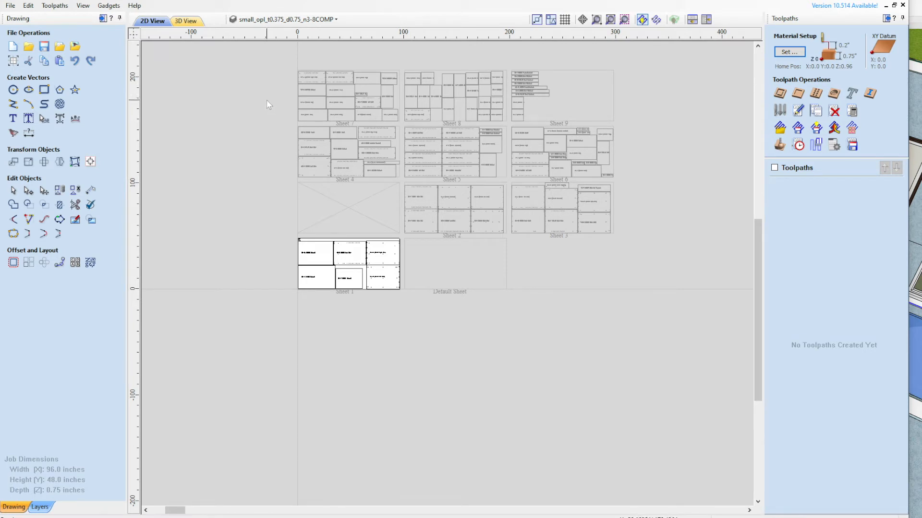
mouse_move(251, 104)
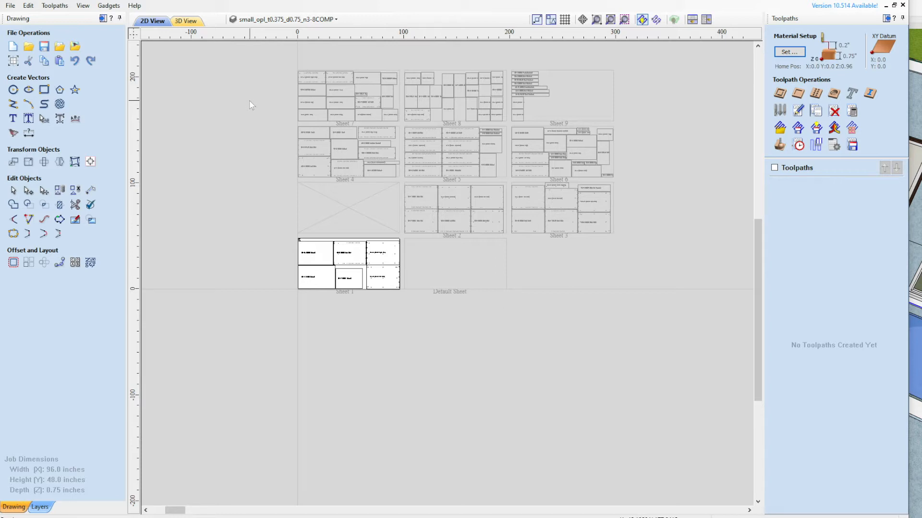
mouse_move(249, 104)
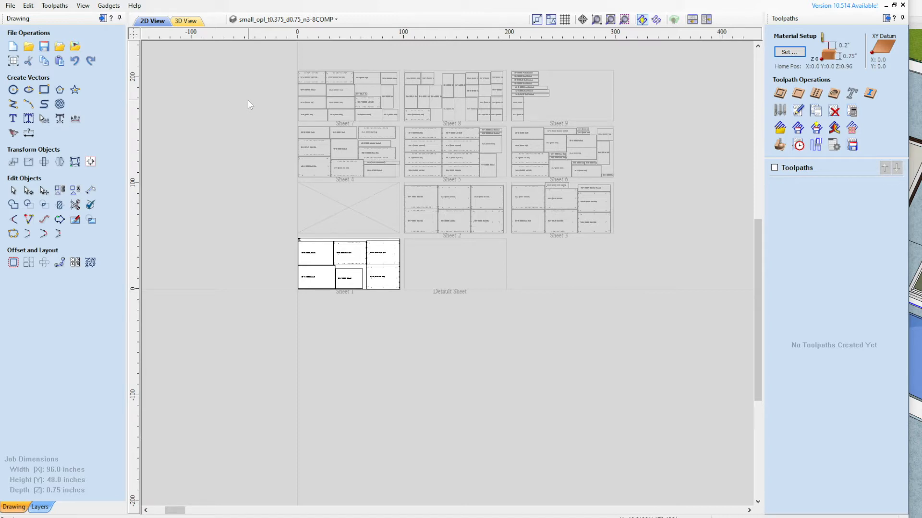
mouse_move(237, 126)
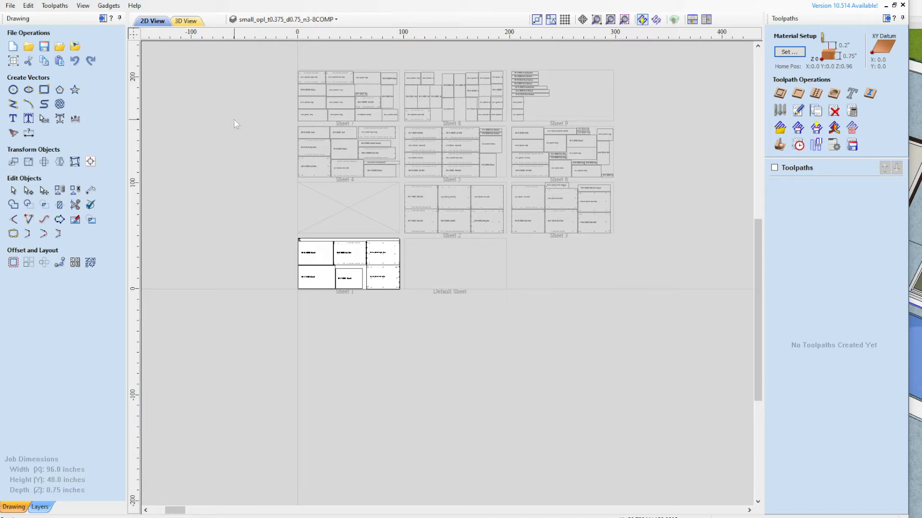
mouse_move(213, 99)
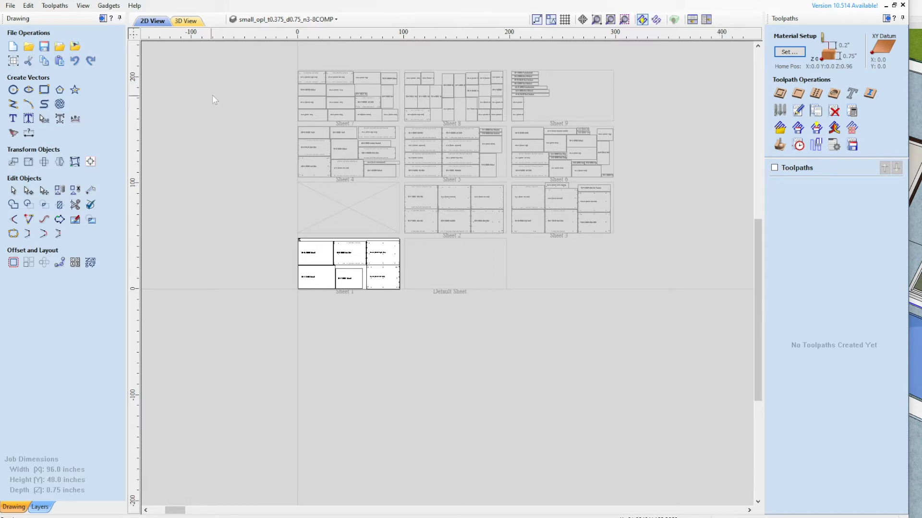
mouse_move(216, 86)
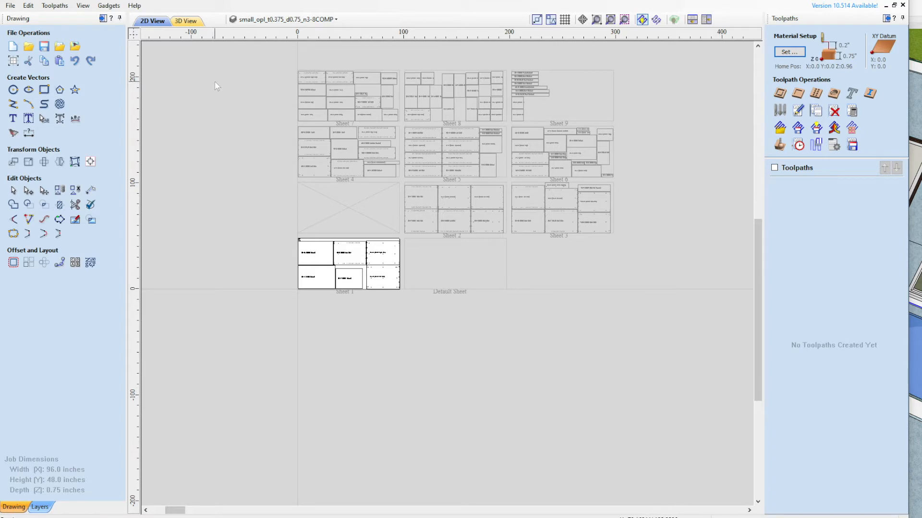
left_click(108, 5)
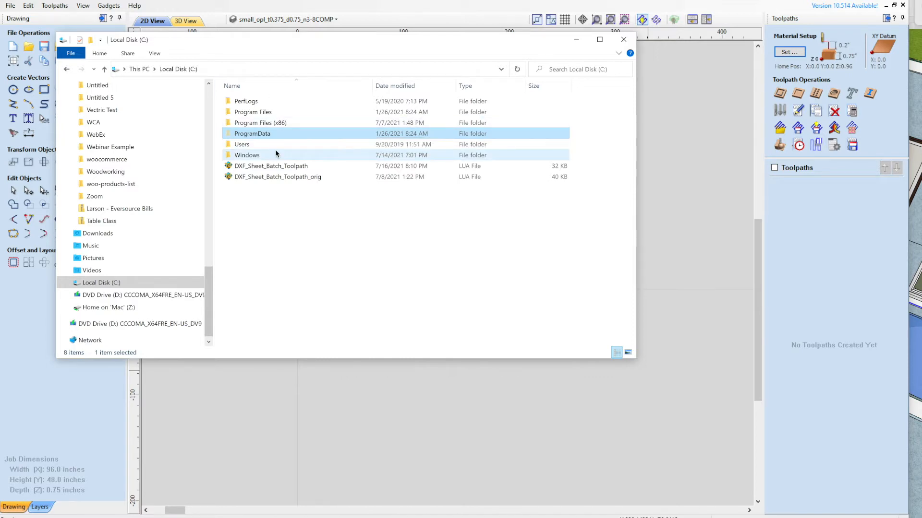
mouse_move(267, 136)
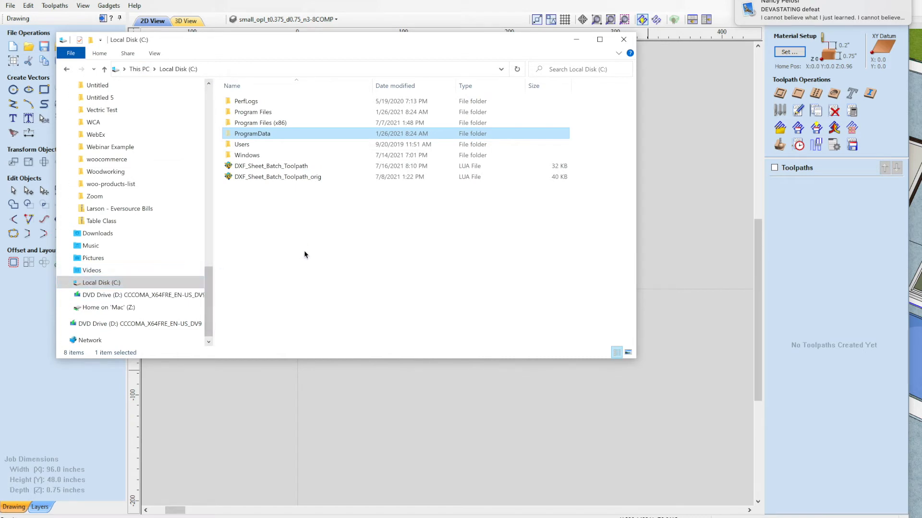
mouse_move(195, 286)
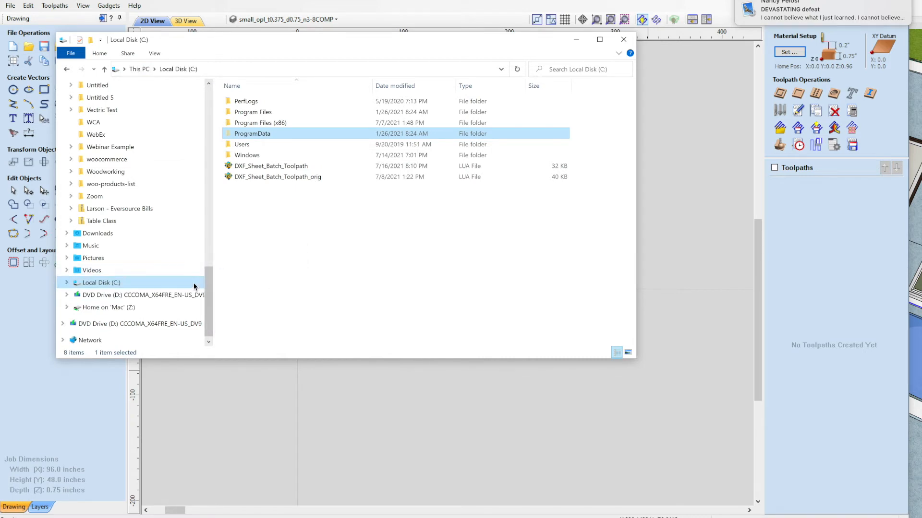
Step: In File Explorer, go from Local Disk (C:) through ProgramData > Vectric > V10.5 to Gadgets
left_click(66, 283)
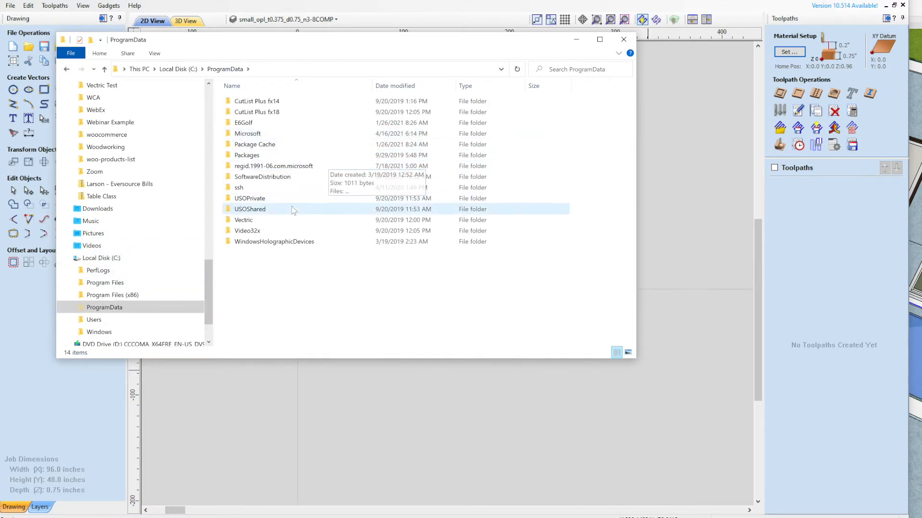
left_click(243, 219)
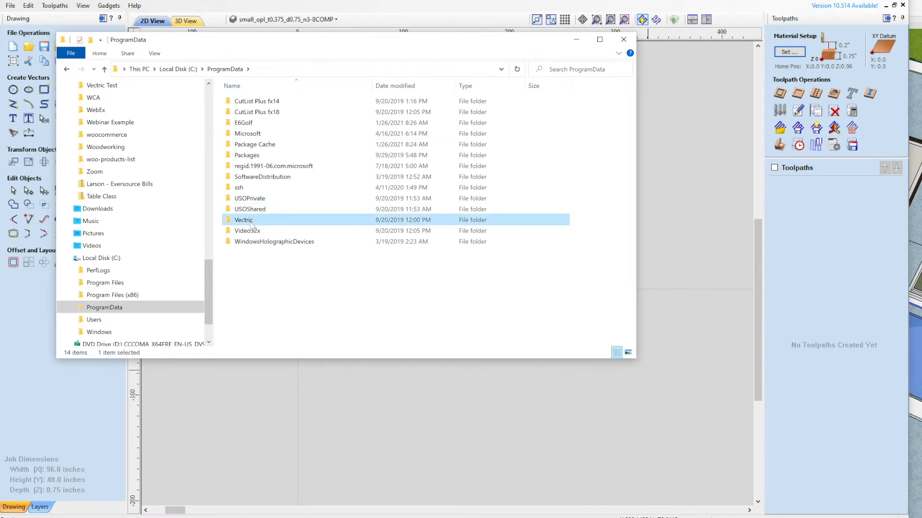
double_click(243, 219)
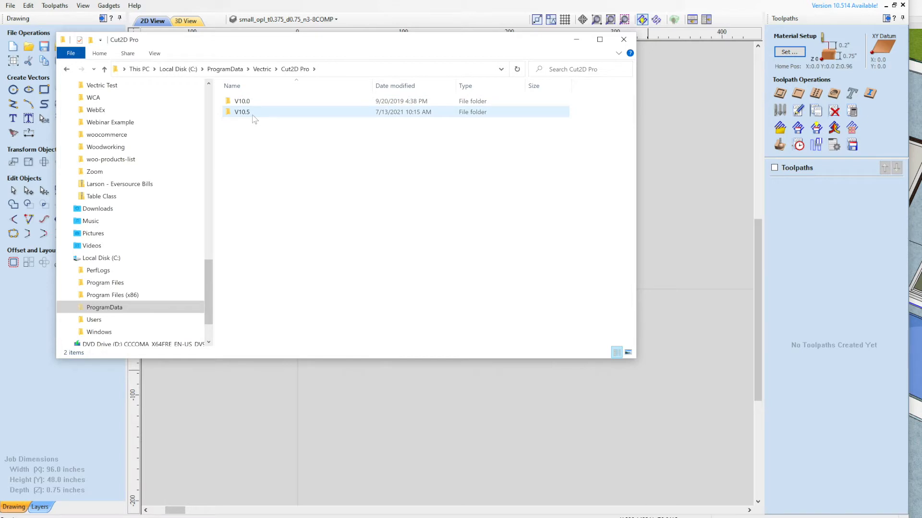
mouse_move(242, 112)
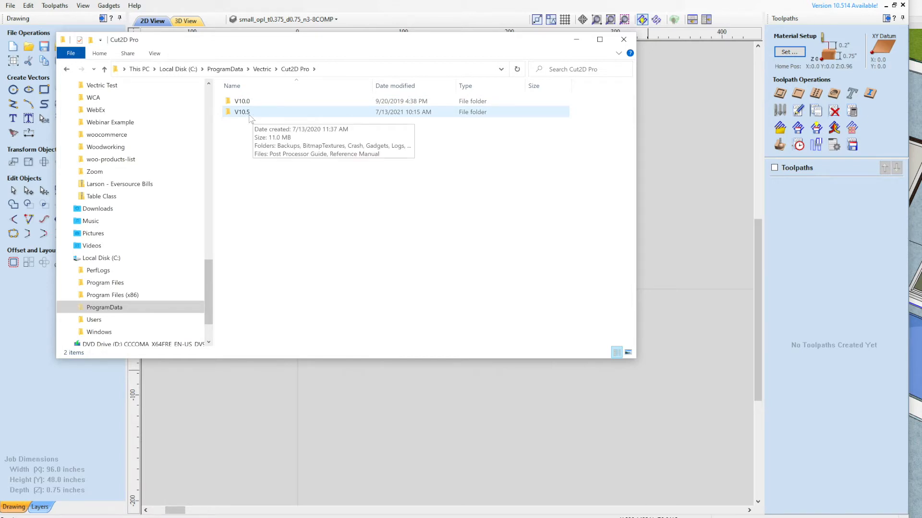
double_click(241, 112)
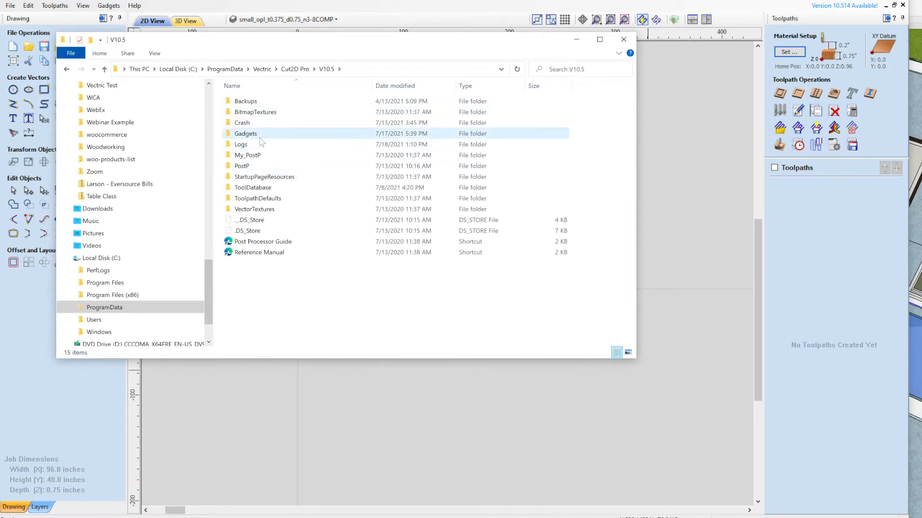
double_click(245, 133)
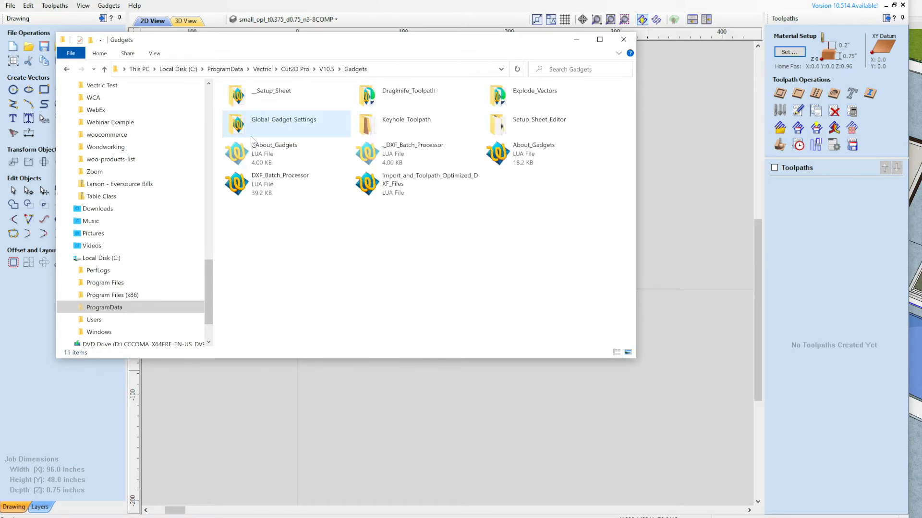
mouse_move(422, 170)
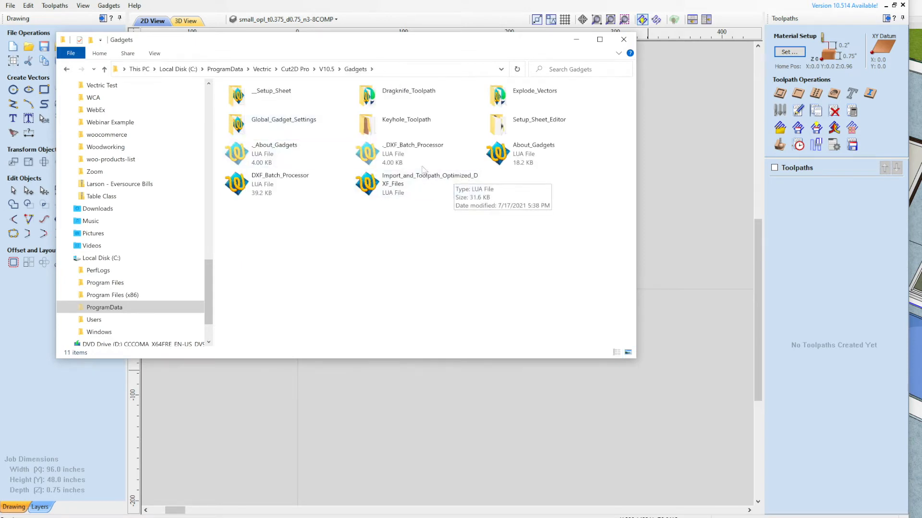
mouse_move(364, 186)
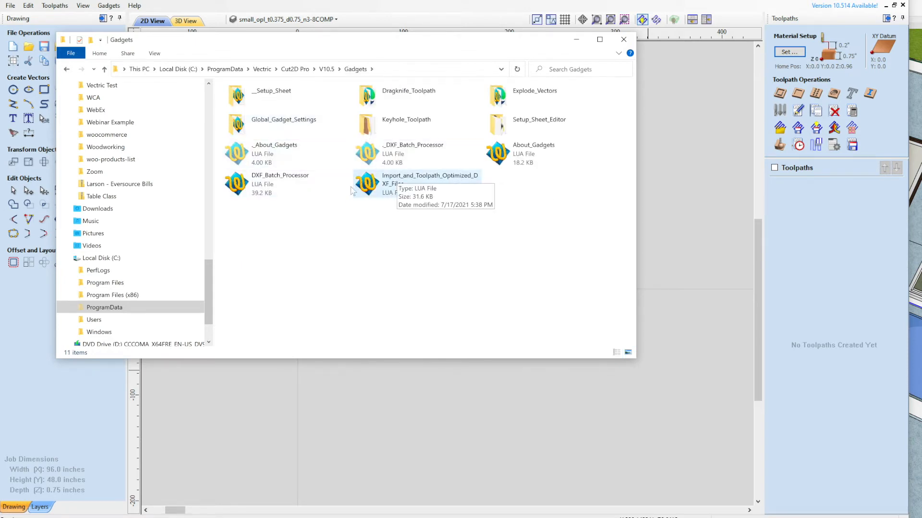
mouse_move(432, 181)
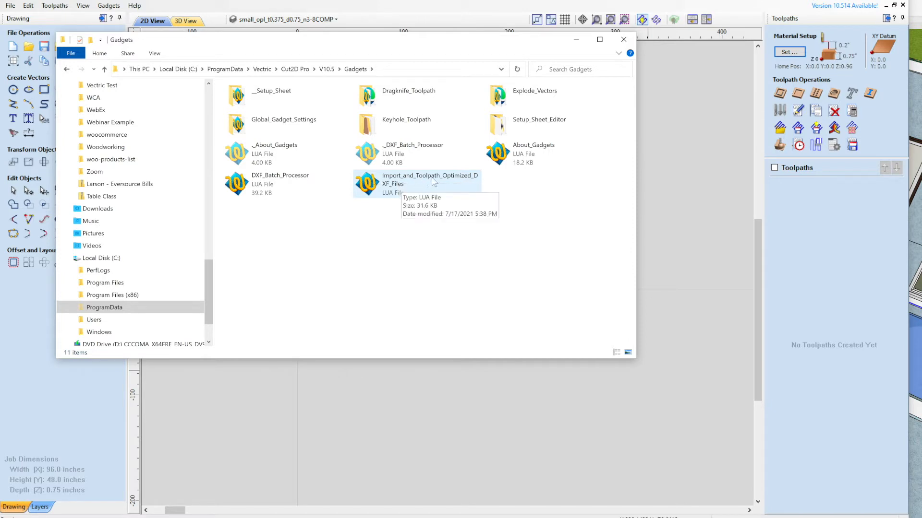
mouse_move(459, 201)
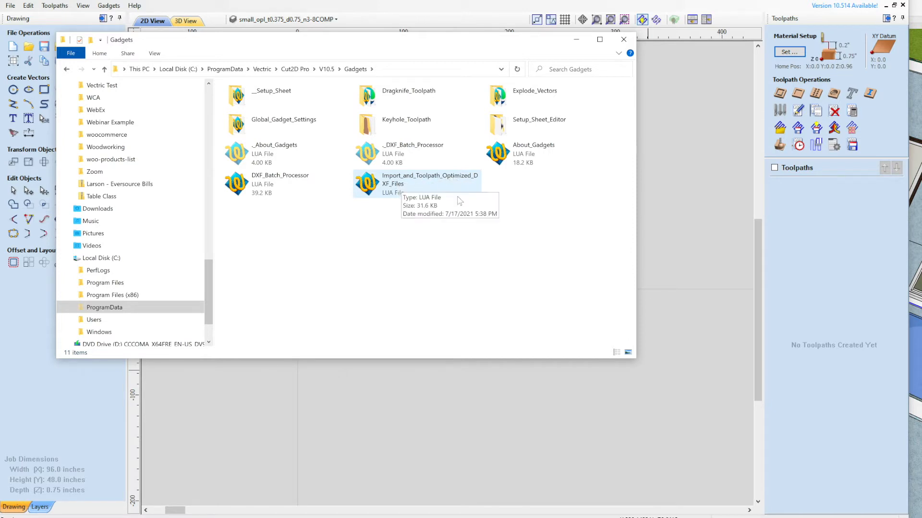
mouse_move(389, 191)
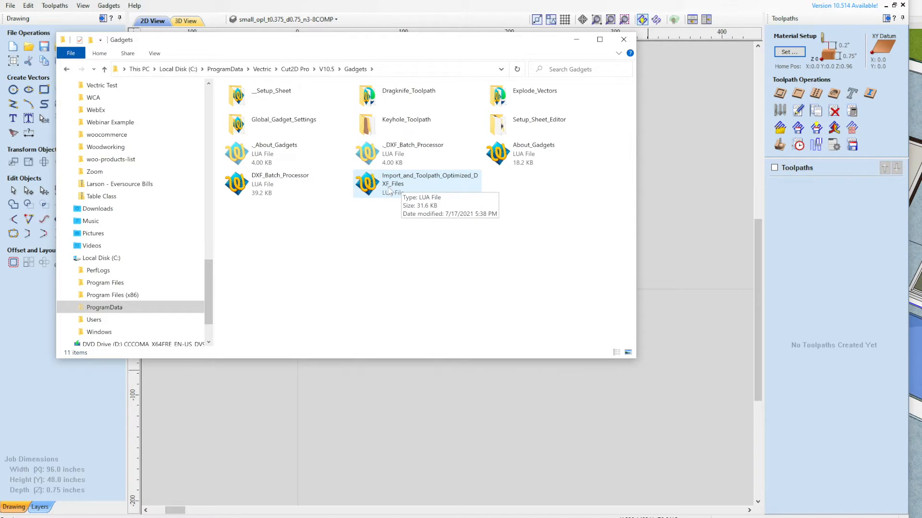
mouse_move(646, 196)
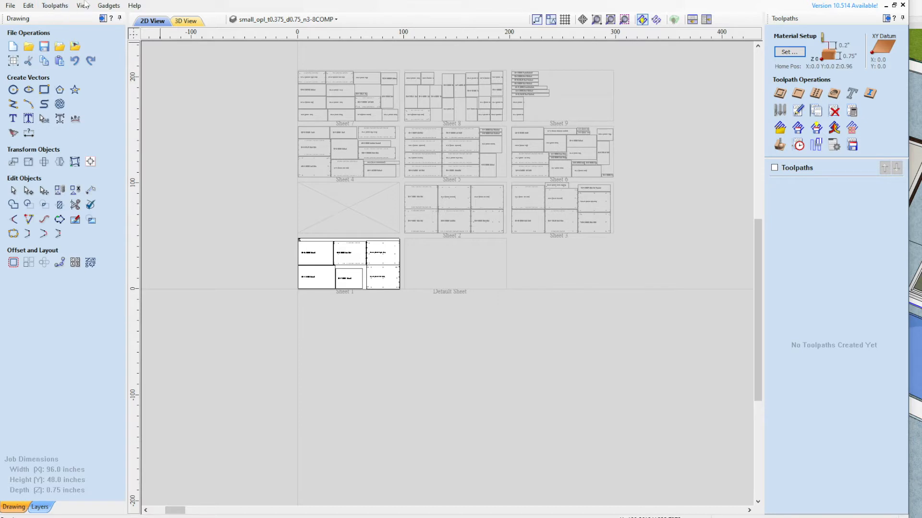
Step: Switch from Cut2D Pro to the Finder window showing the Briggs iCloud folder
left_click(108, 6)
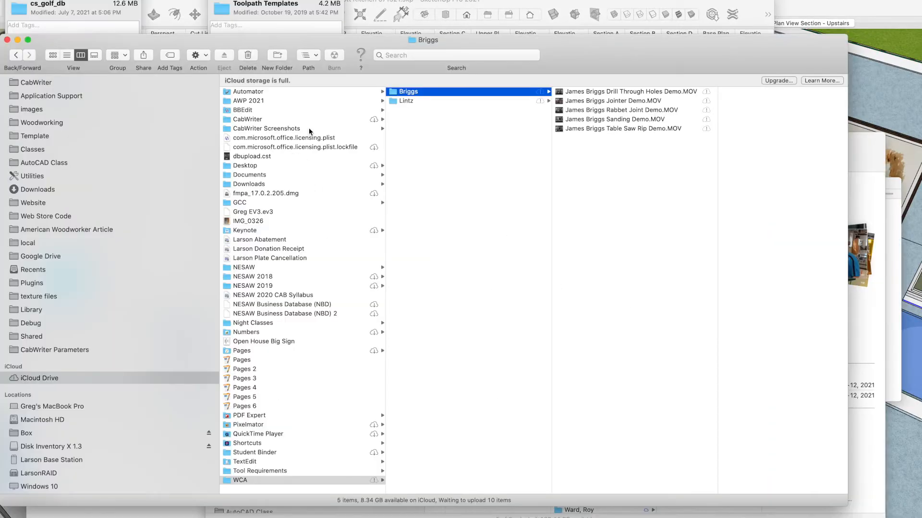
Step: Go through Abbott Kitchen 041621 and 071521 to Individual DXF Folders' 0.75in Maple Plywood
scroll("up", 3)
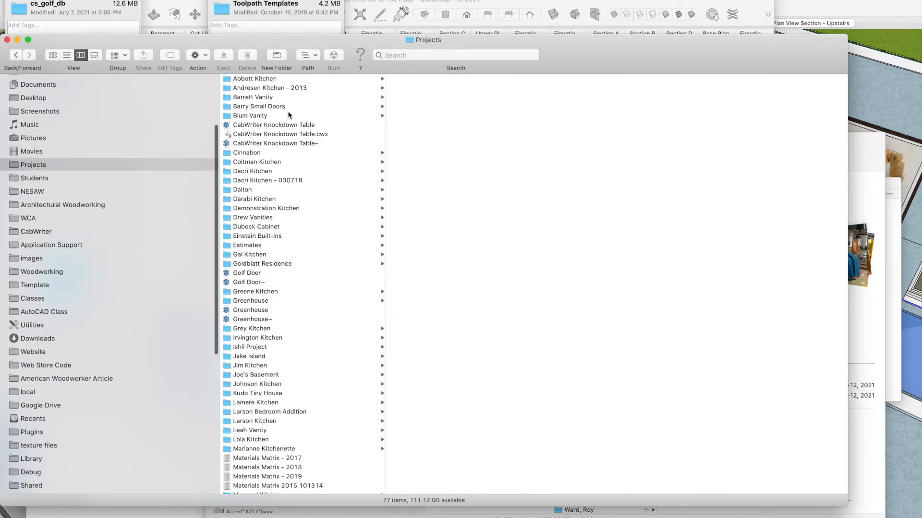
left_click(254, 78)
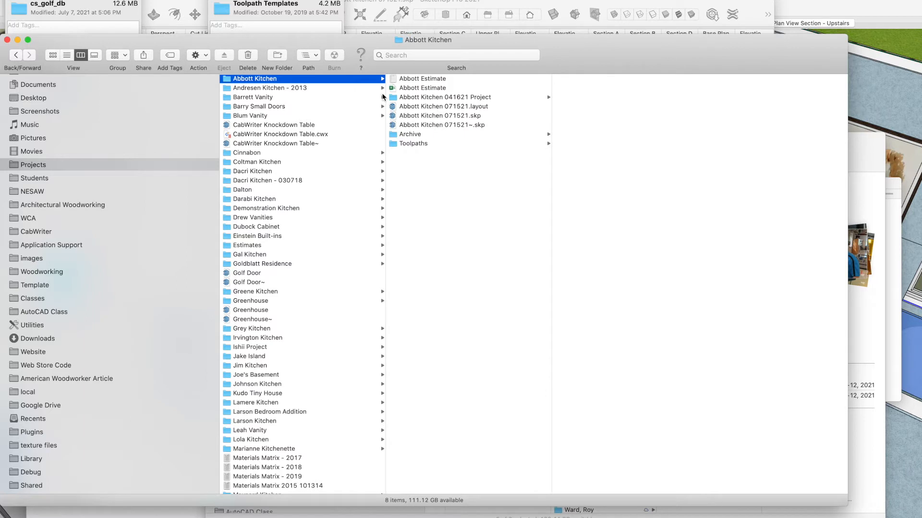
mouse_move(423, 105)
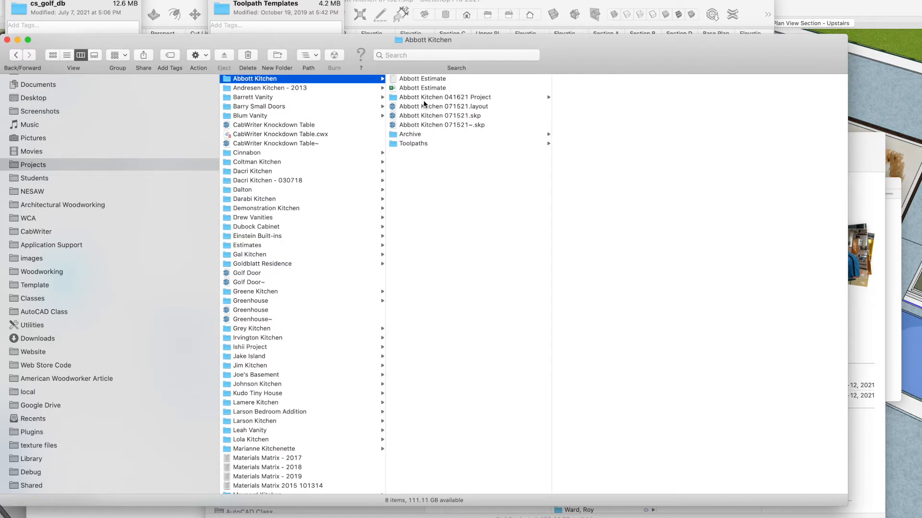
left_click(444, 97)
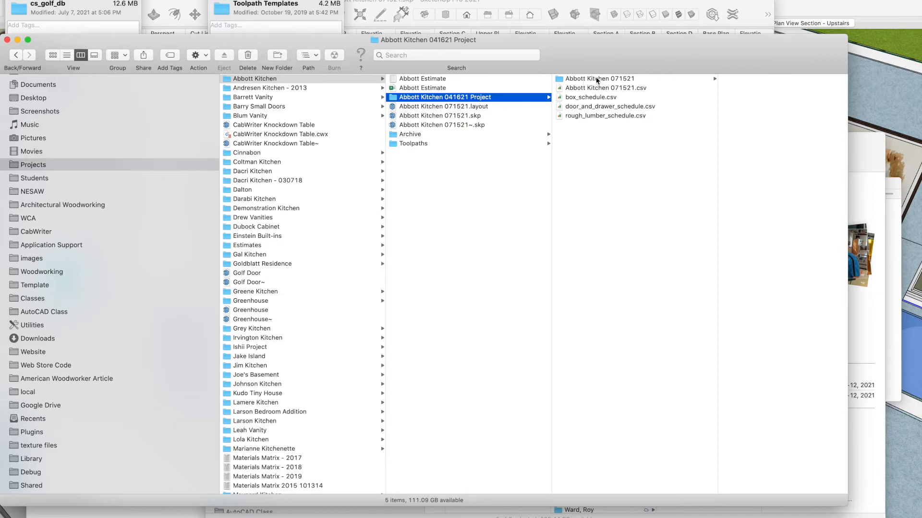
left_click(600, 79)
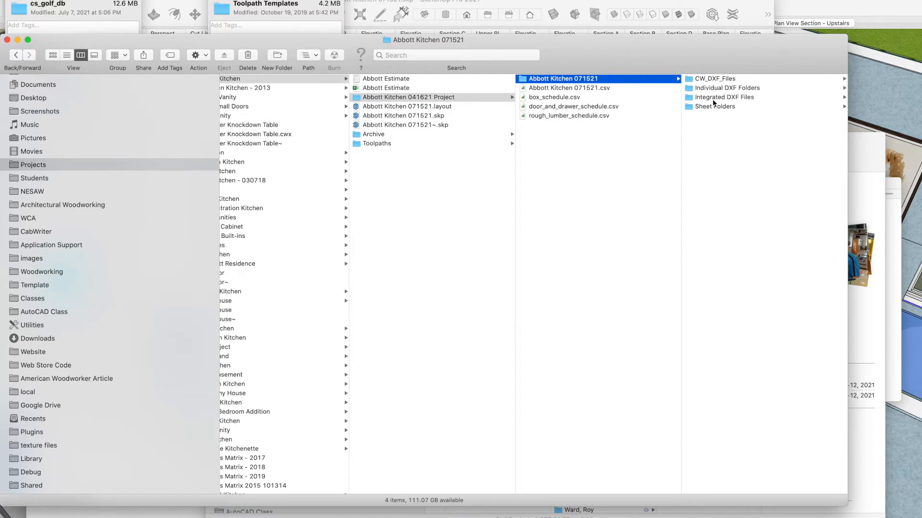
mouse_move(715, 93)
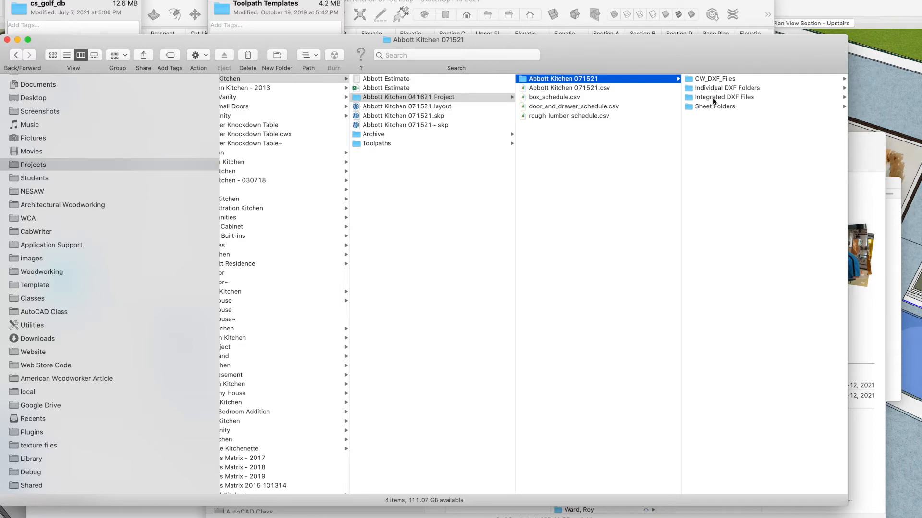
mouse_move(710, 113)
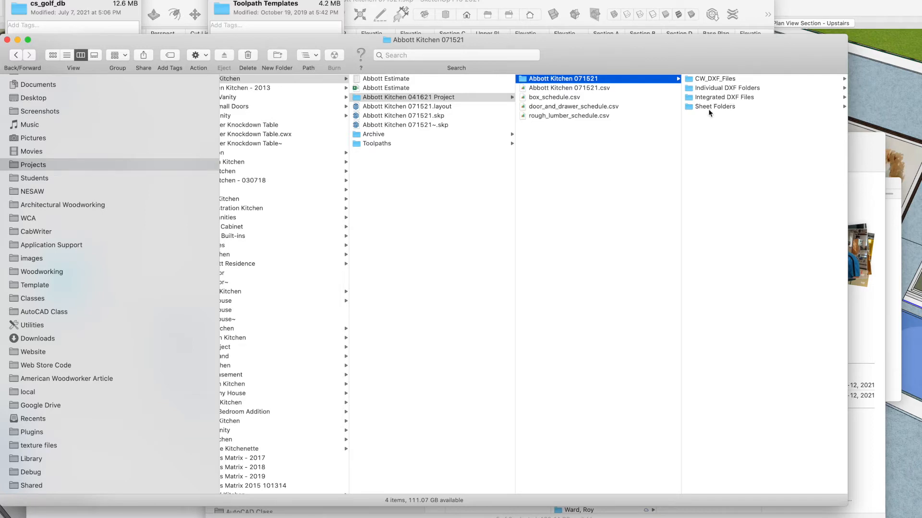
left_click(727, 88)
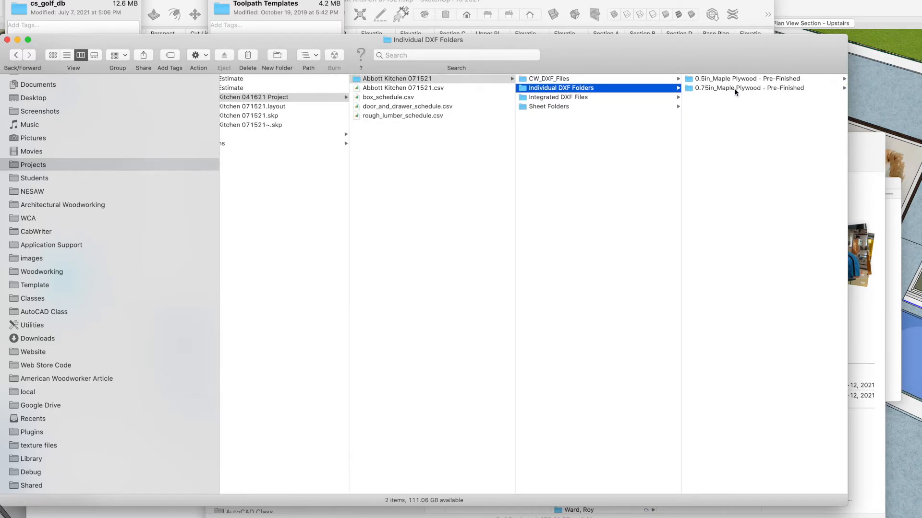
left_click(749, 88)
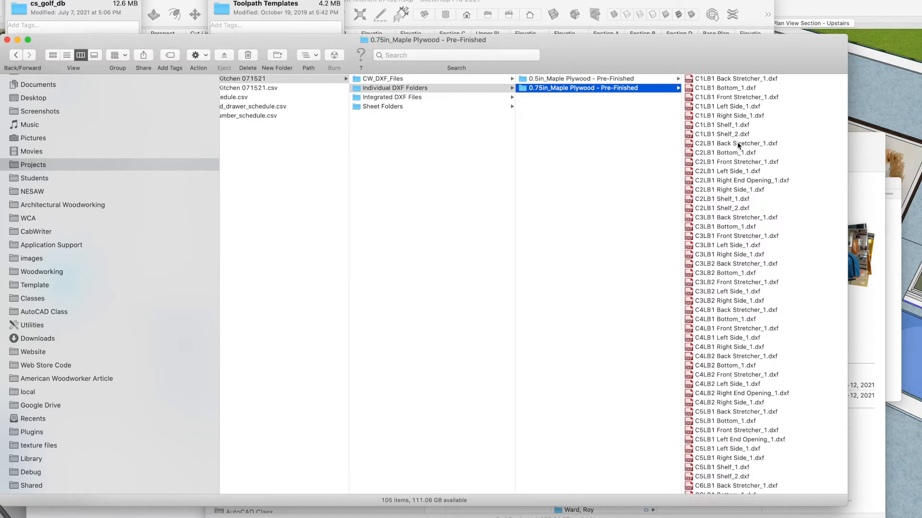
mouse_move(733, 110)
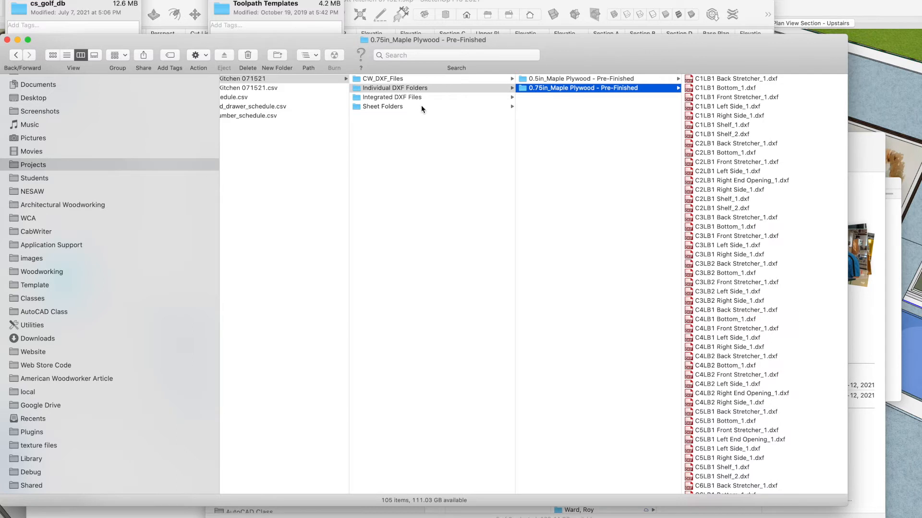
mouse_move(422, 110)
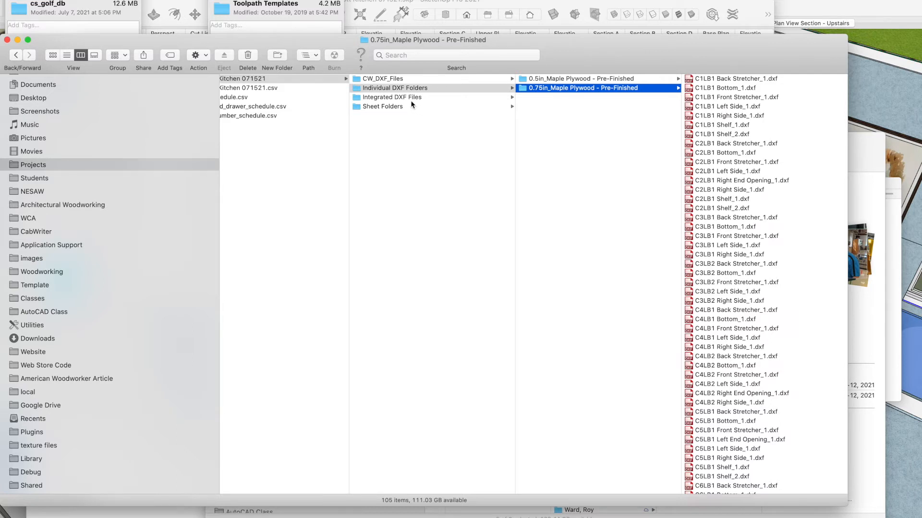
mouse_move(411, 104)
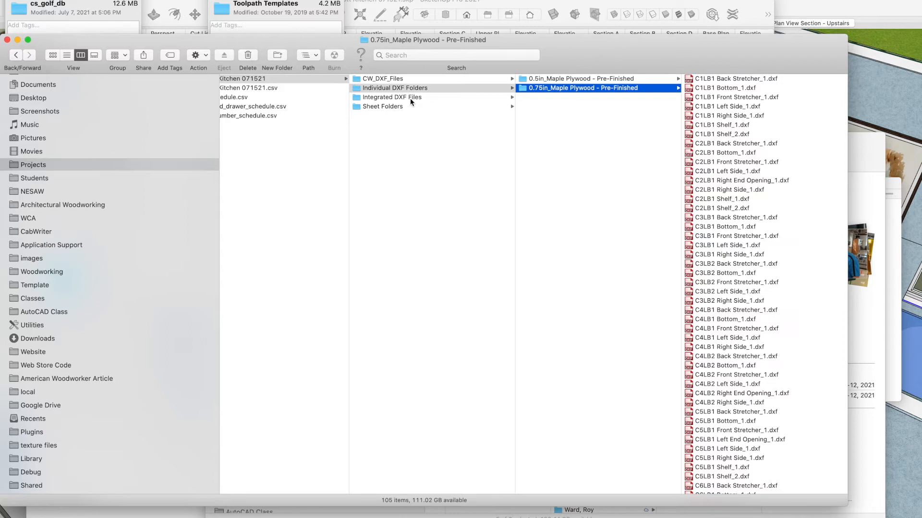
Step: Preview the 0.75in integrated DXF, then open the 48x96 sheet folder with S001–S009
left_click(392, 97)
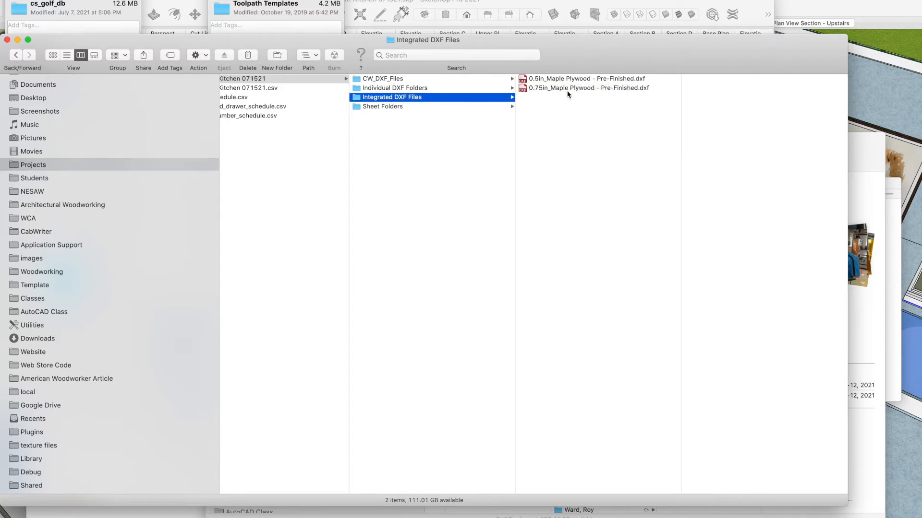
left_click(585, 88)
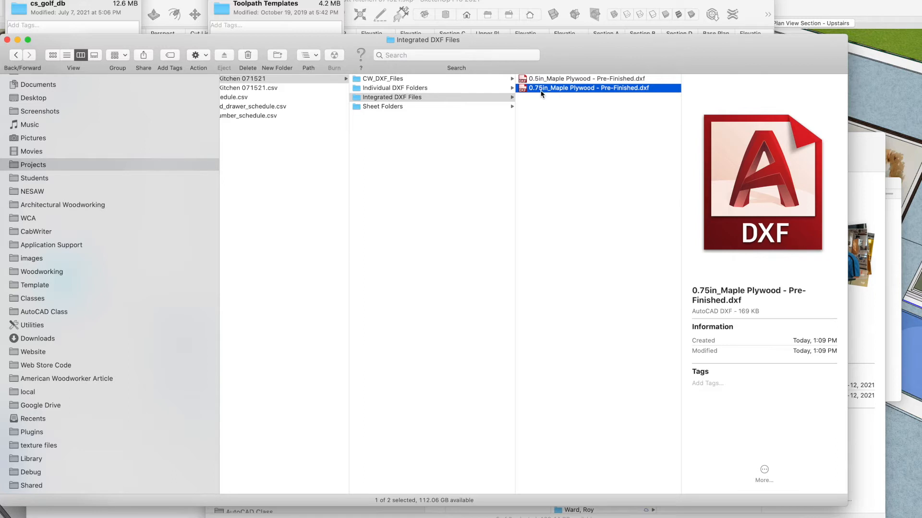
mouse_move(537, 96)
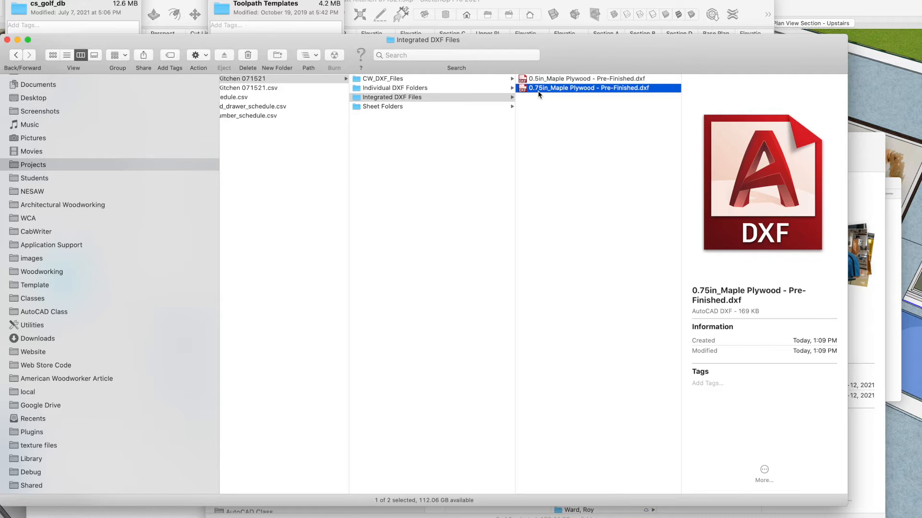
mouse_move(535, 92)
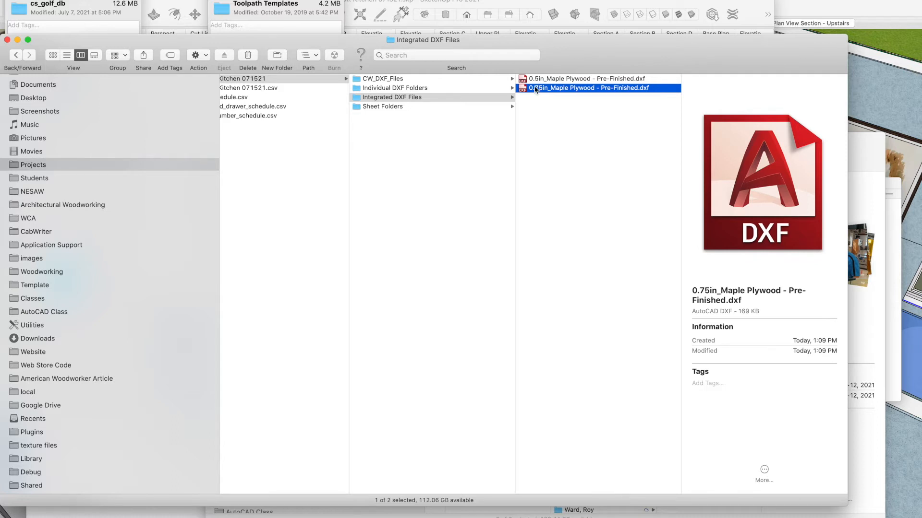
left_click(382, 106)
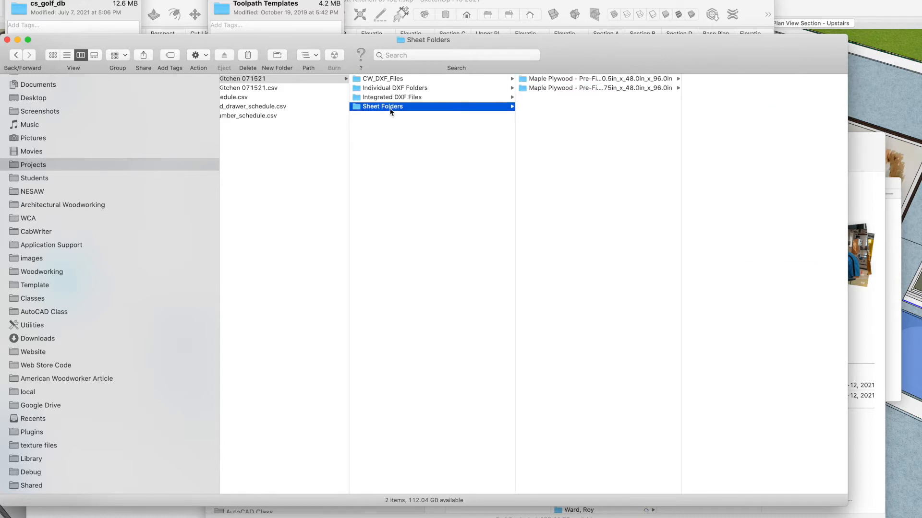
mouse_move(445, 114)
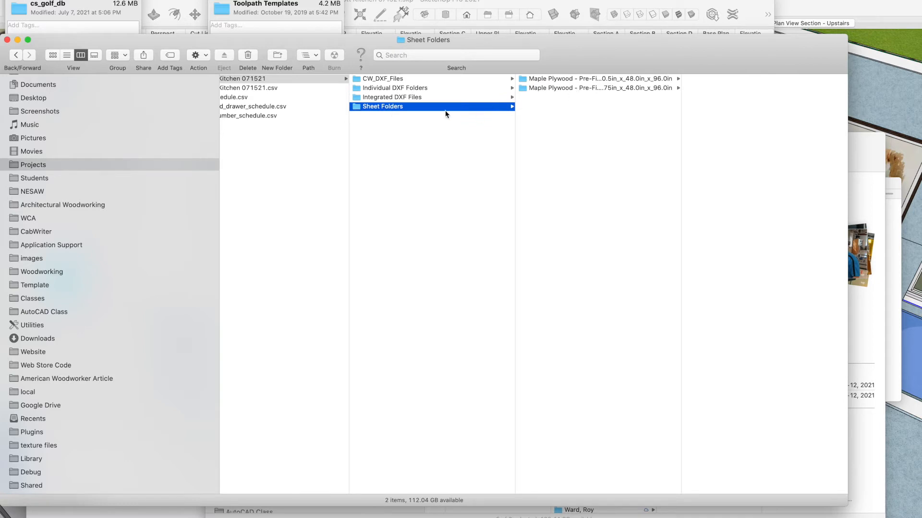
left_click(597, 88)
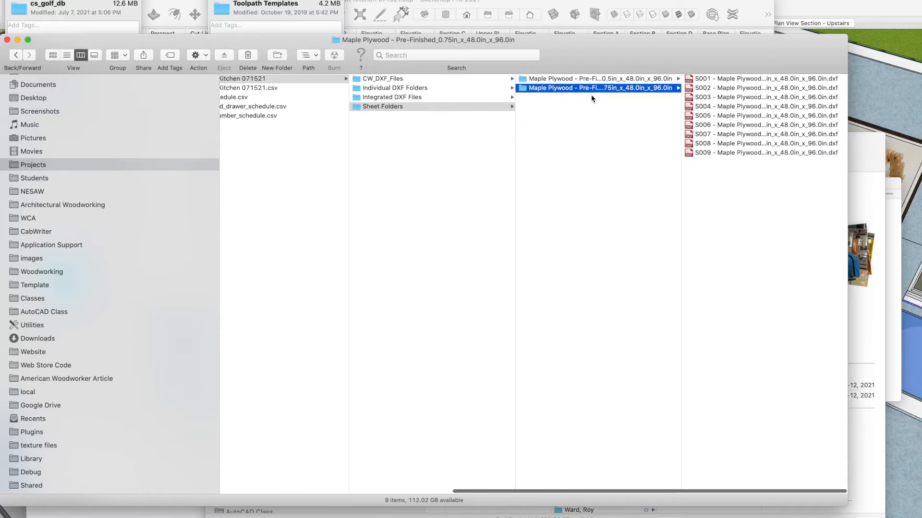
mouse_move(734, 167)
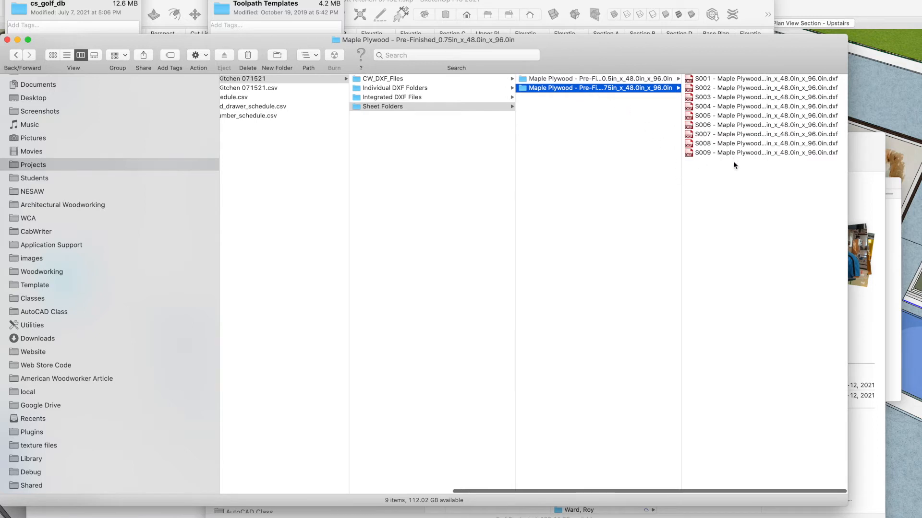
mouse_move(727, 155)
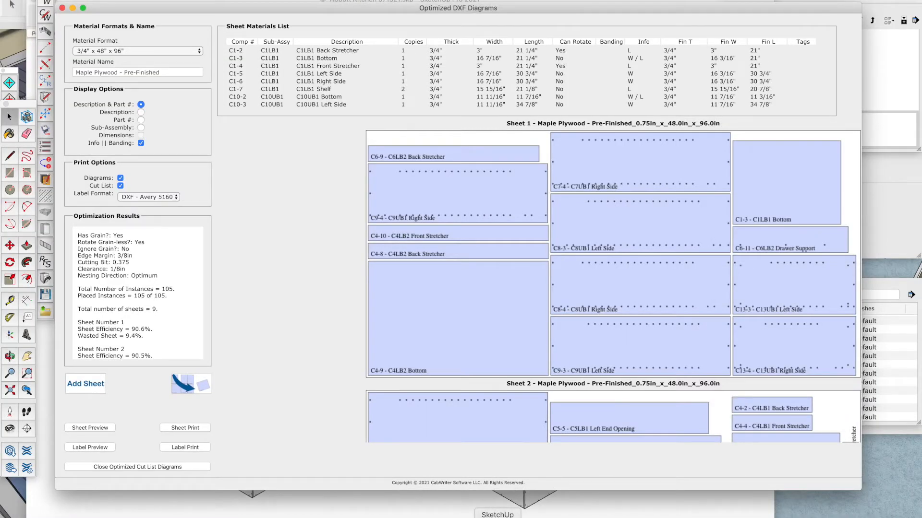
mouse_move(640, 438)
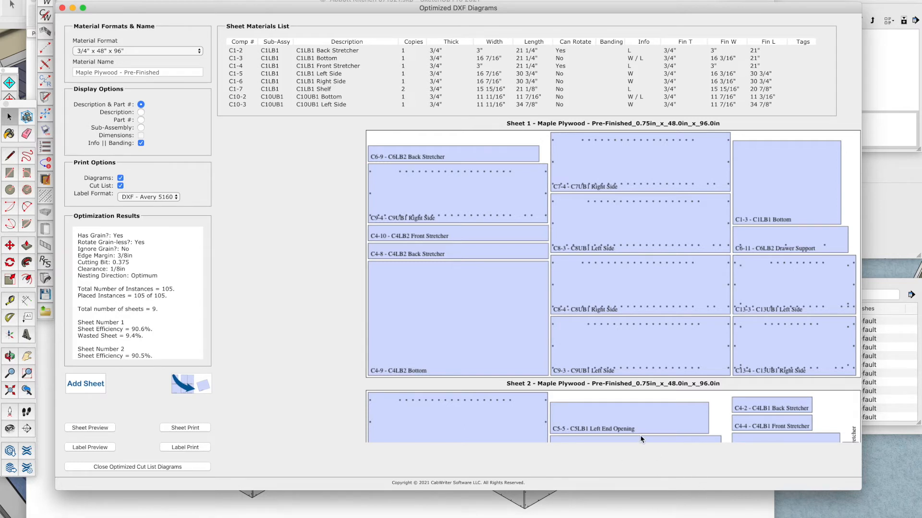
mouse_move(887, 462)
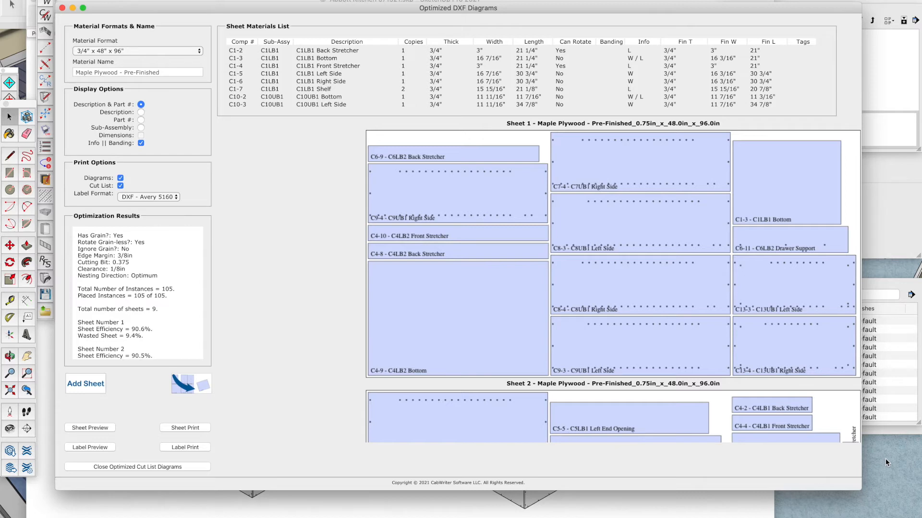
mouse_move(644, 503)
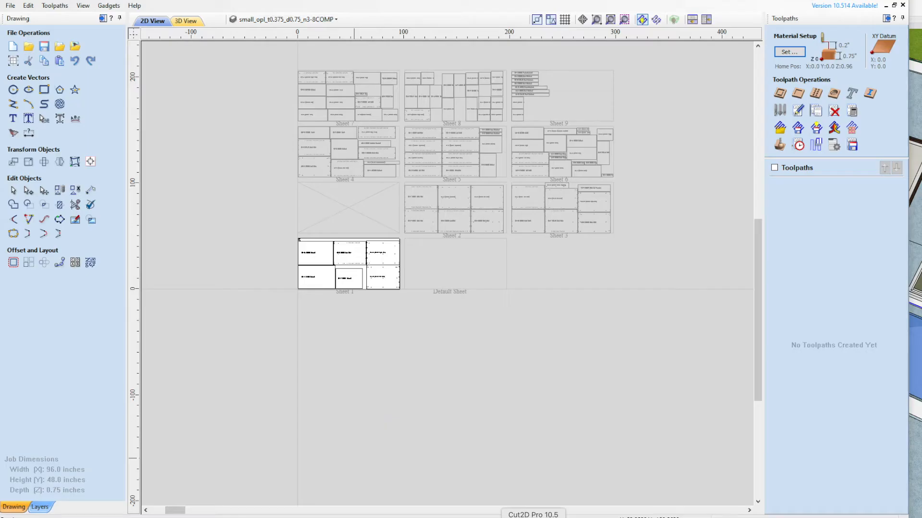
mouse_move(566, 294)
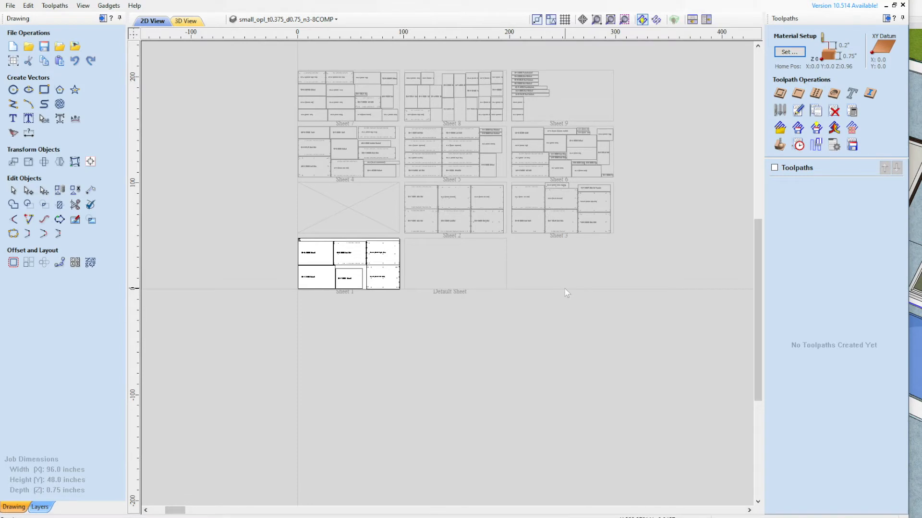
mouse_move(724, 112)
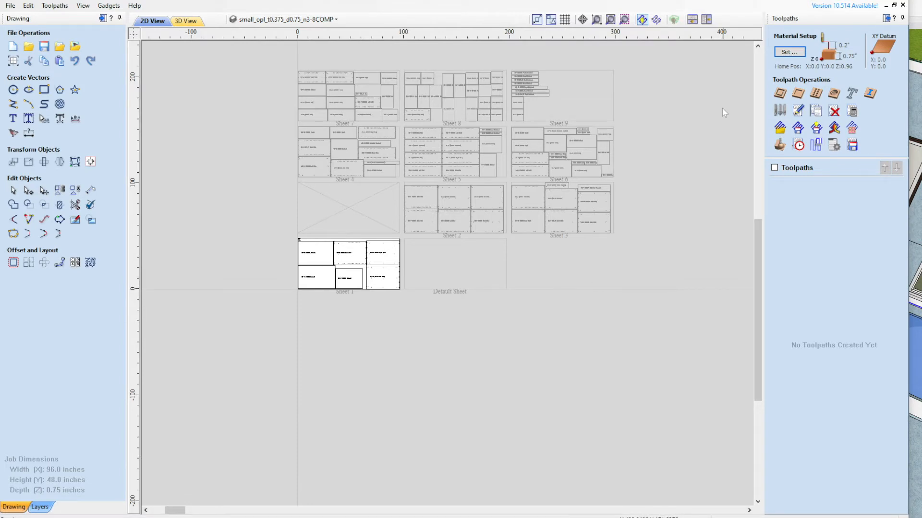
left_click(288, 19)
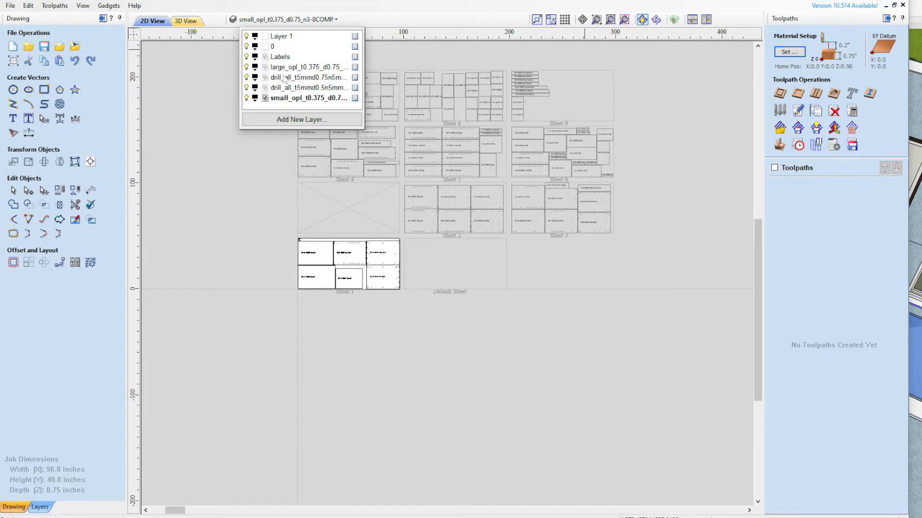
mouse_move(312, 81)
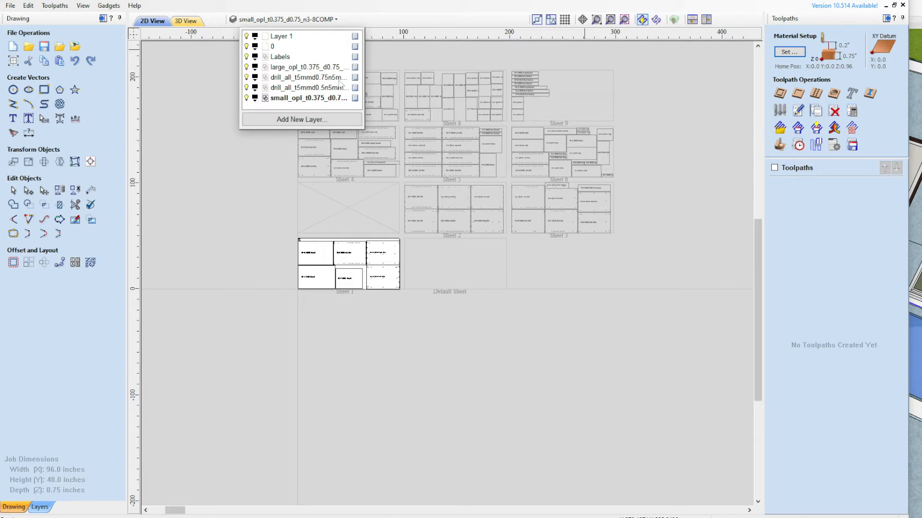
mouse_move(286, 95)
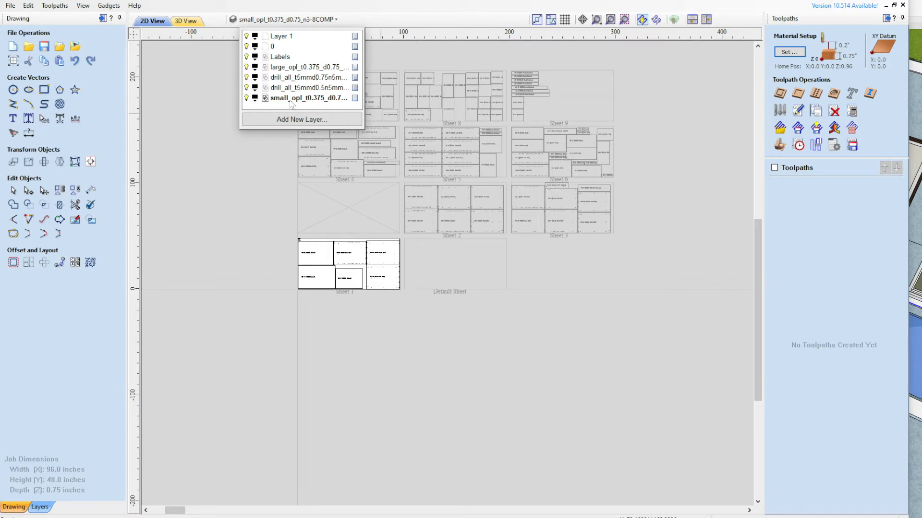
mouse_move(291, 78)
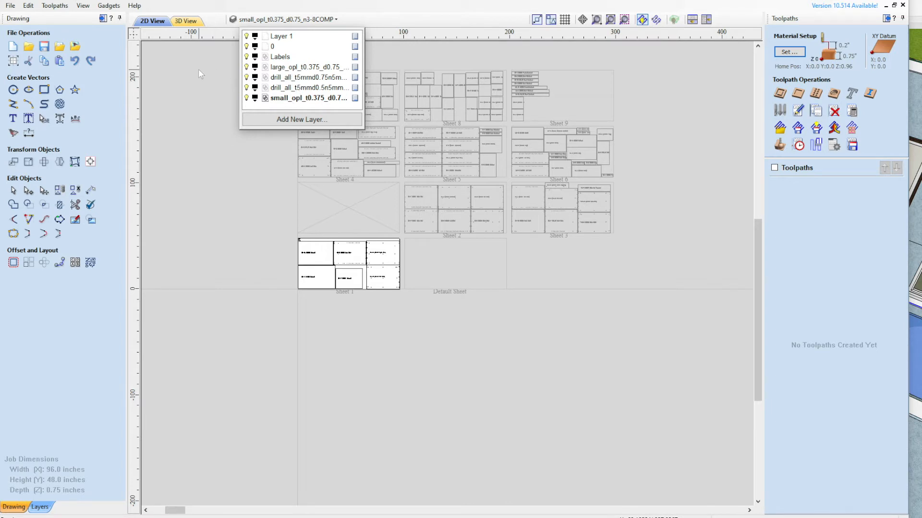
left_click(55, 5)
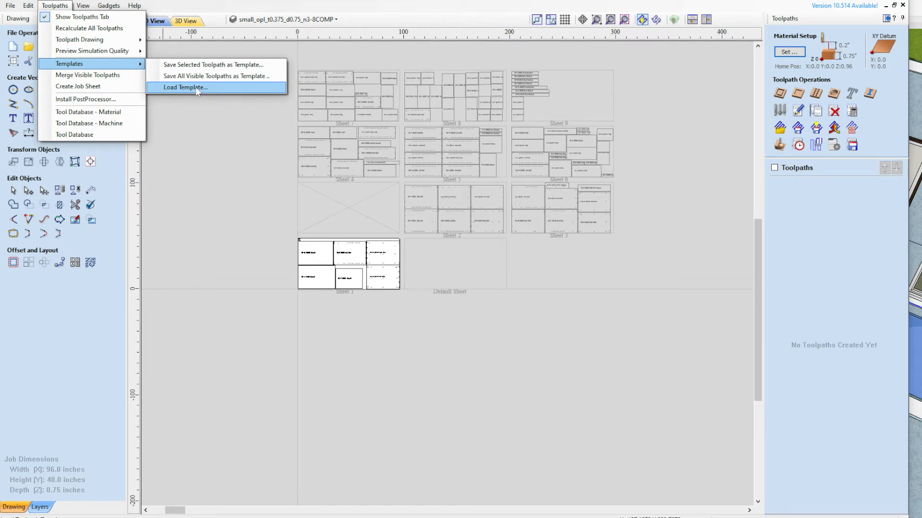
mouse_move(460, 64)
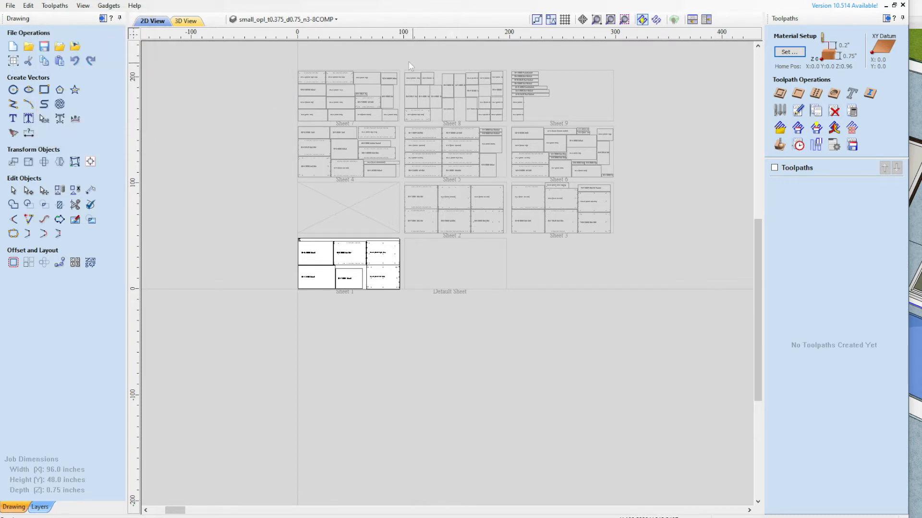
mouse_move(401, 63)
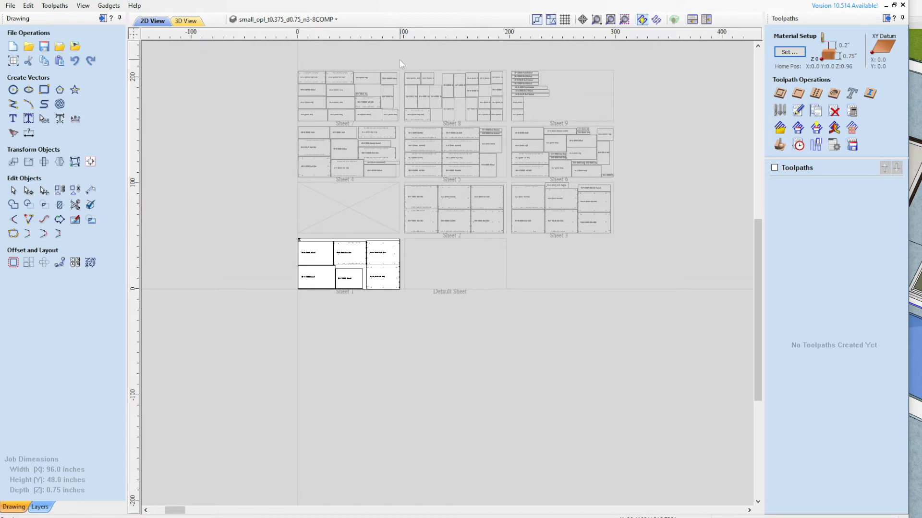
left_click(108, 6)
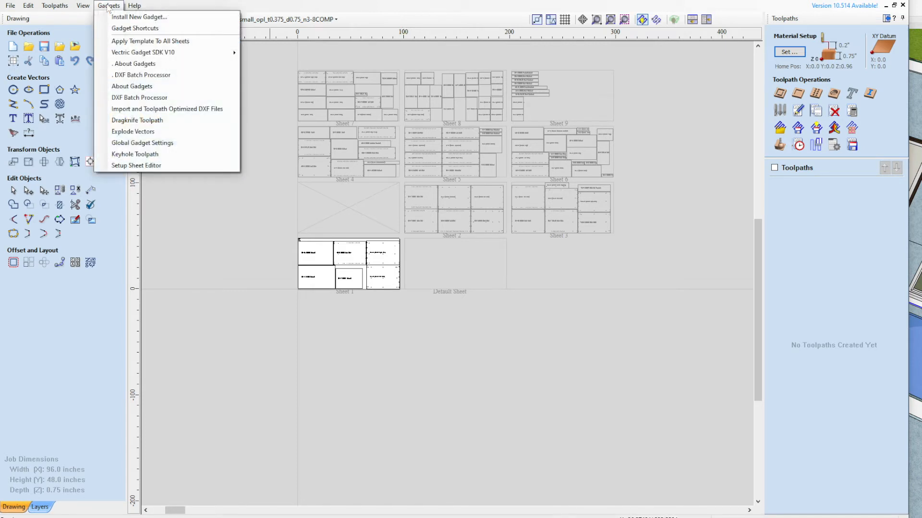
mouse_move(150, 115)
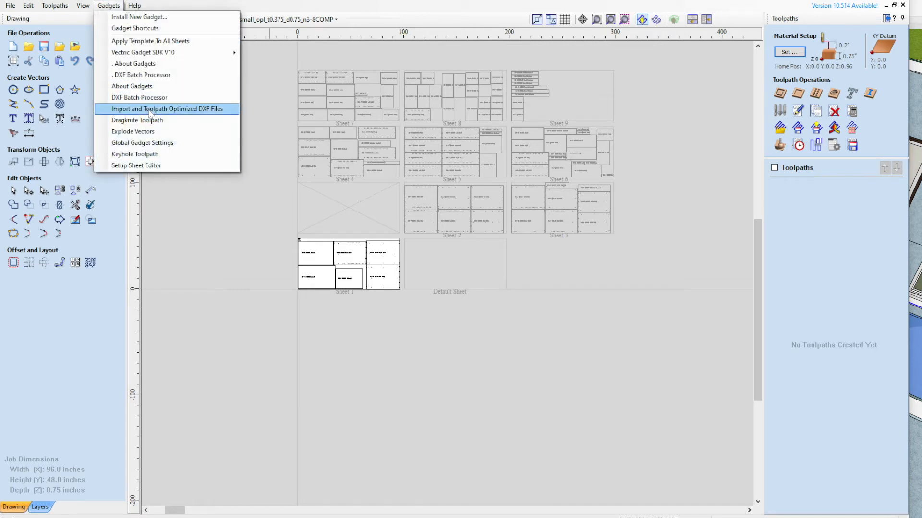
mouse_move(260, 98)
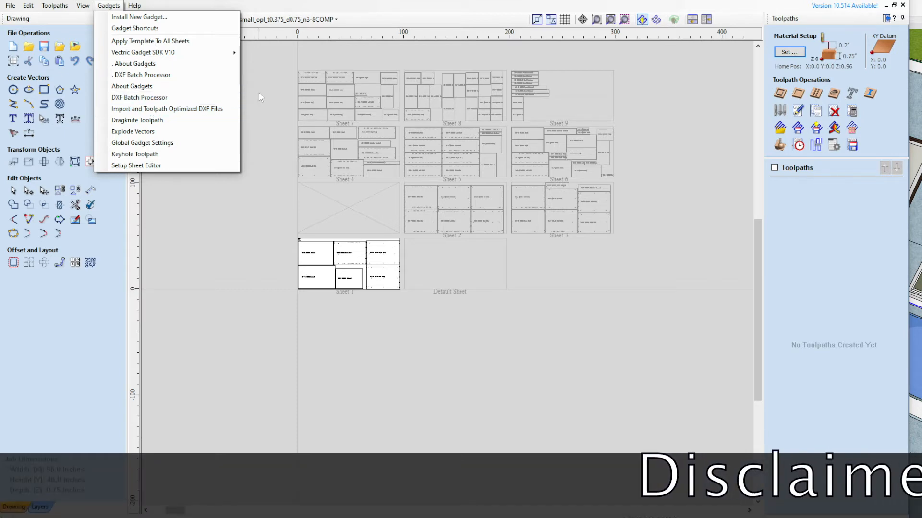
left_click(260, 97)
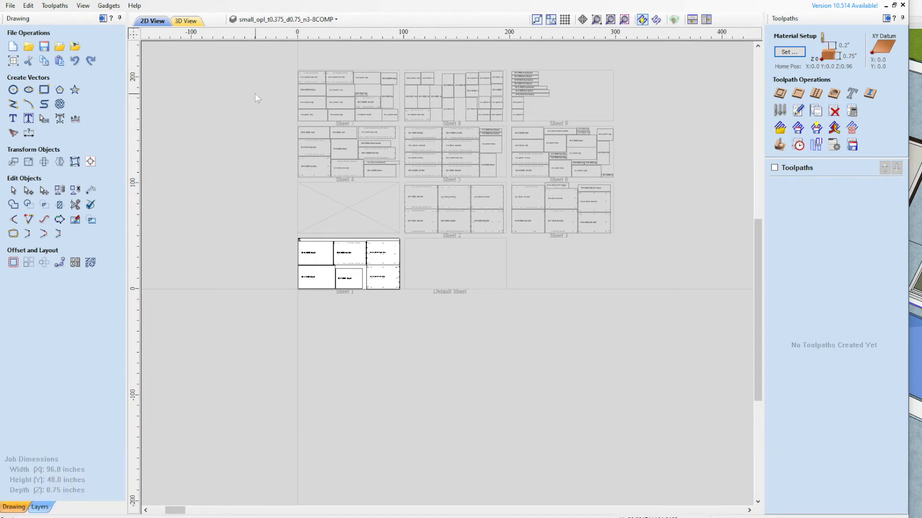
mouse_move(246, 102)
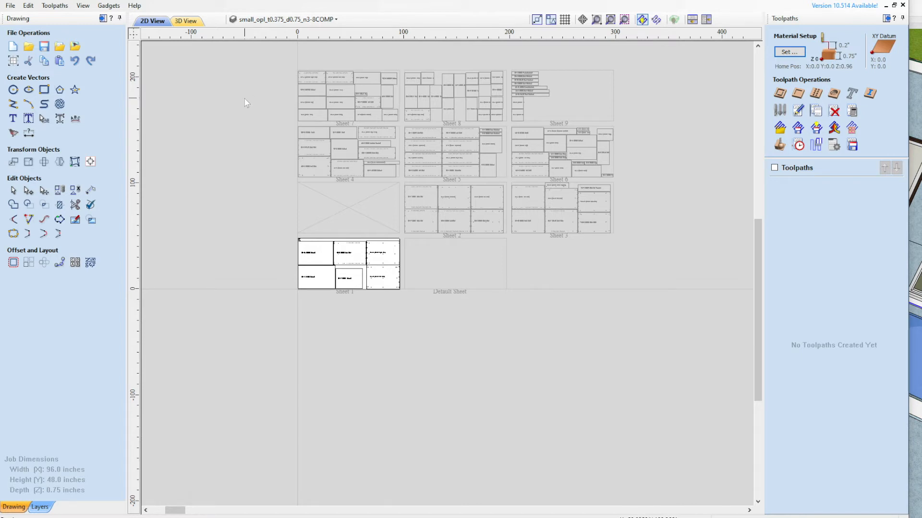
scroll("down", 3)
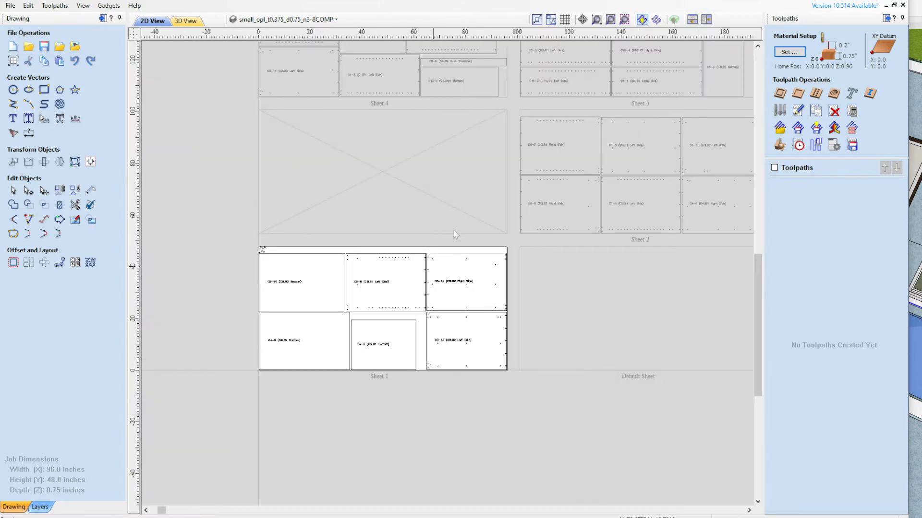
mouse_move(500, 147)
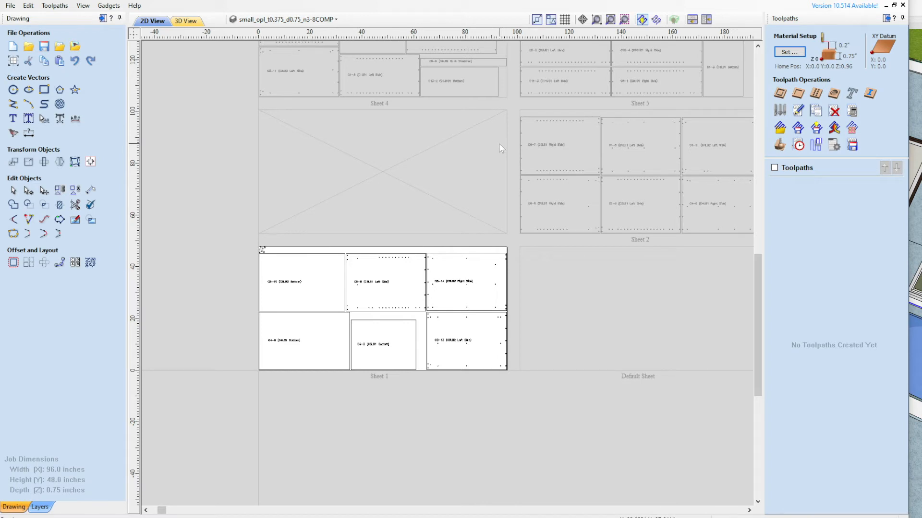
mouse_move(337, 136)
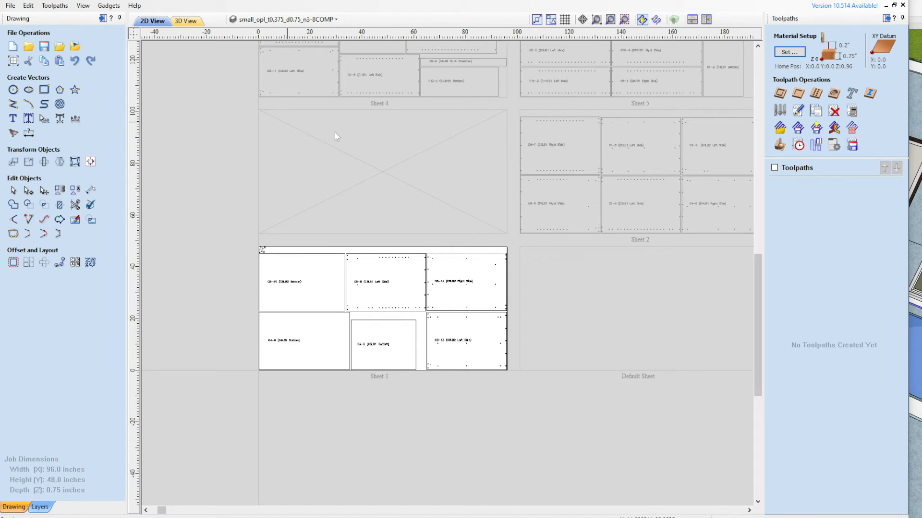
mouse_move(397, 154)
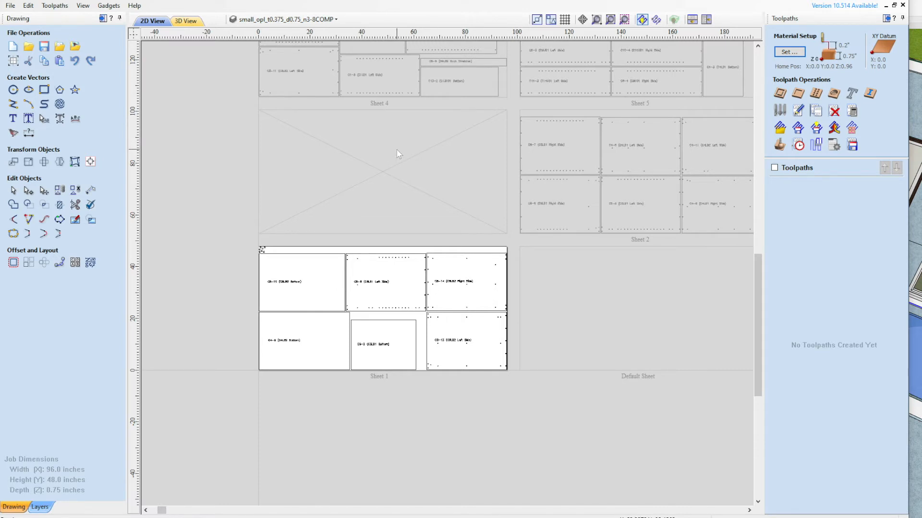
mouse_move(385, 162)
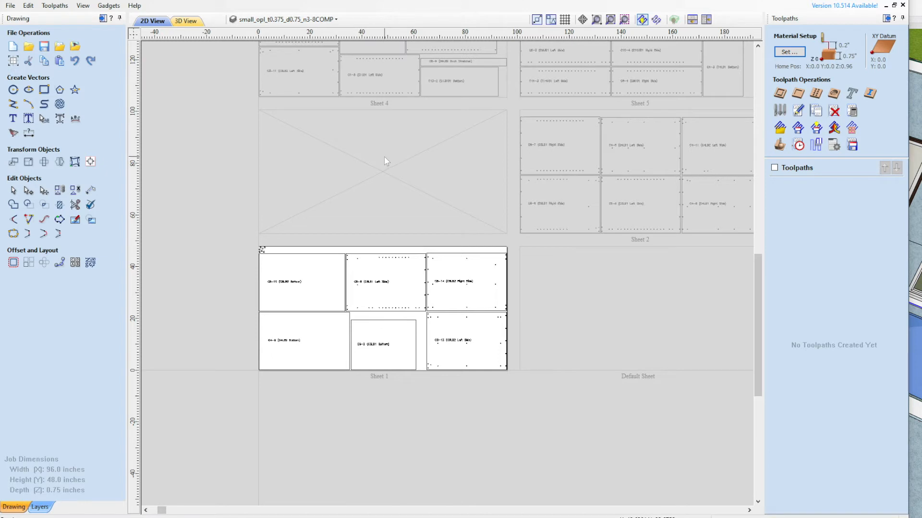
mouse_move(378, 165)
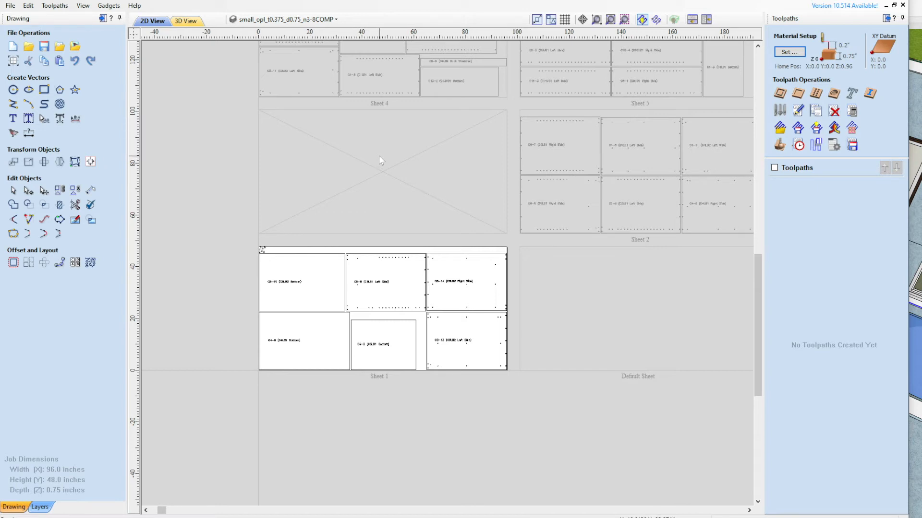
mouse_move(376, 176)
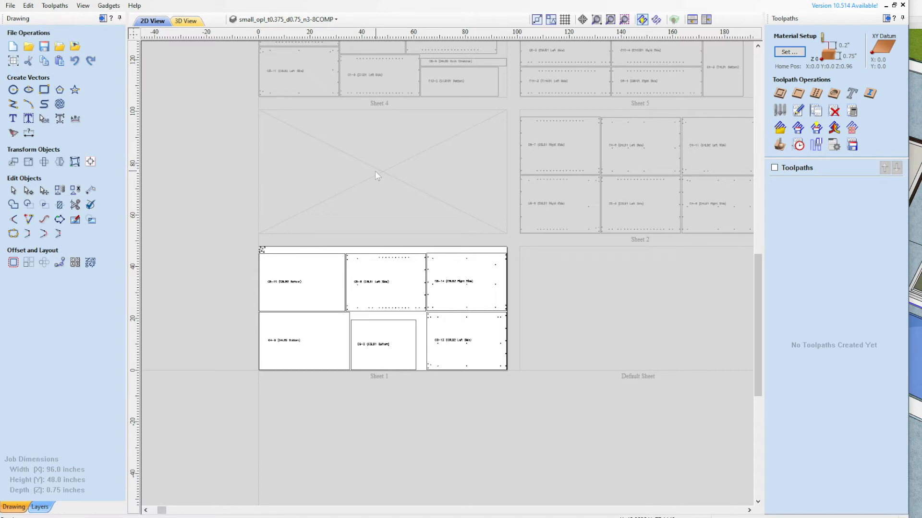
mouse_move(374, 176)
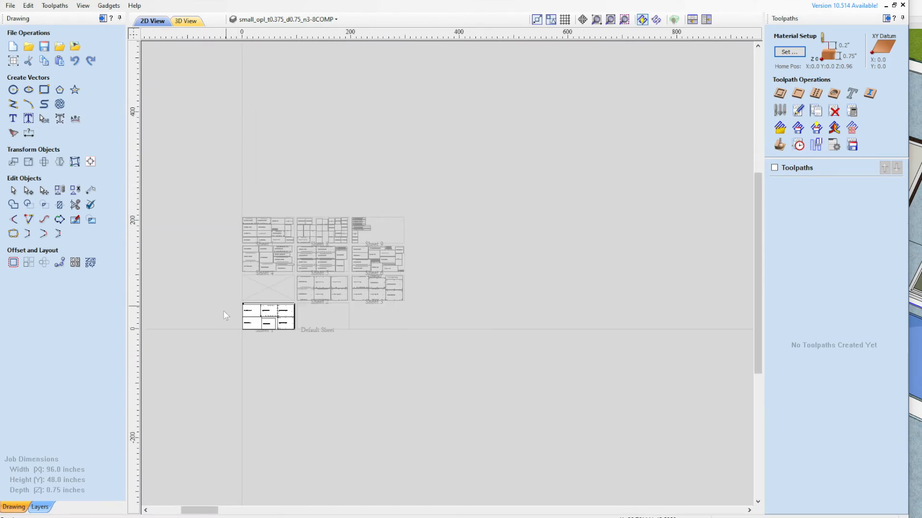
scroll("up", 3)
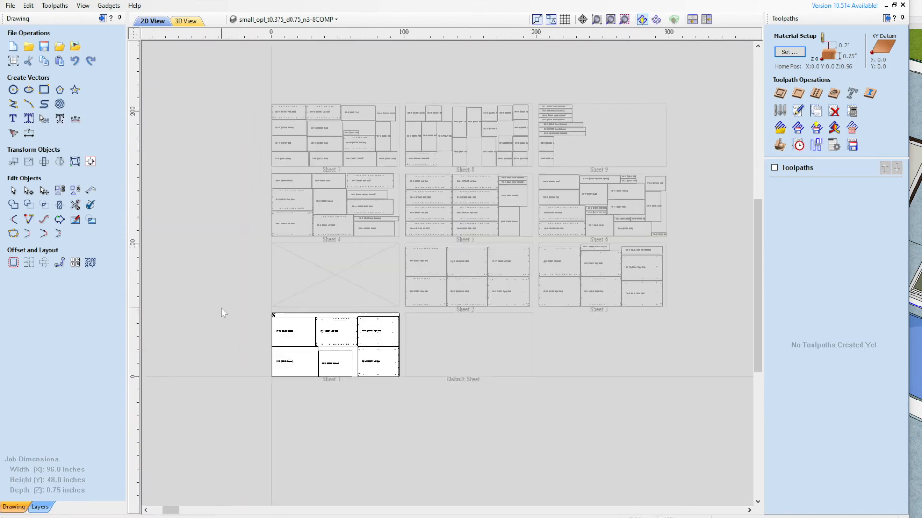
mouse_move(218, 271)
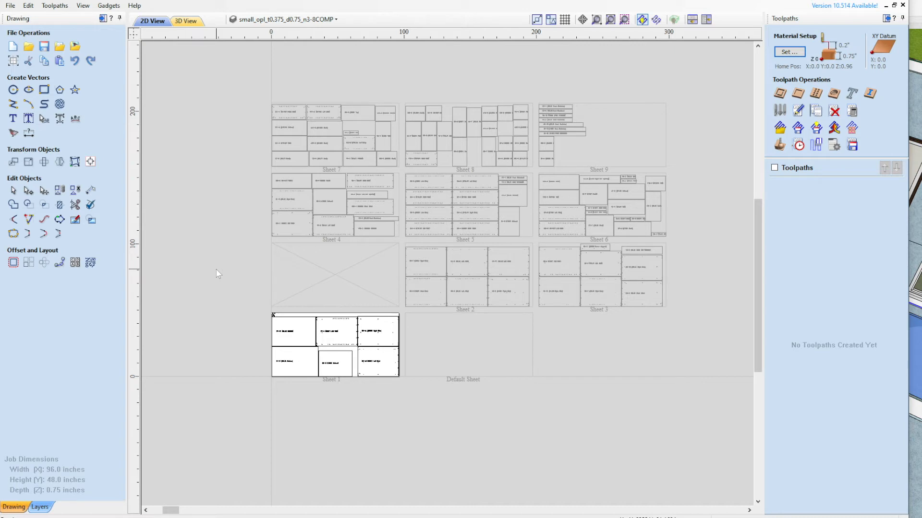
mouse_move(196, 225)
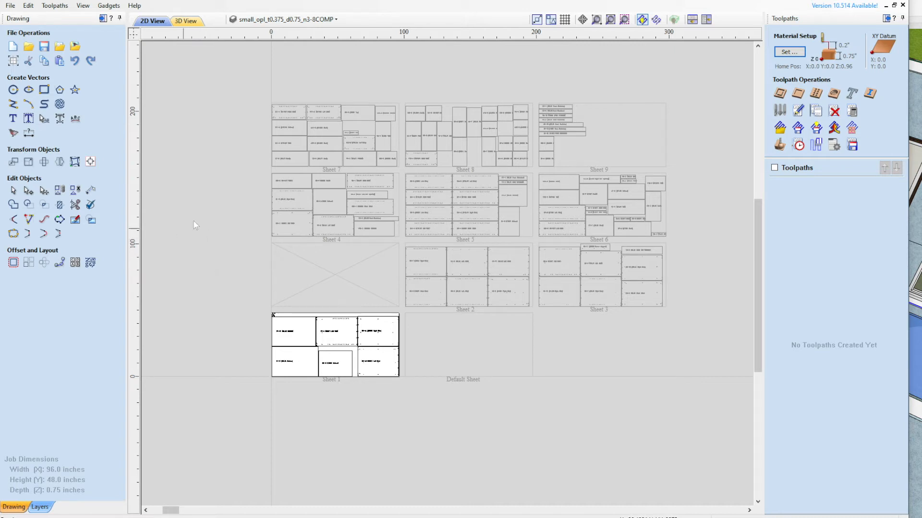
mouse_move(13, 46)
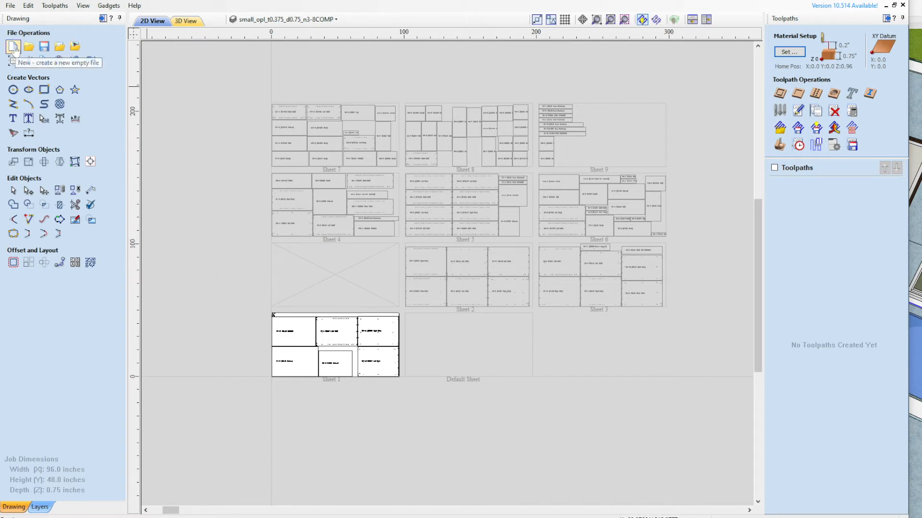
Step: Start a new empty job, saving changes to the current job first
left_click(13, 47)
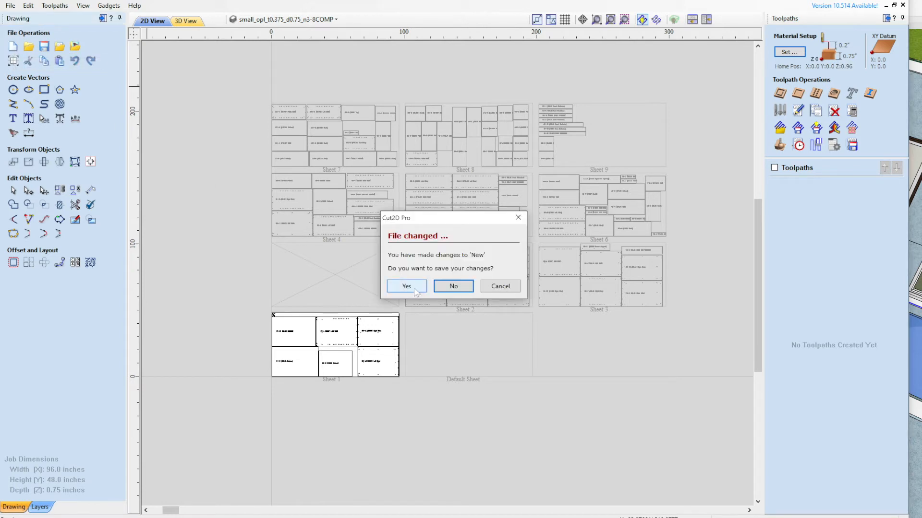
left_click(453, 286)
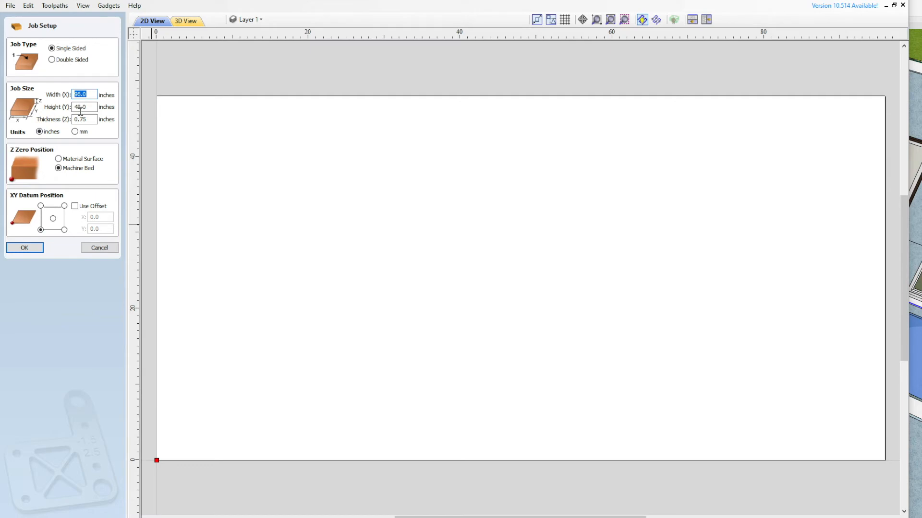
Step: Confirm the 96 × 48 × 0.75 inch machine-bed-zeroed job setup
left_click(83, 107)
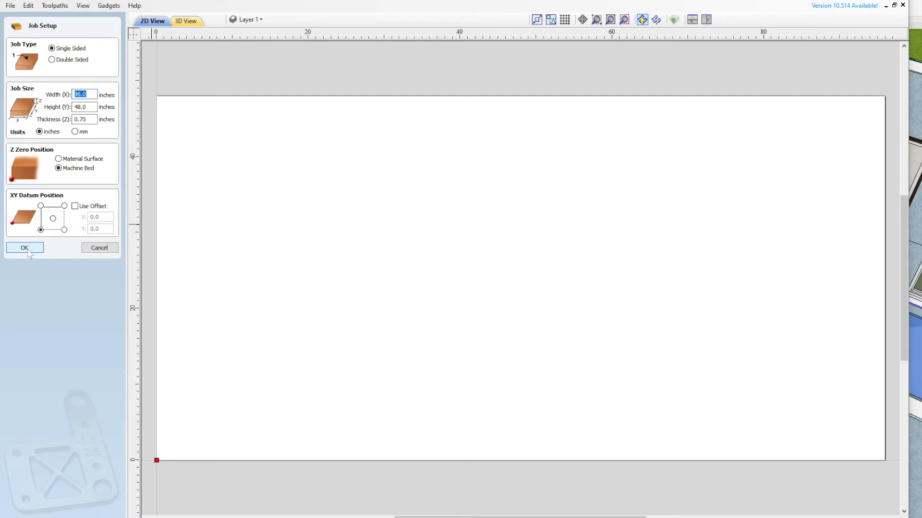
left_click(24, 247)
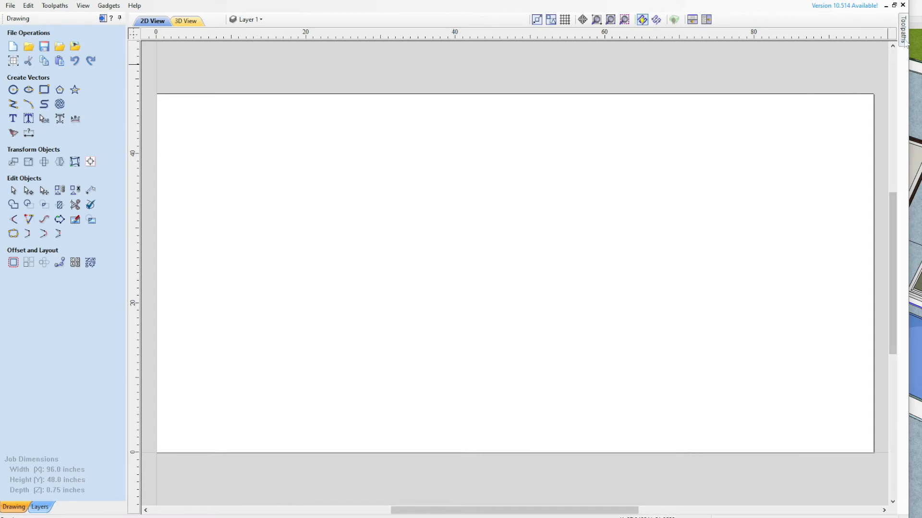
Step: Show the empty Toolpaths panel and the Gadgets menu
left_click(904, 29)
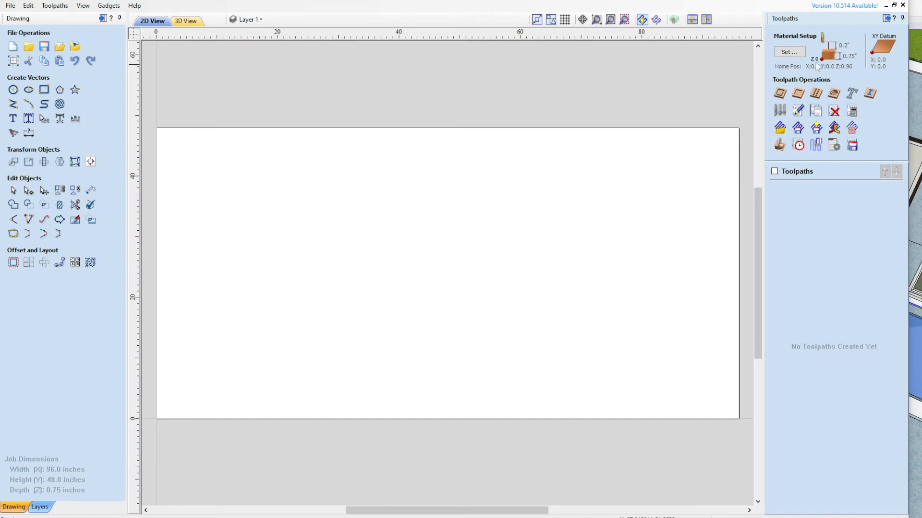
mouse_move(769, 191)
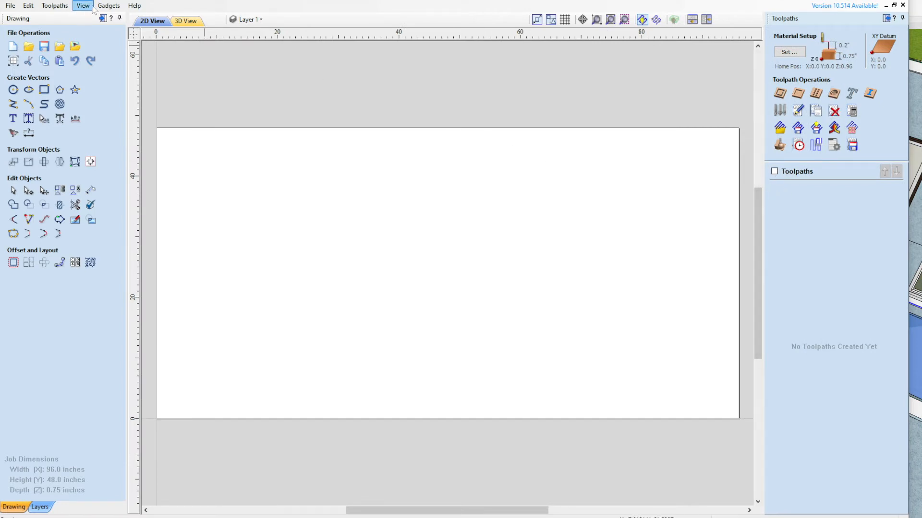
left_click(108, 5)
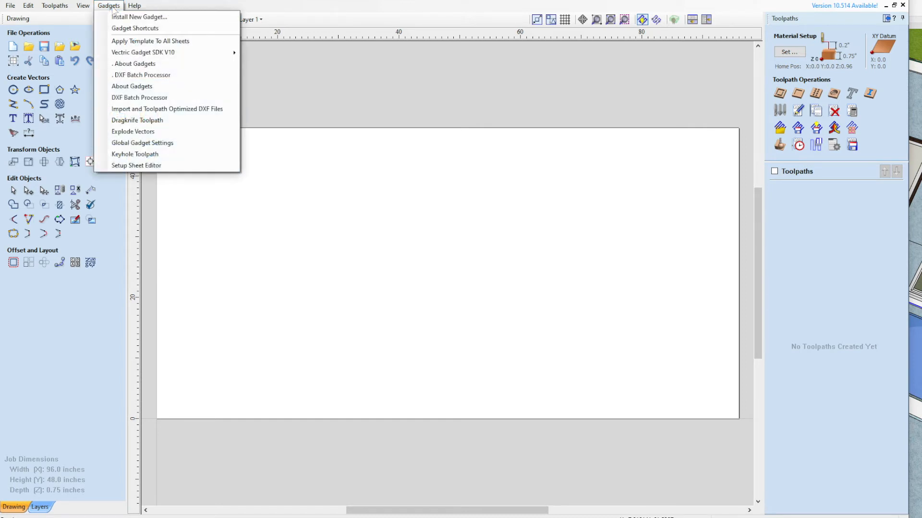
mouse_move(167, 109)
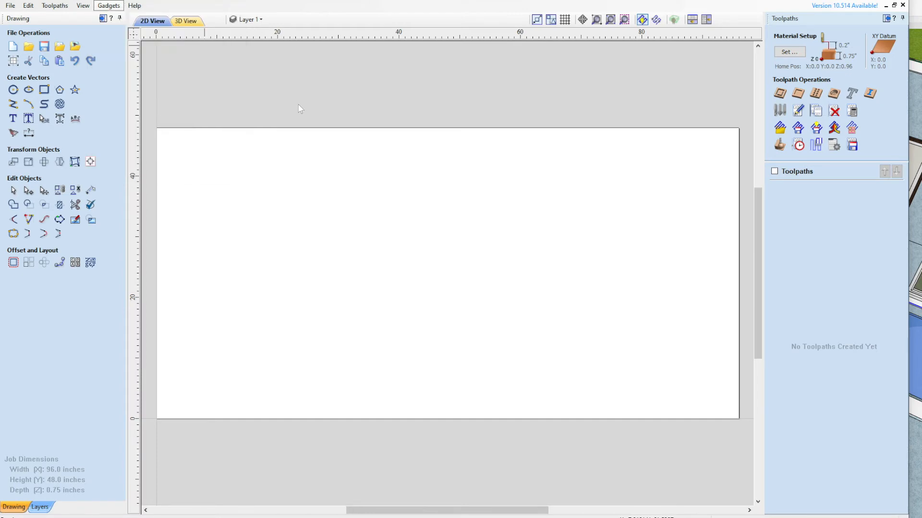
Step: Launch the Import and Toolpath Optimized DXF Files gadget and open its directory browser
left_click(109, 6)
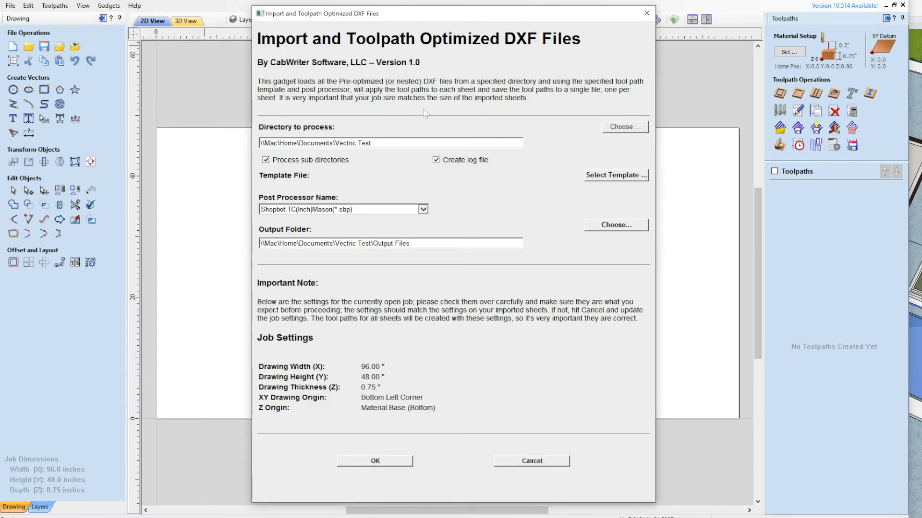
mouse_move(568, 136)
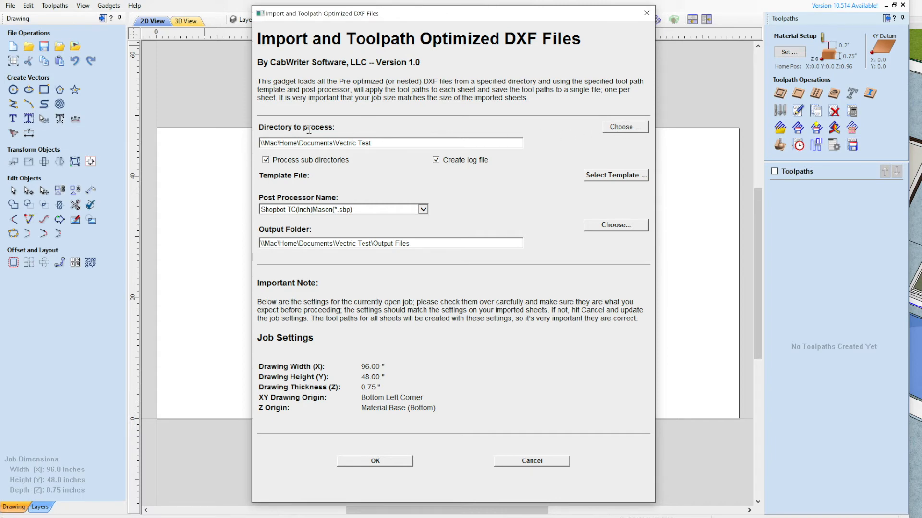
mouse_move(625, 127)
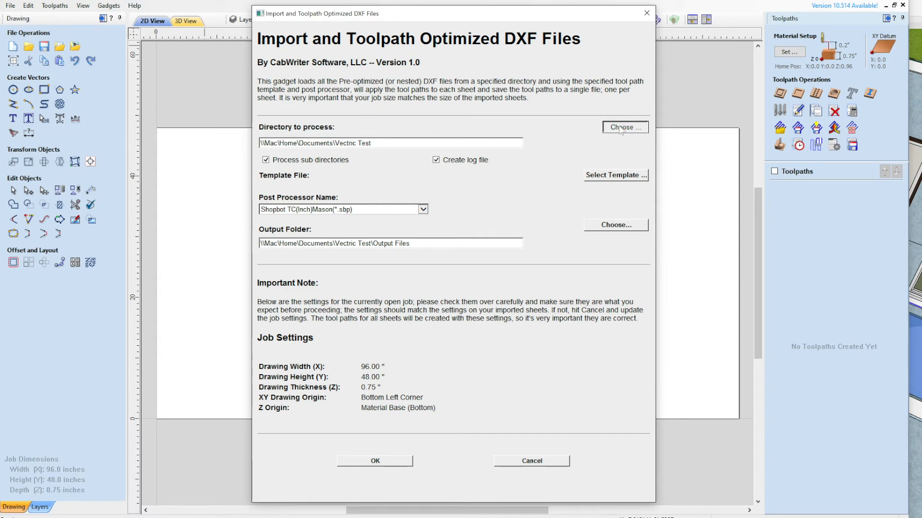
left_click(624, 127)
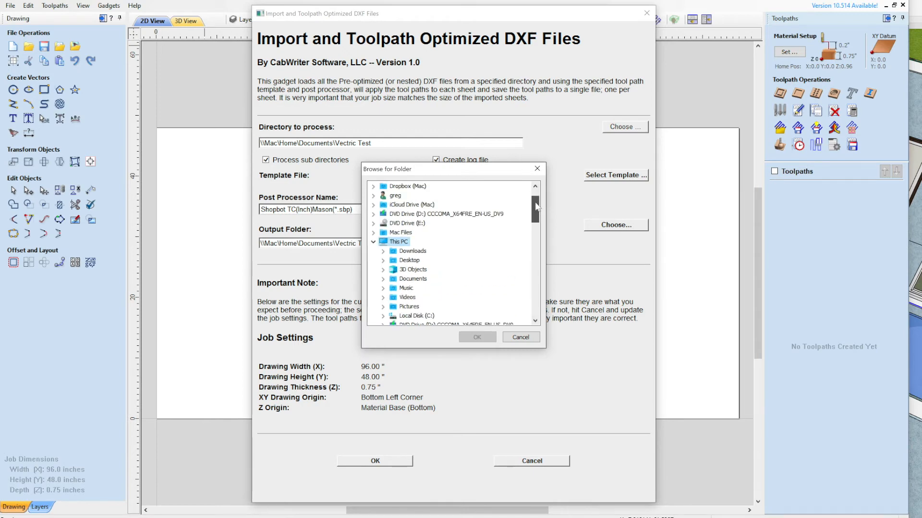
scroll("down", 3)
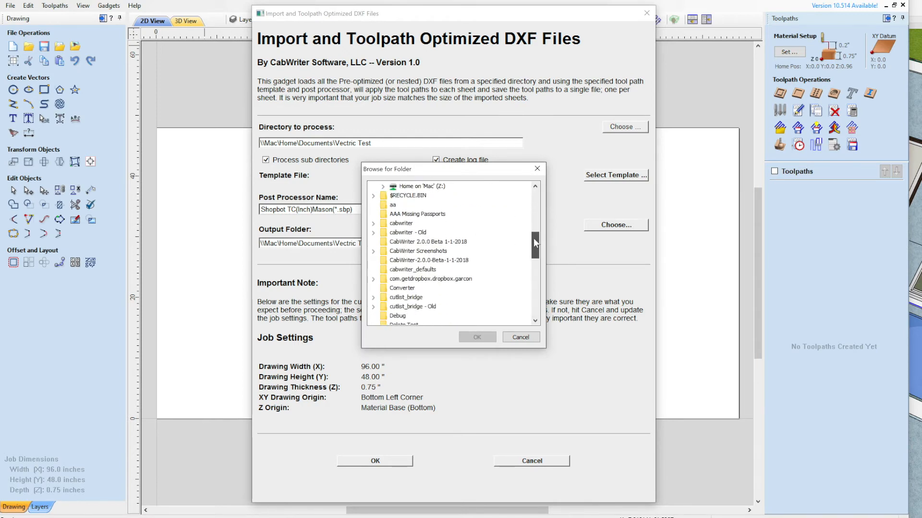
scroll("up", 3)
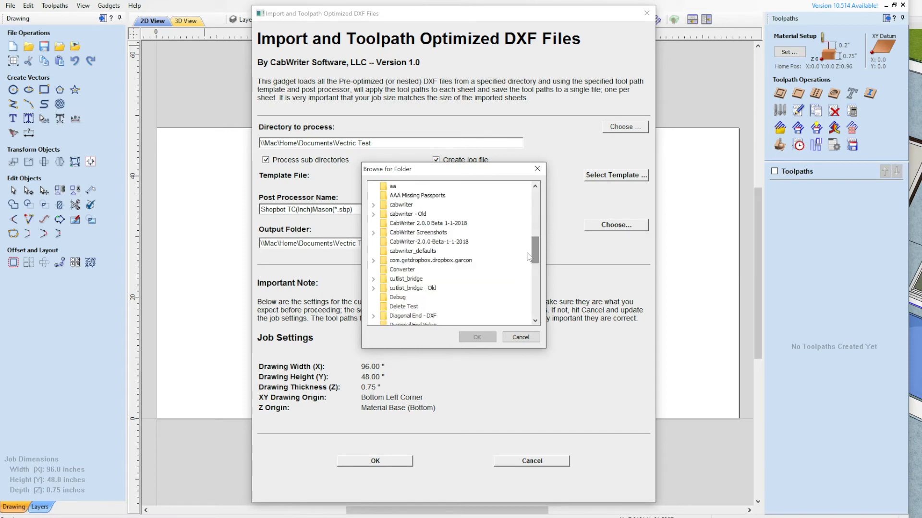
scroll("up", 3)
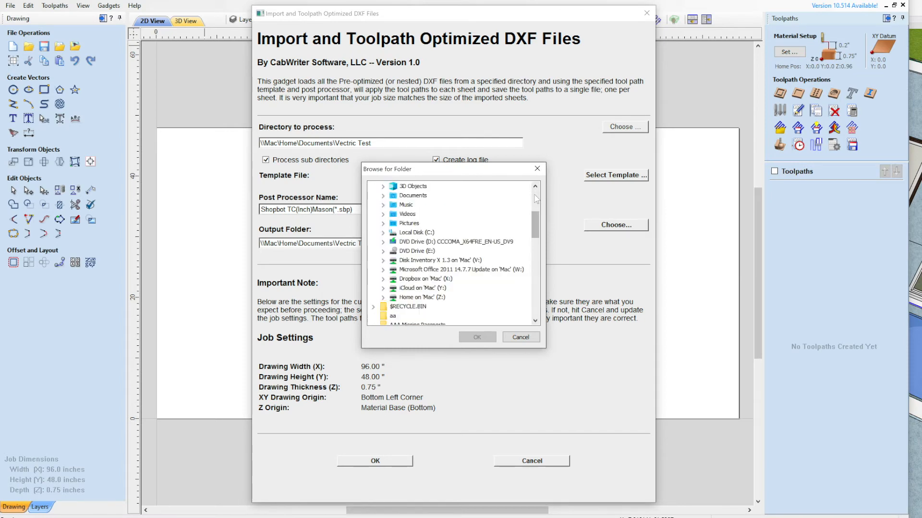
scroll("down", 3)
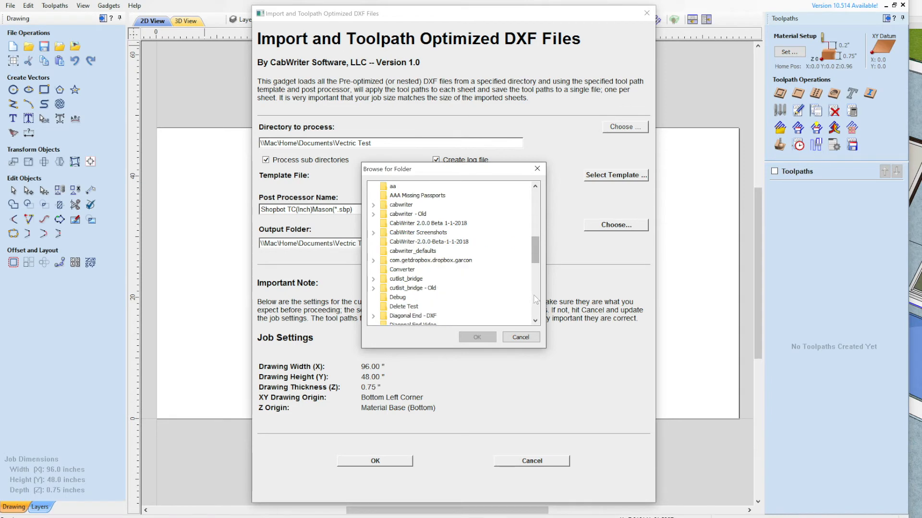
scroll("down", 3)
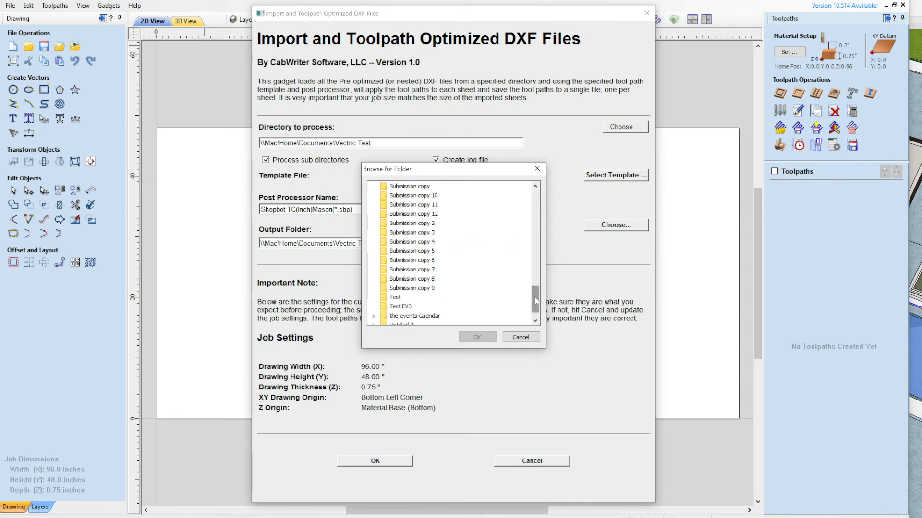
scroll("up", 3)
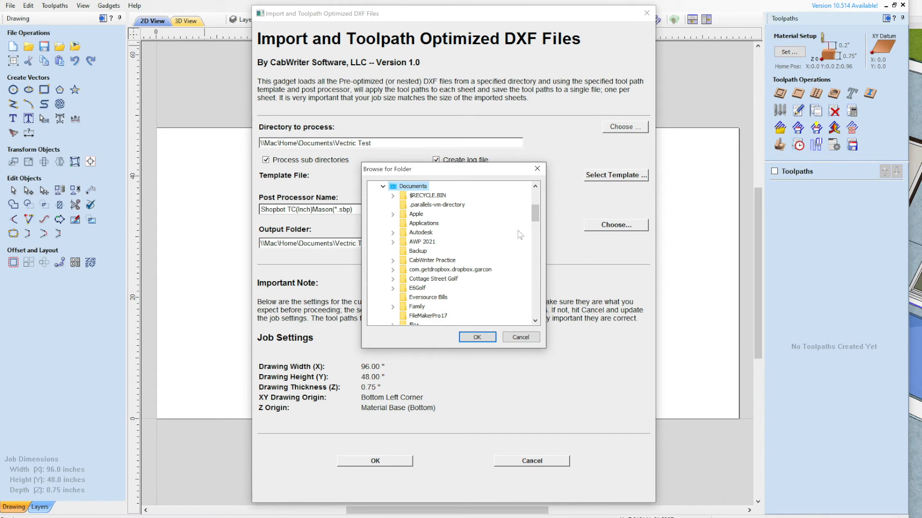
scroll("down", 3)
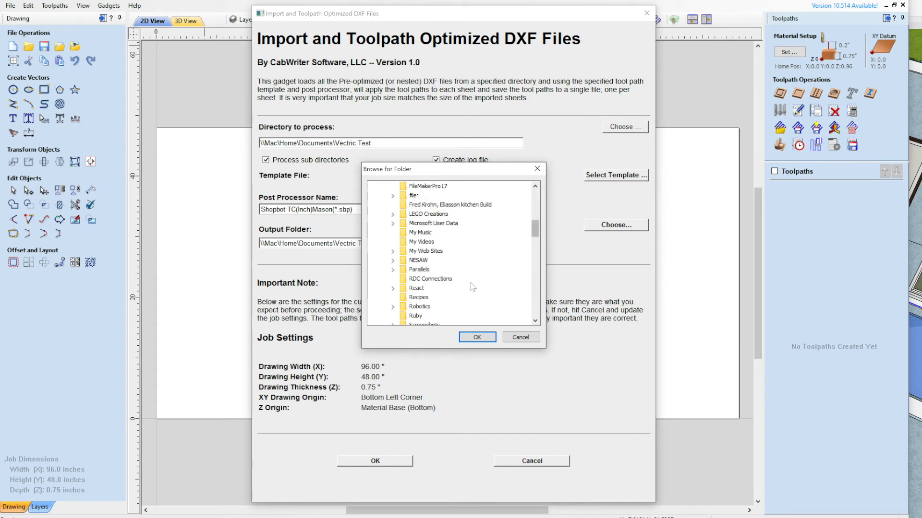
Step: Expand Architectural Woodworking > Abbott Kitchen down to Sheet Folders and confirm it as source
left_click(393, 260)
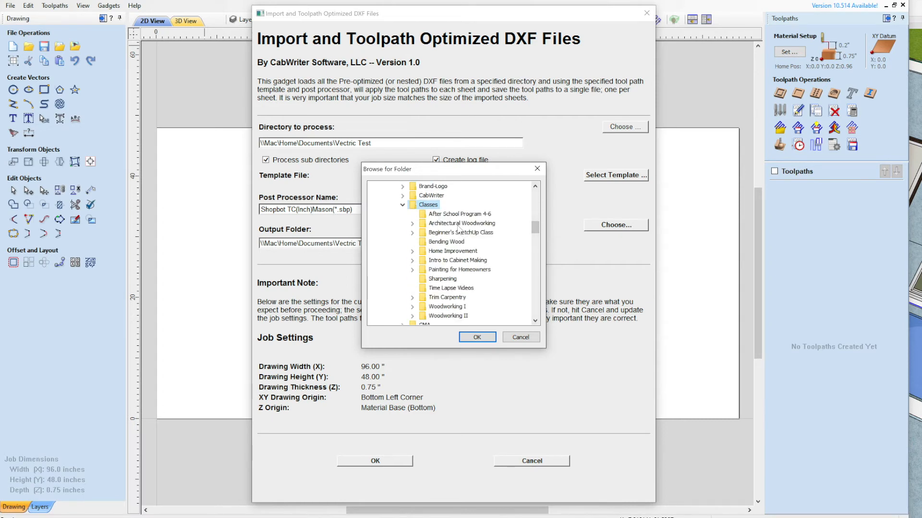
left_click(461, 223)
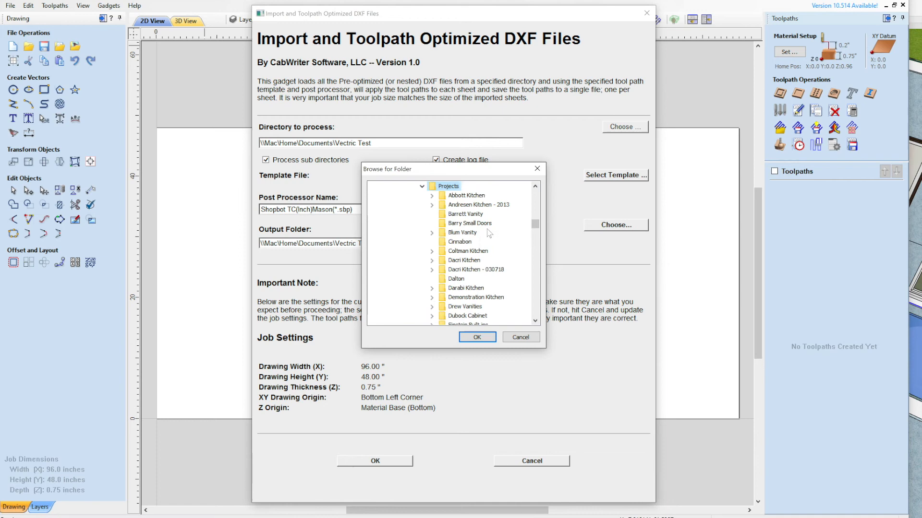
left_click(432, 196)
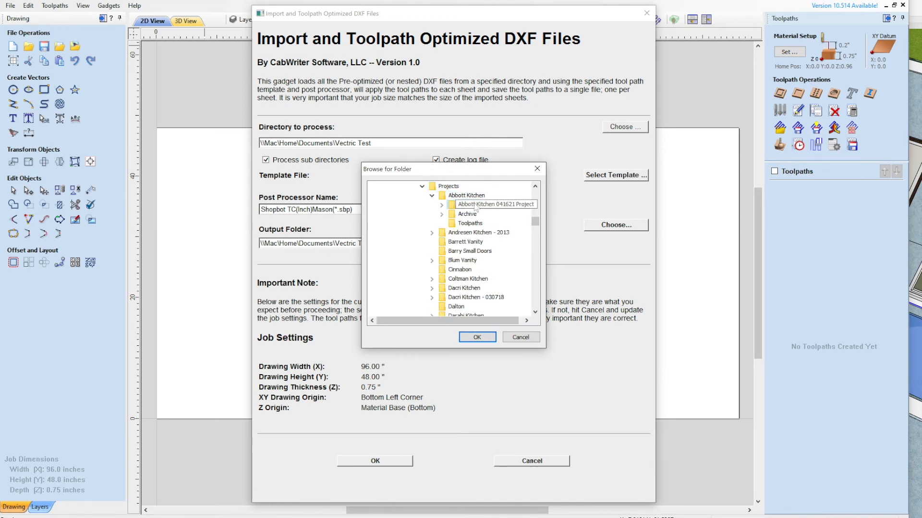
left_click(441, 204)
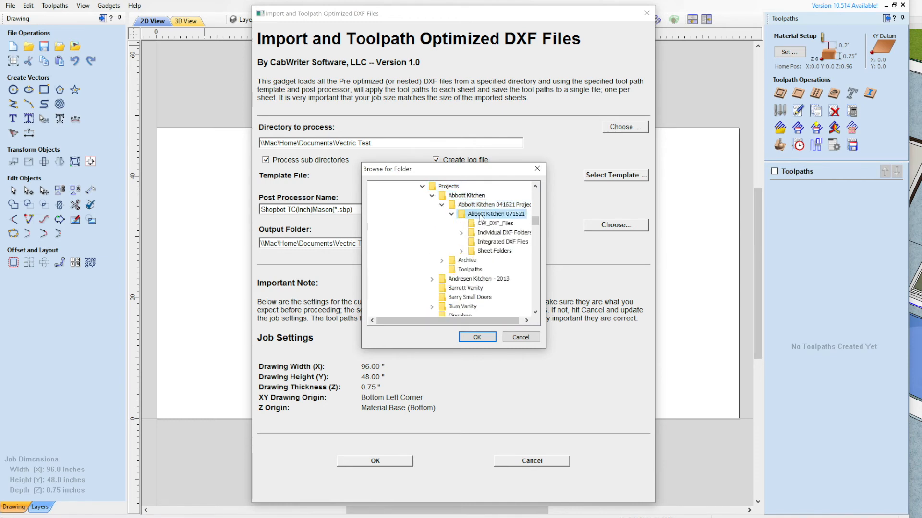
left_click(504, 232)
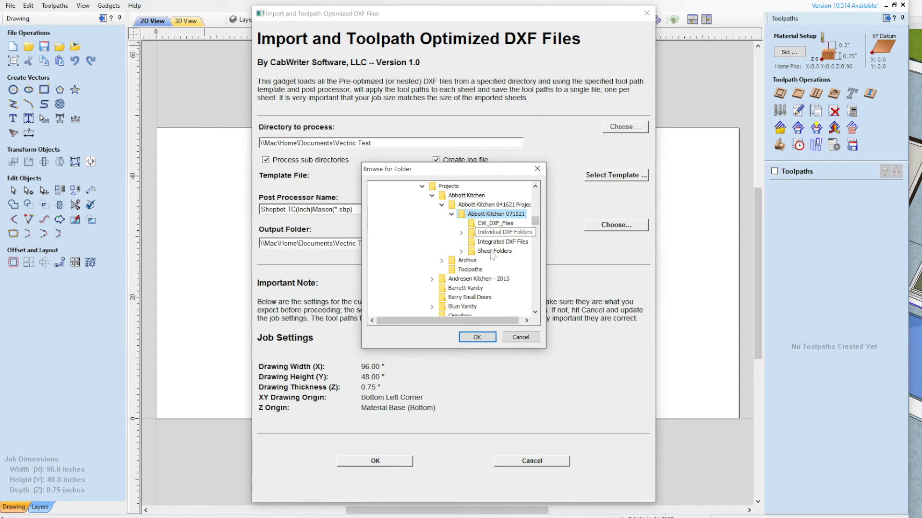
left_click(462, 251)
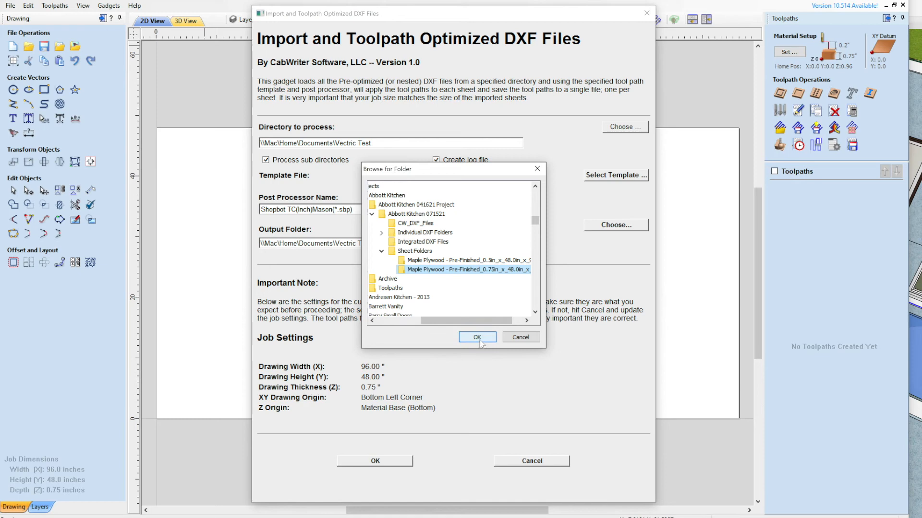
left_click(477, 337)
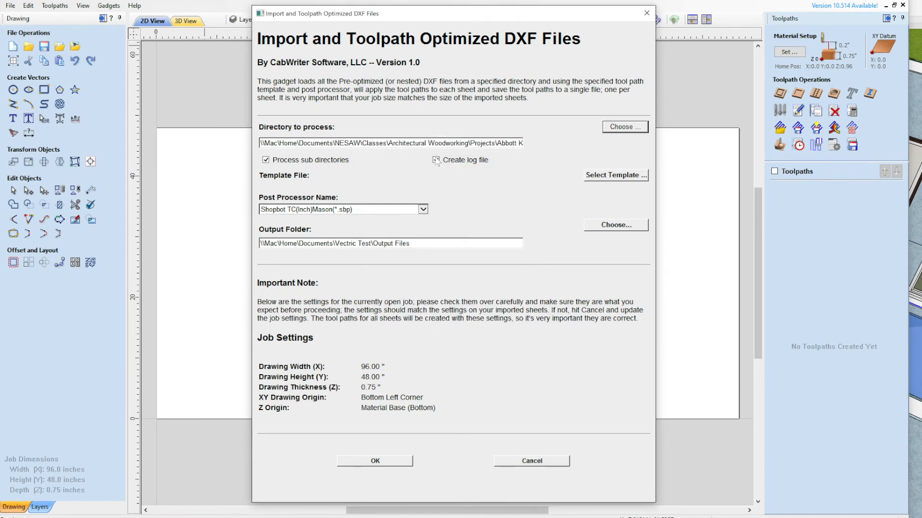
left_click(434, 159)
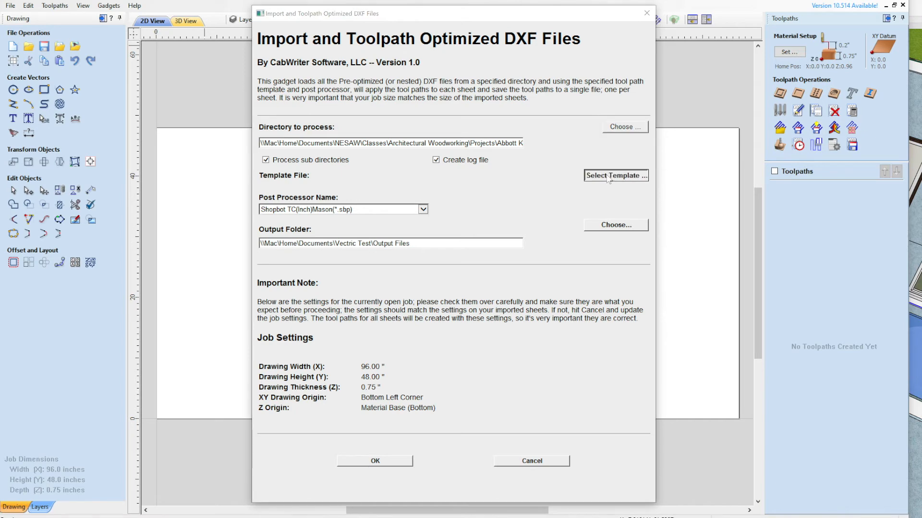
left_click(616, 175)
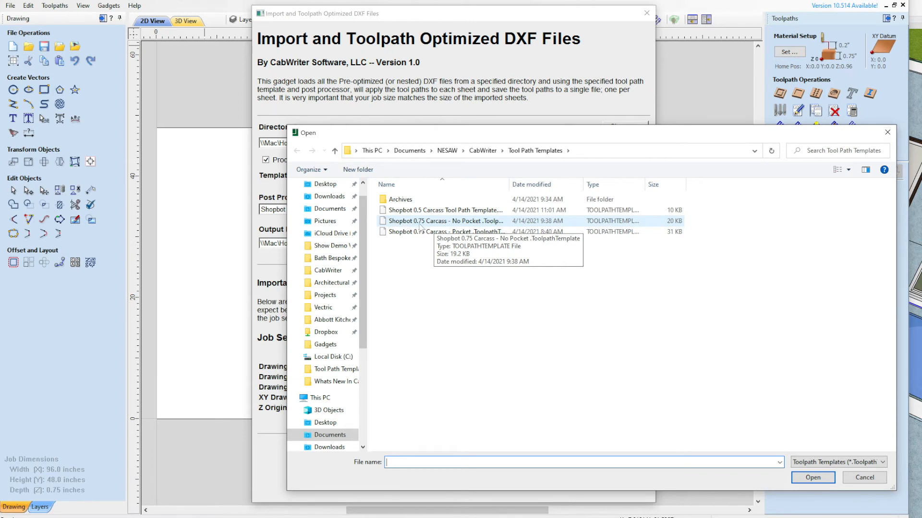
mouse_move(470, 226)
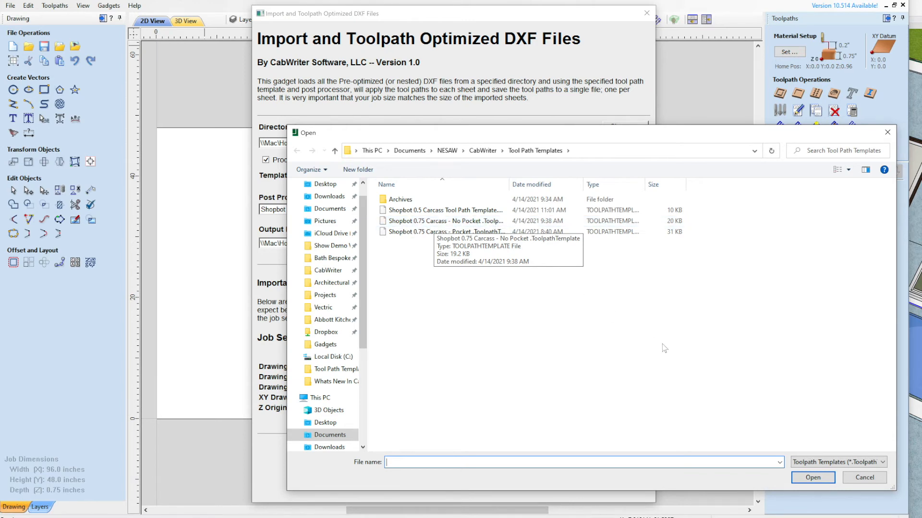
left_click(445, 221)
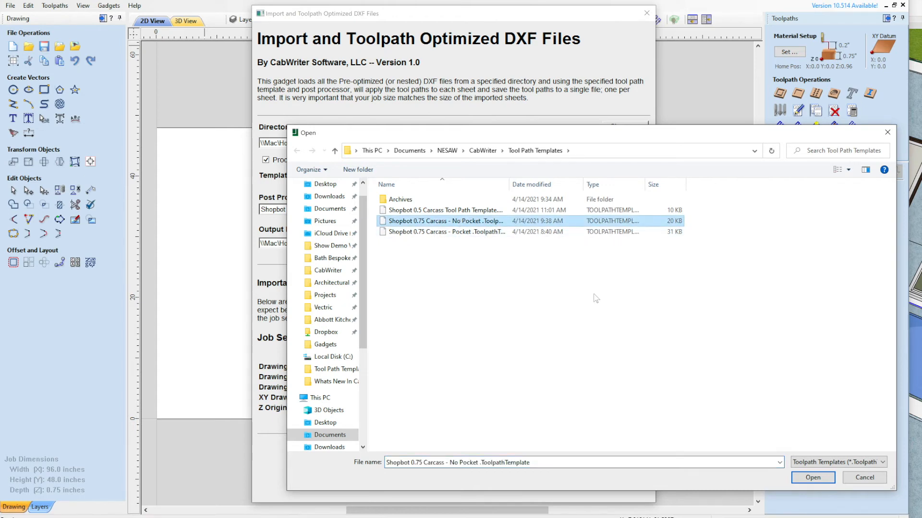
left_click(812, 477)
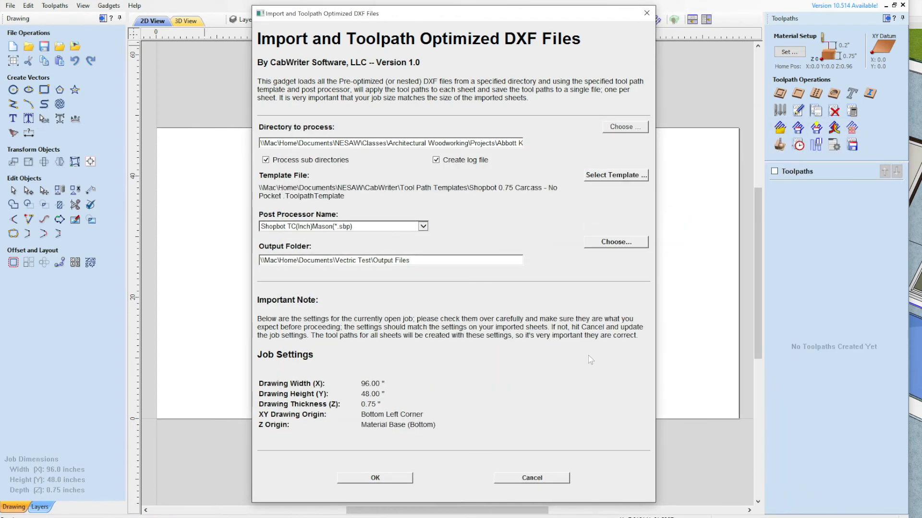
mouse_move(349, 220)
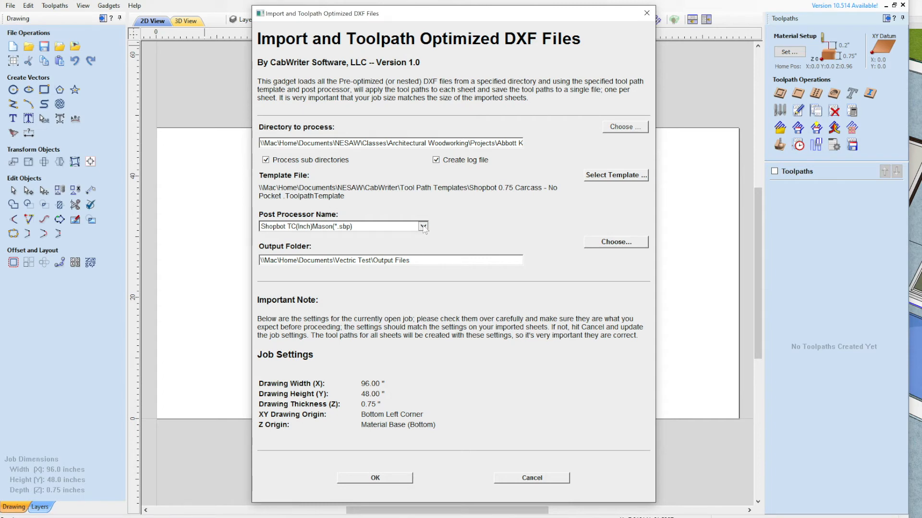
mouse_move(335, 230)
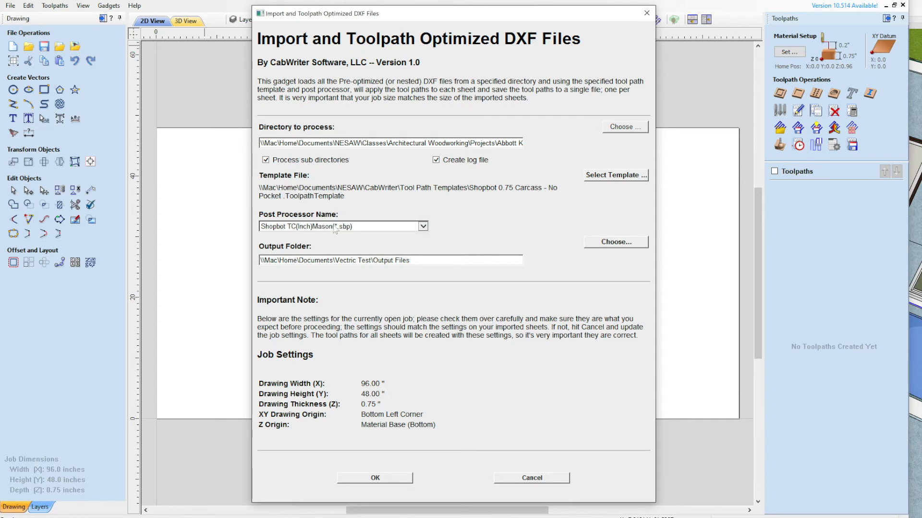
left_click(422, 226)
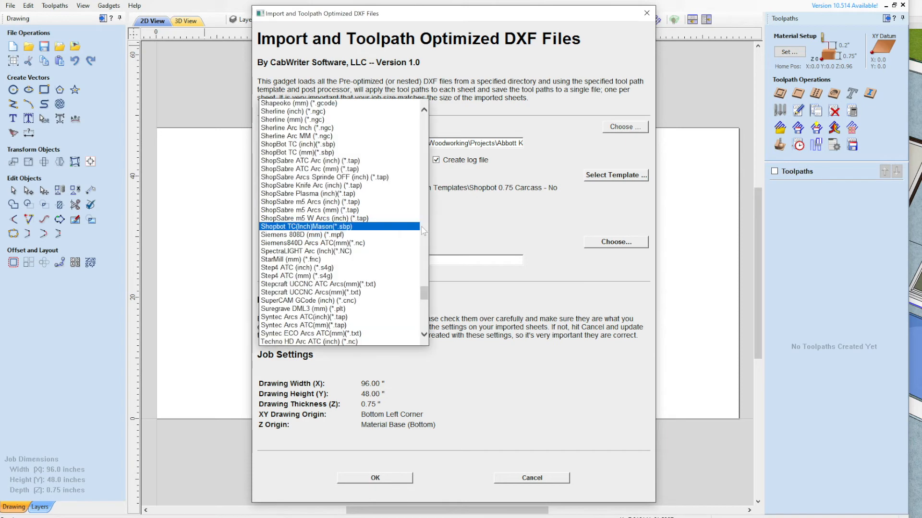
mouse_move(462, 232)
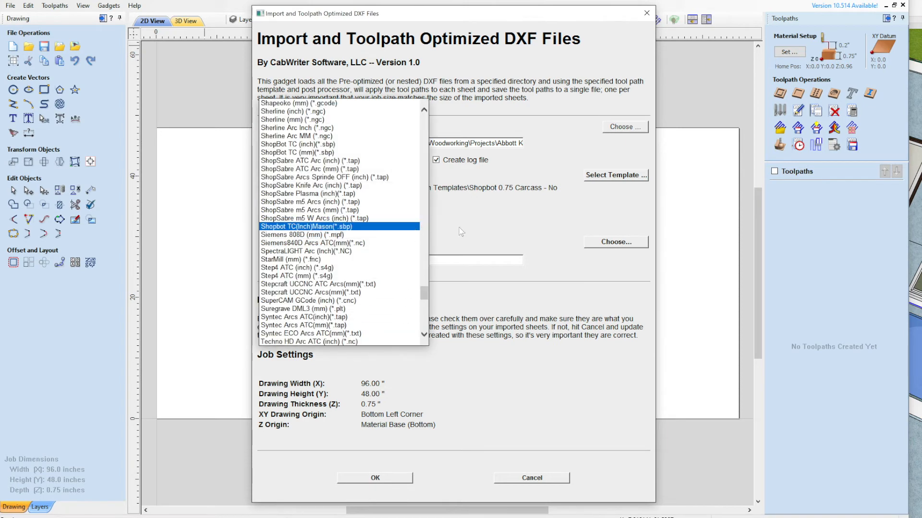
left_click(306, 227)
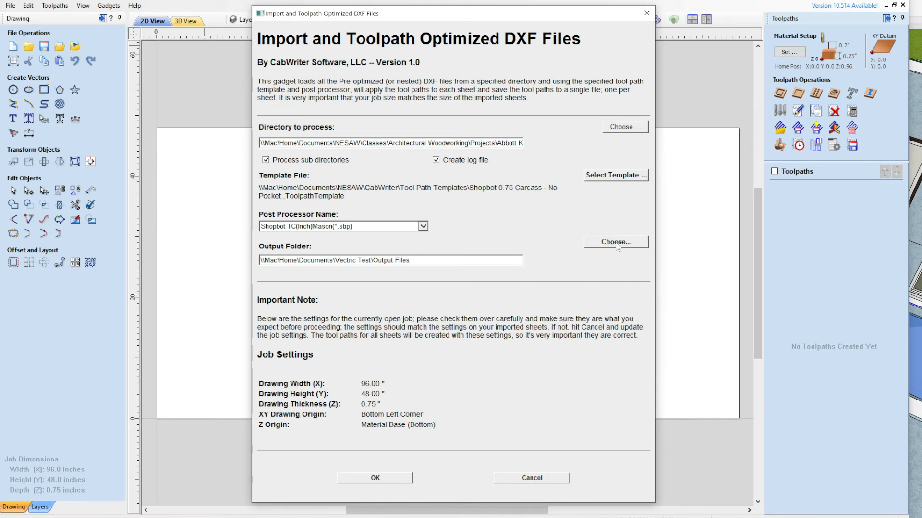
Step: Cancel the Output Folder browser, then find Vectric Test in Finder's Documents folder
left_click(615, 241)
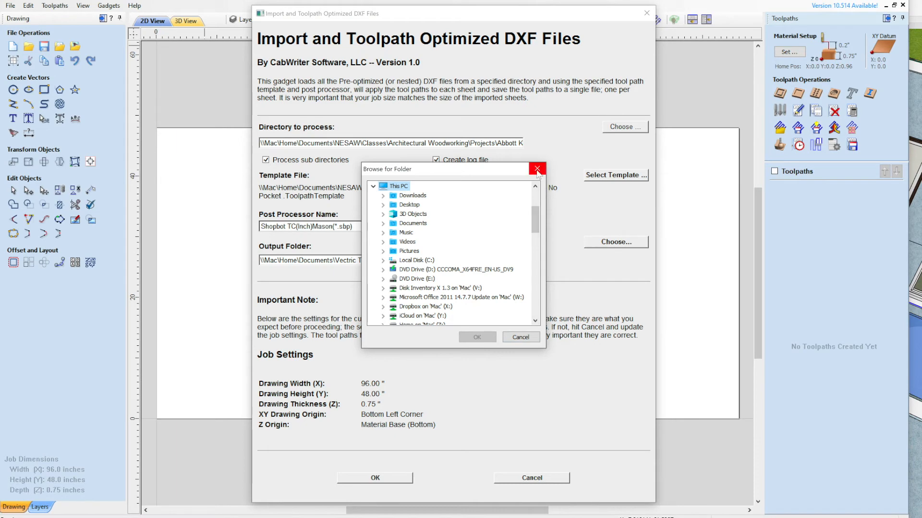
left_click(536, 170)
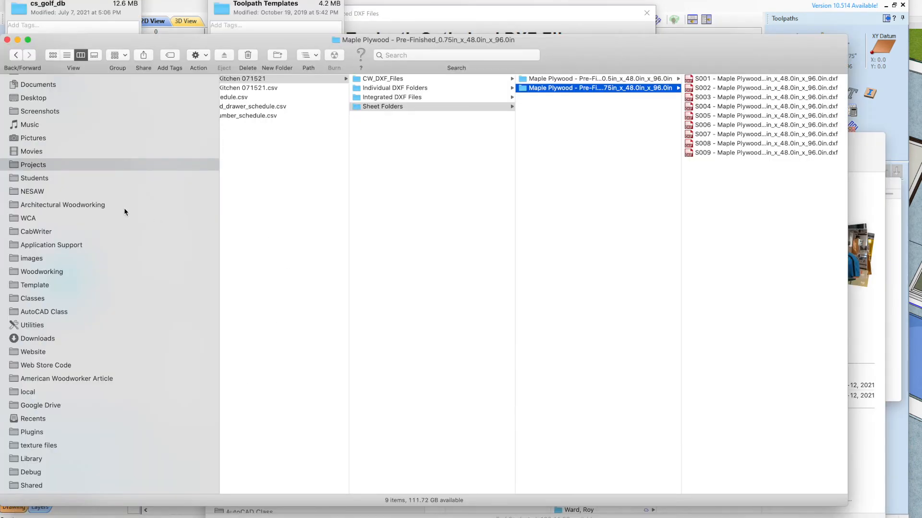
mouse_move(526, 154)
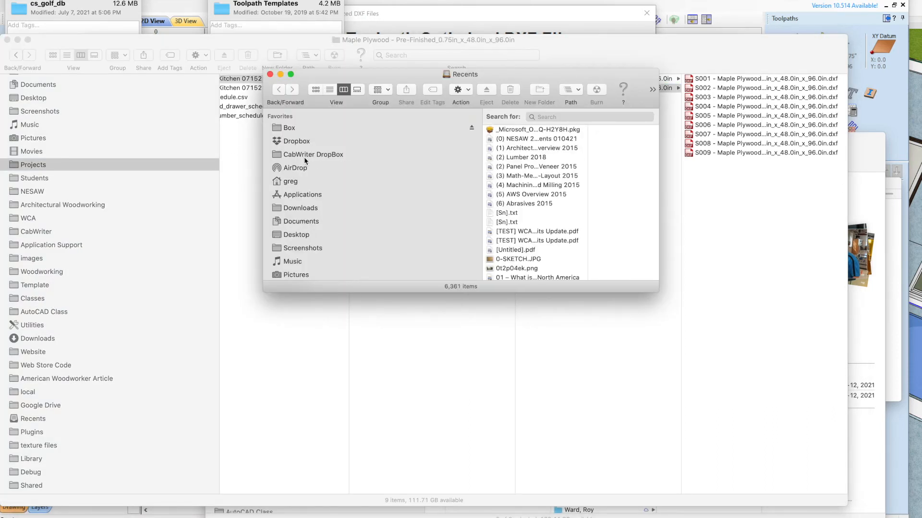
left_click(301, 221)
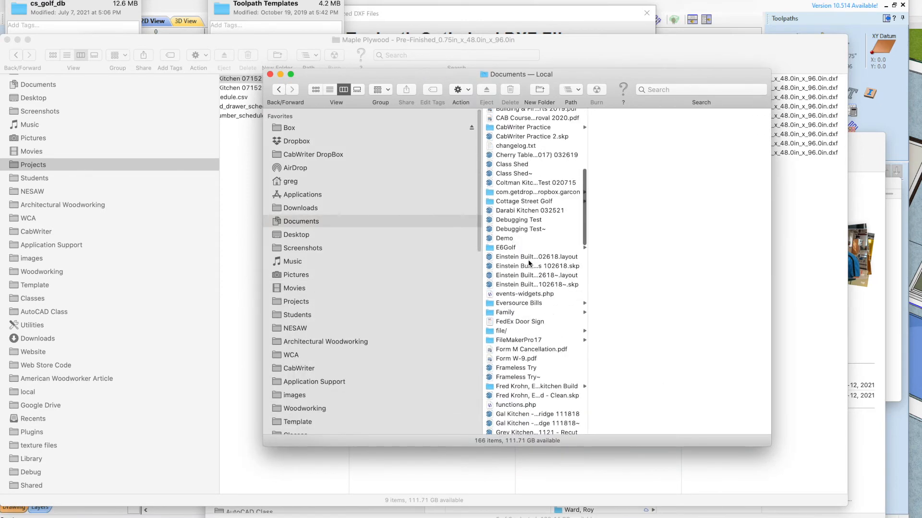
scroll("down", 3)
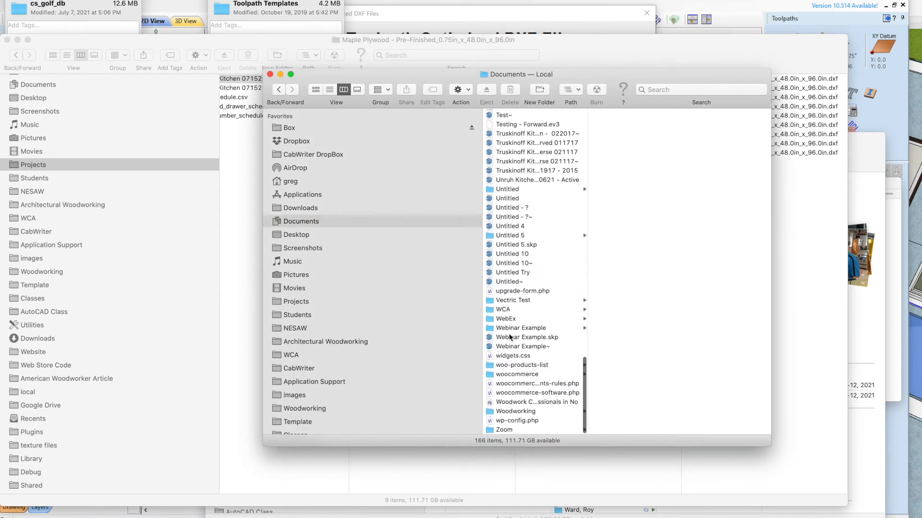
left_click(513, 300)
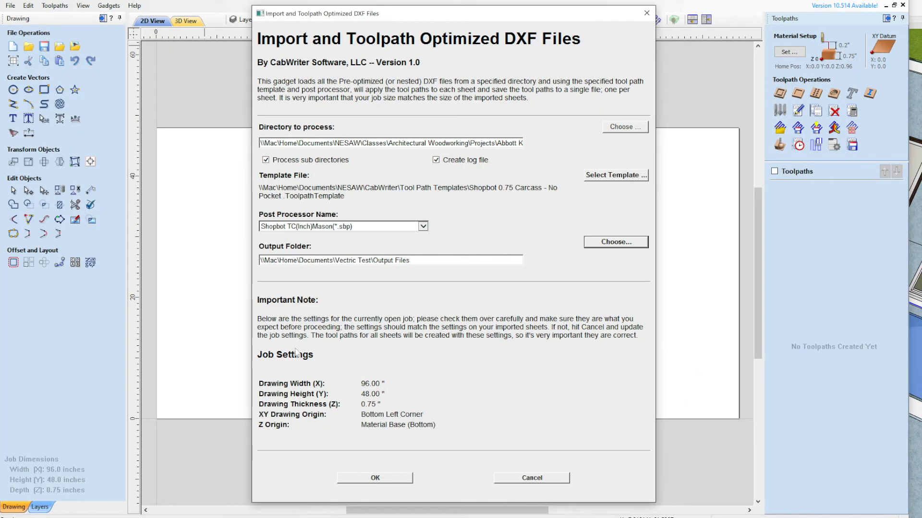
mouse_move(359, 386)
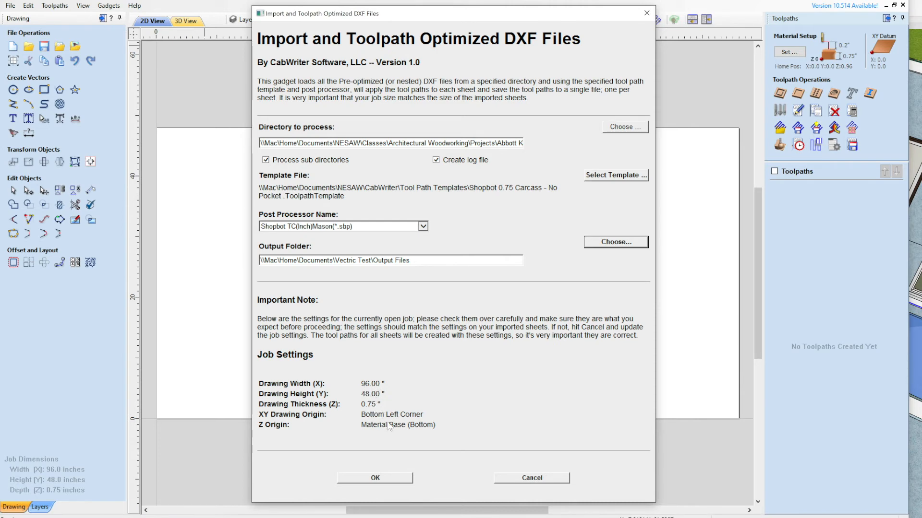
mouse_move(421, 458)
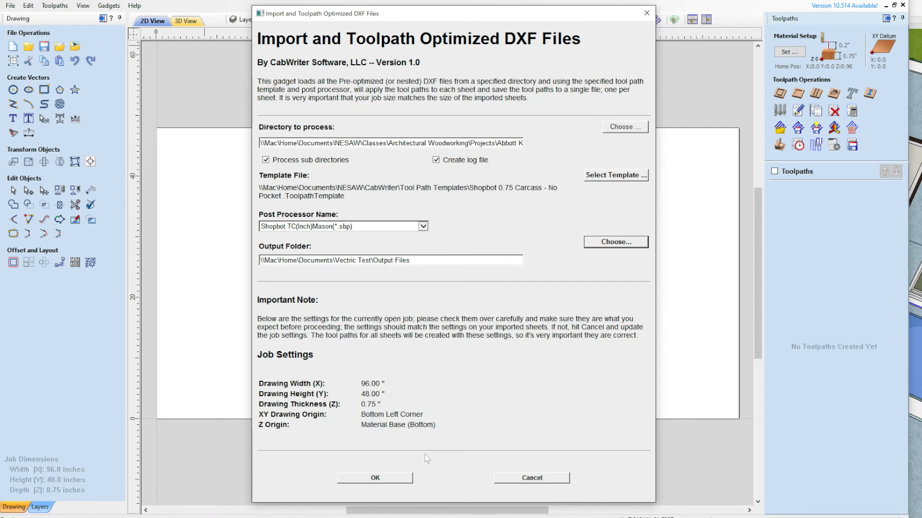
mouse_move(375, 483)
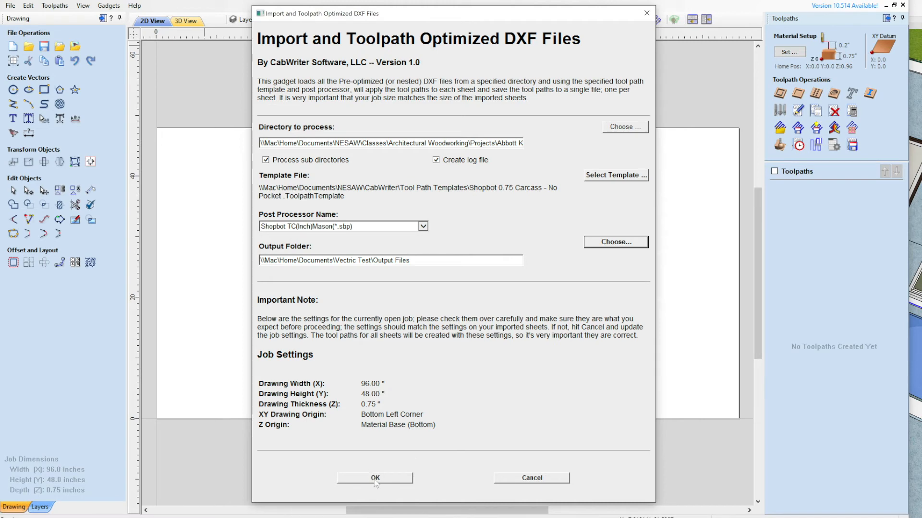
Step: Run the gadget, accepting the cut-through warning and S006's four-toolpath summary
left_click(374, 478)
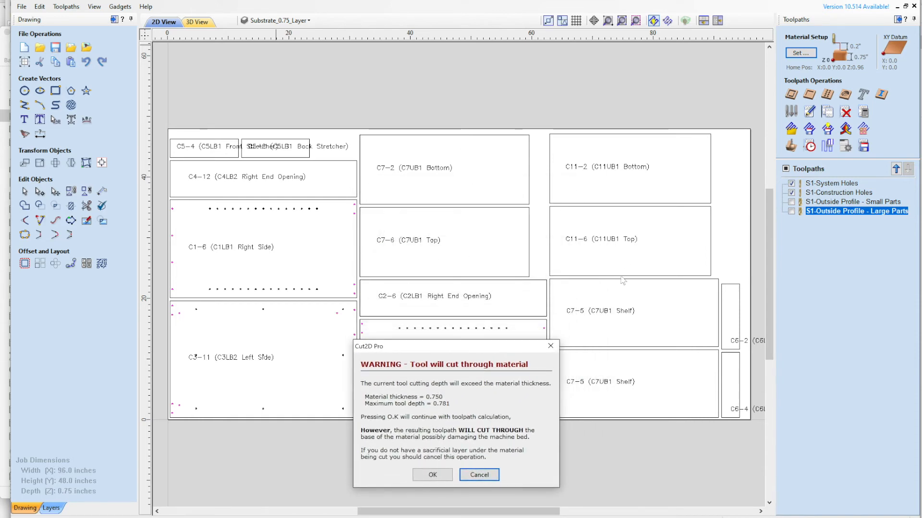
mouse_move(469, 353)
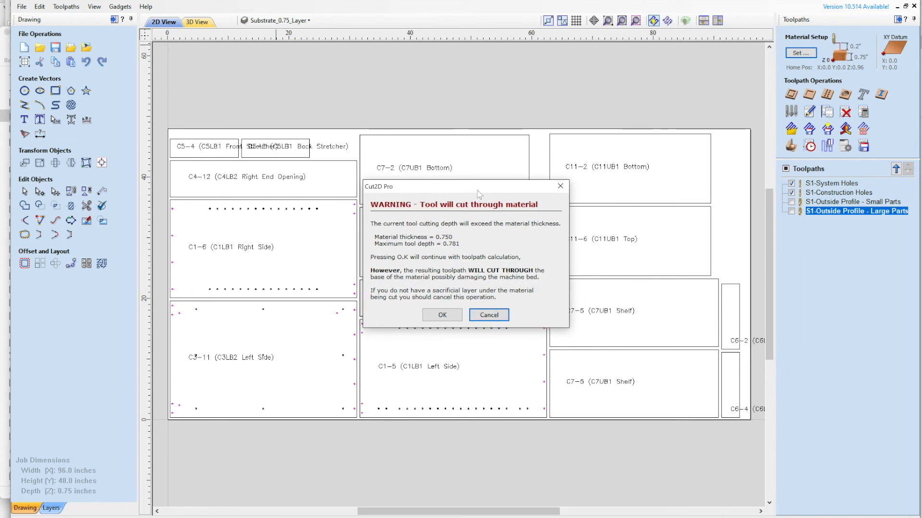
mouse_move(686, 215)
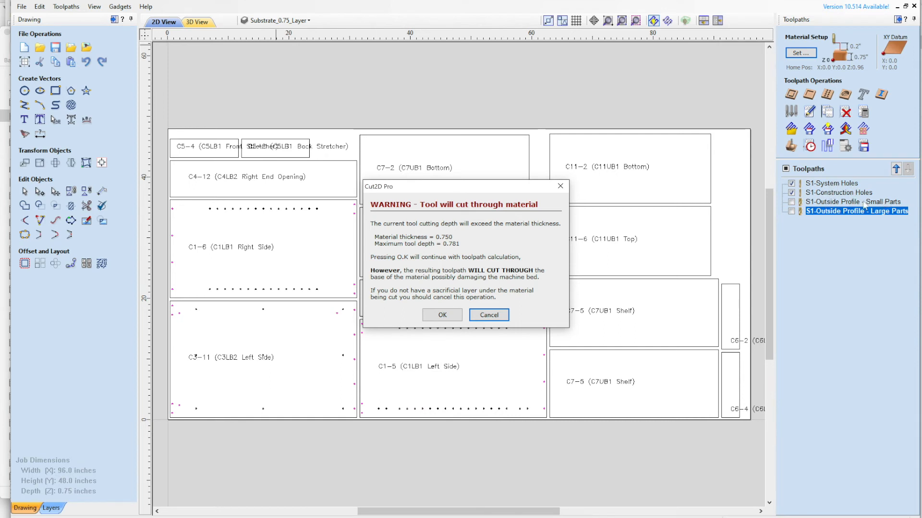
mouse_move(875, 215)
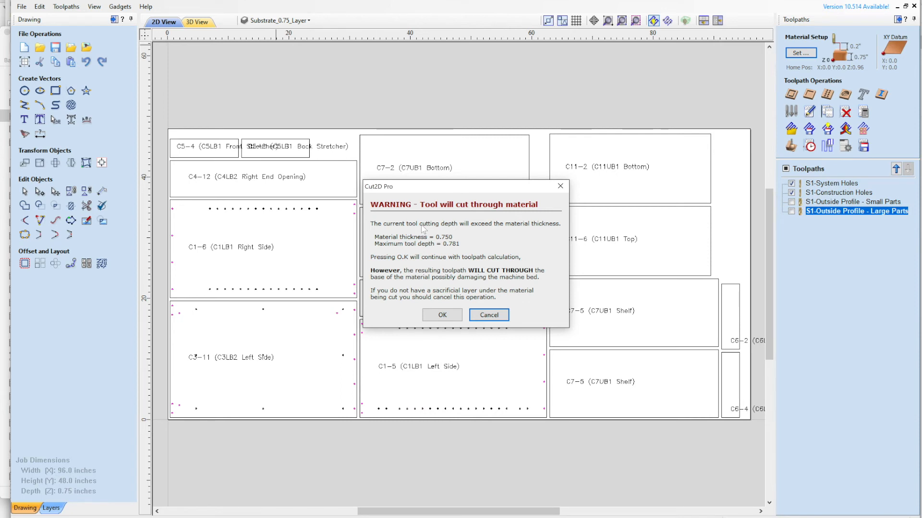
mouse_move(495, 246)
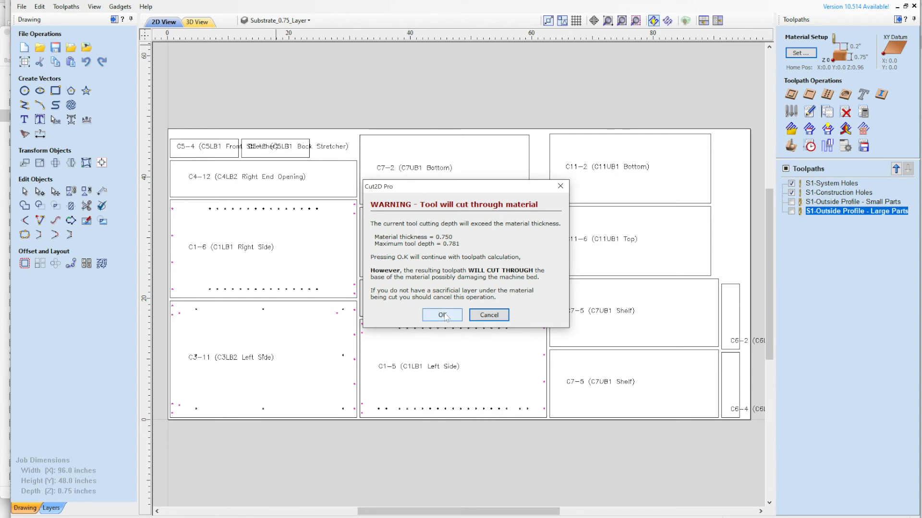
left_click(441, 315)
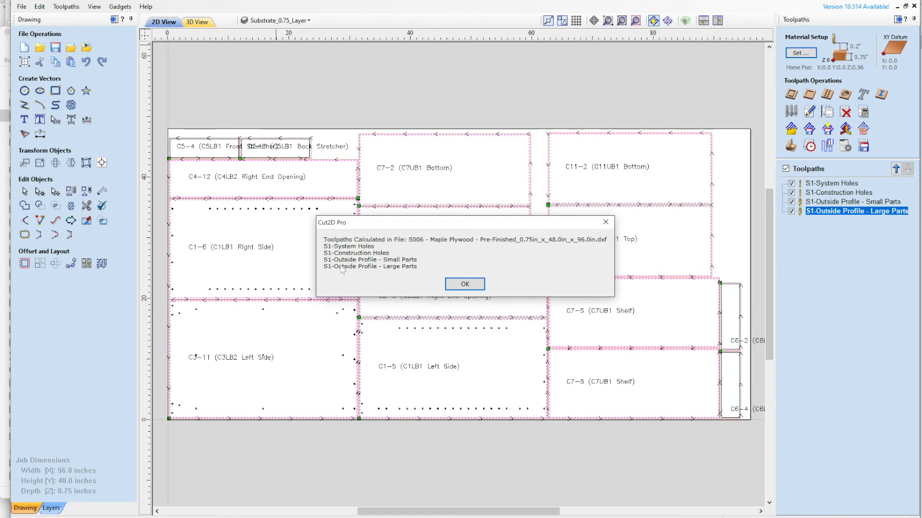
mouse_move(495, 254)
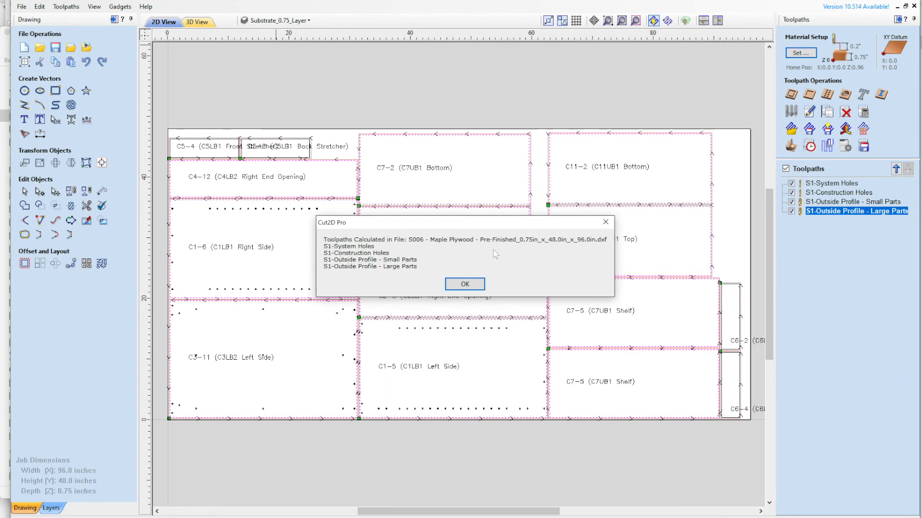
mouse_move(369, 202)
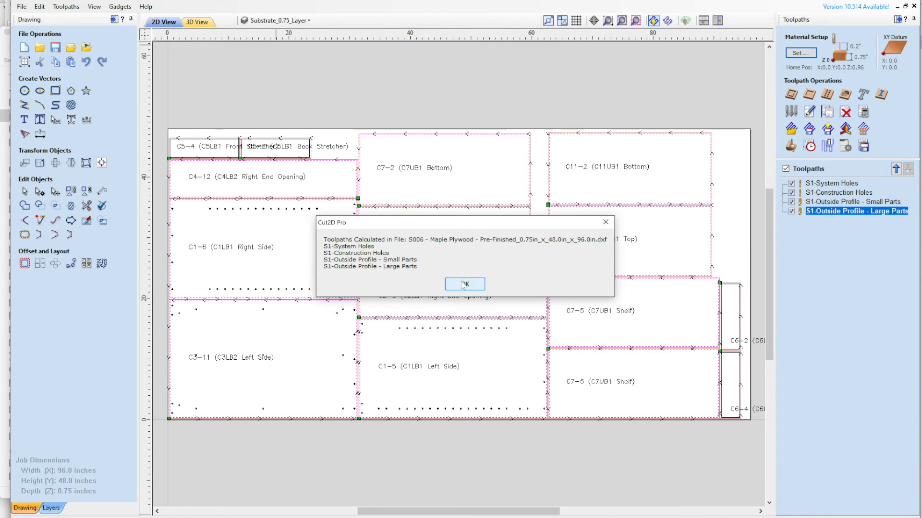
left_click(464, 284)
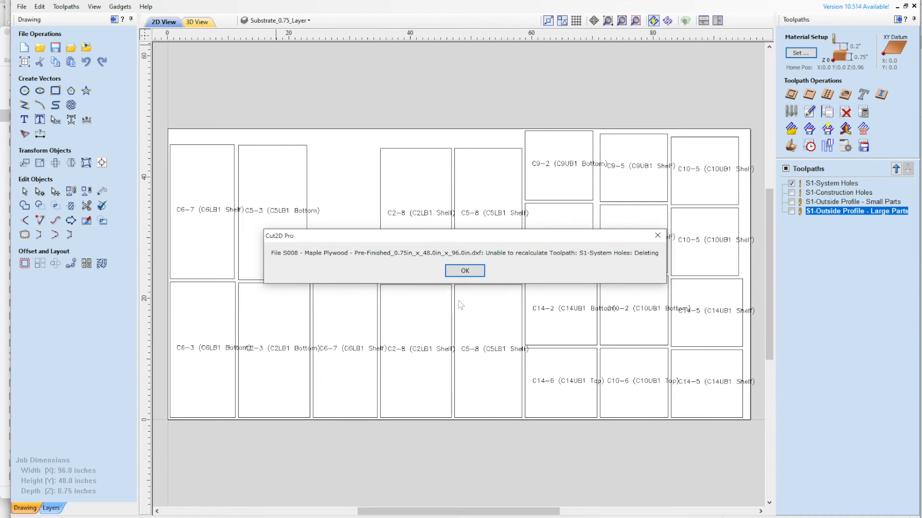
mouse_move(429, 178)
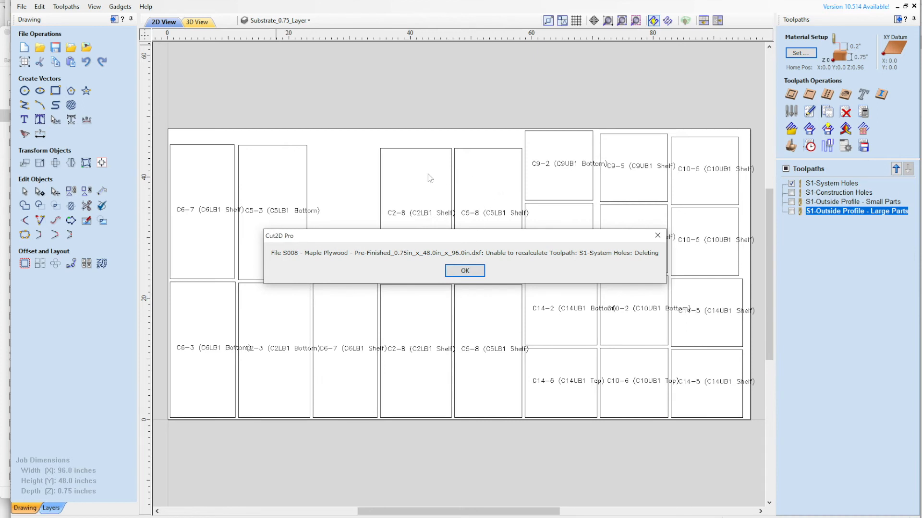
mouse_move(498, 183)
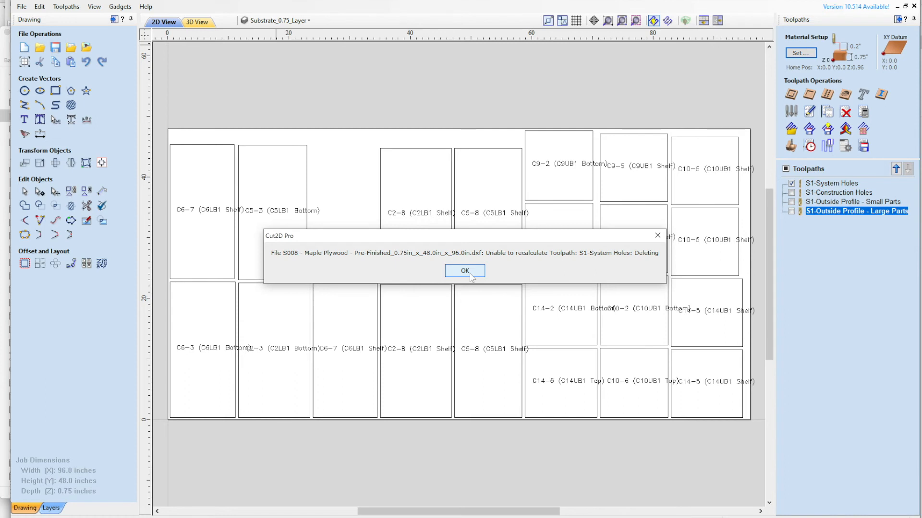
mouse_move(574, 261)
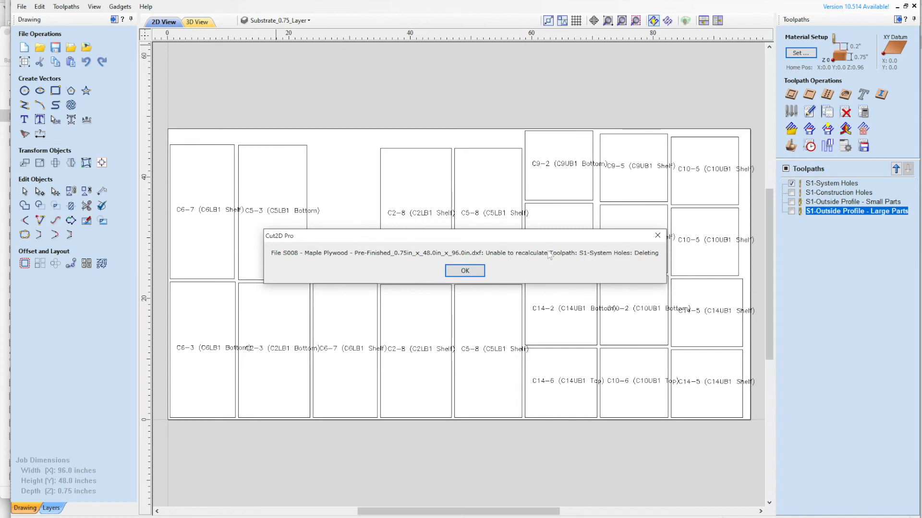
mouse_move(634, 258)
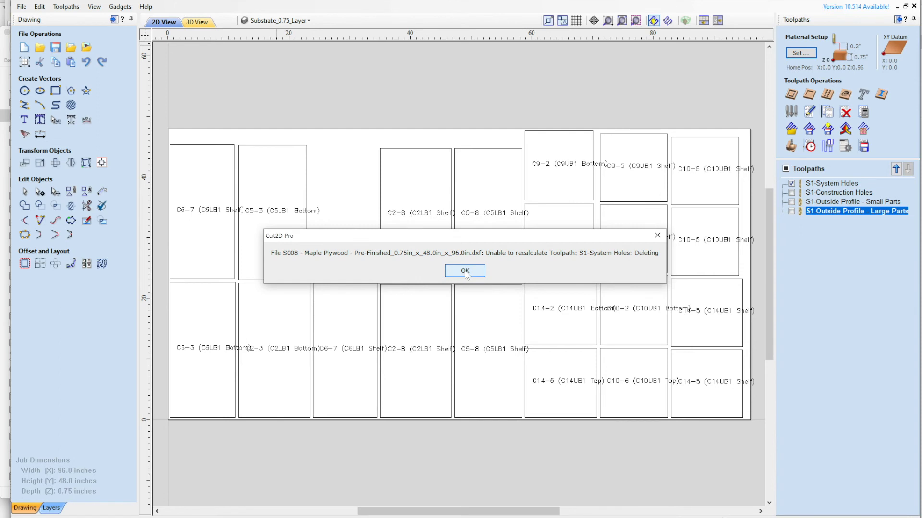
Step: Accept deleting S008's System Holes, Construction Holes and Small Parts toolpaths, then continue past the cut-through warning
left_click(464, 270)
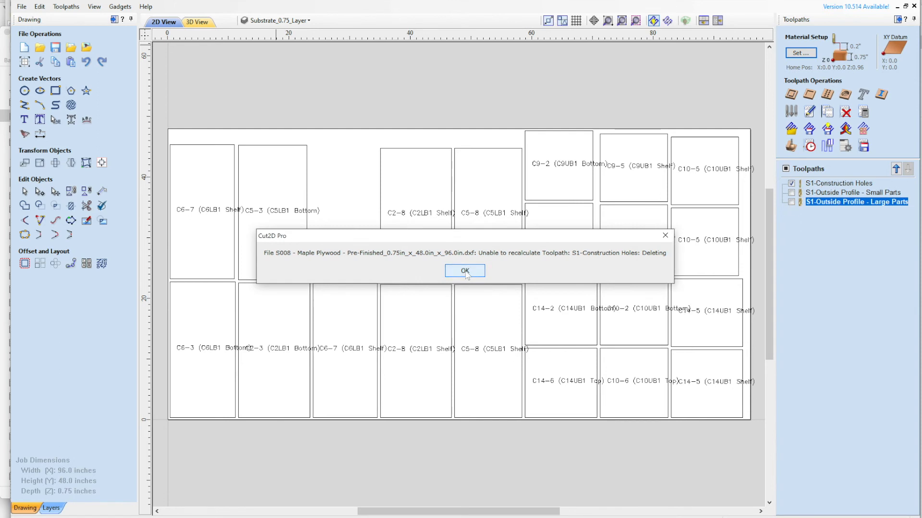
left_click(464, 271)
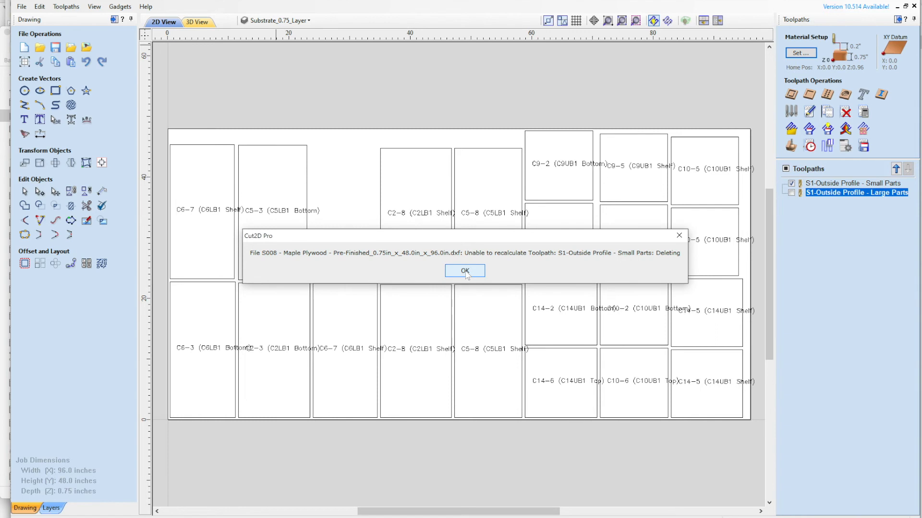
left_click(464, 271)
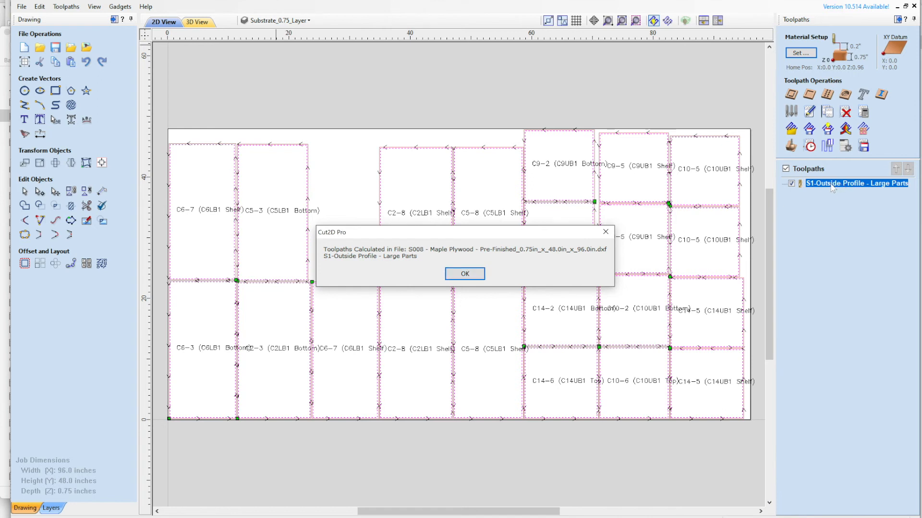
mouse_move(613, 285)
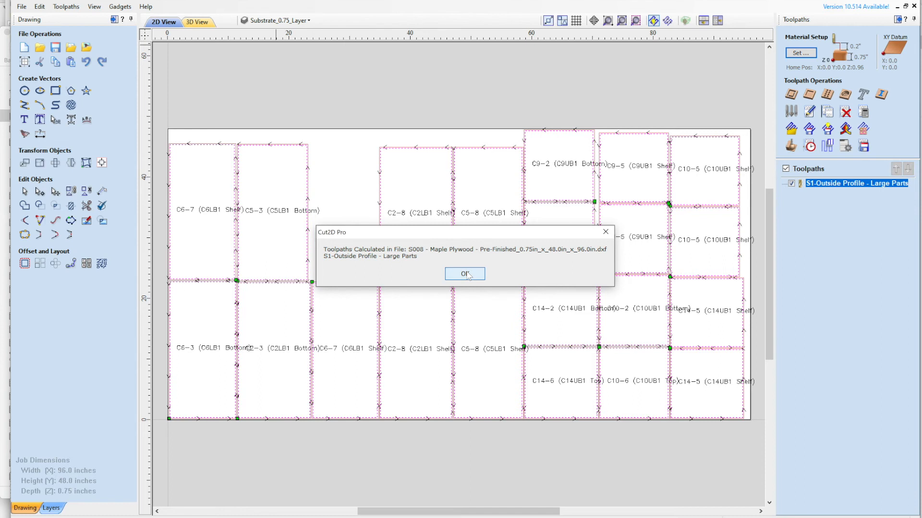
left_click(465, 274)
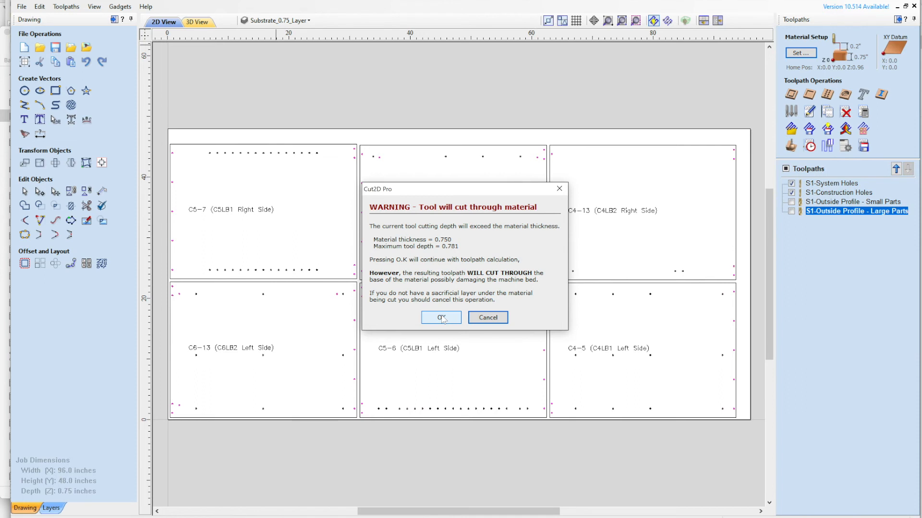
left_click(440, 317)
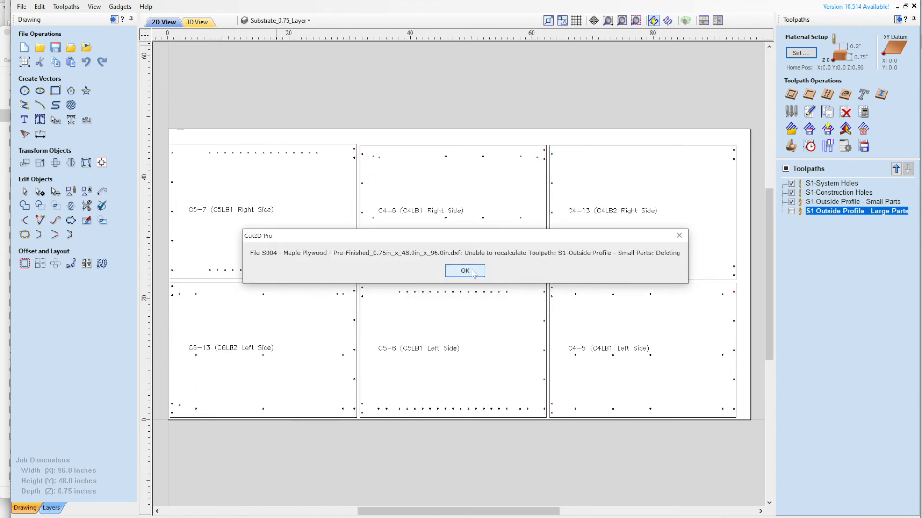
mouse_move(507, 268)
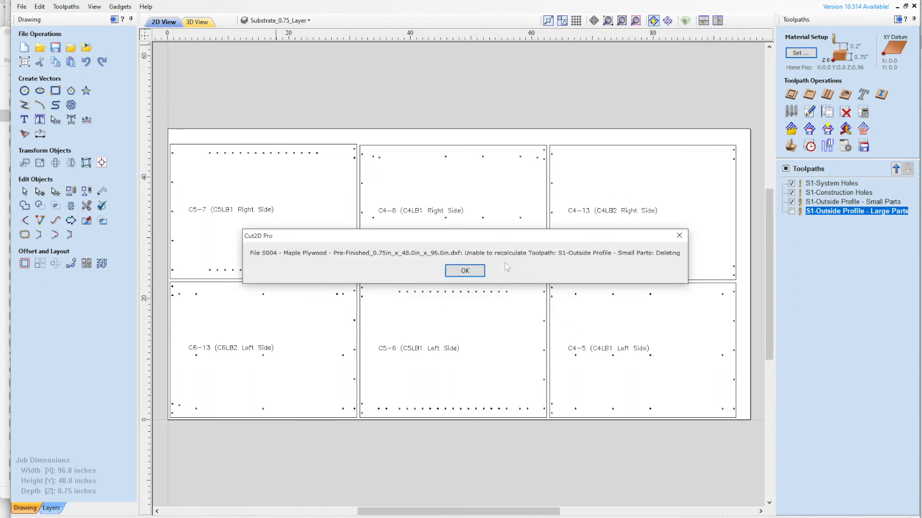
mouse_move(464, 271)
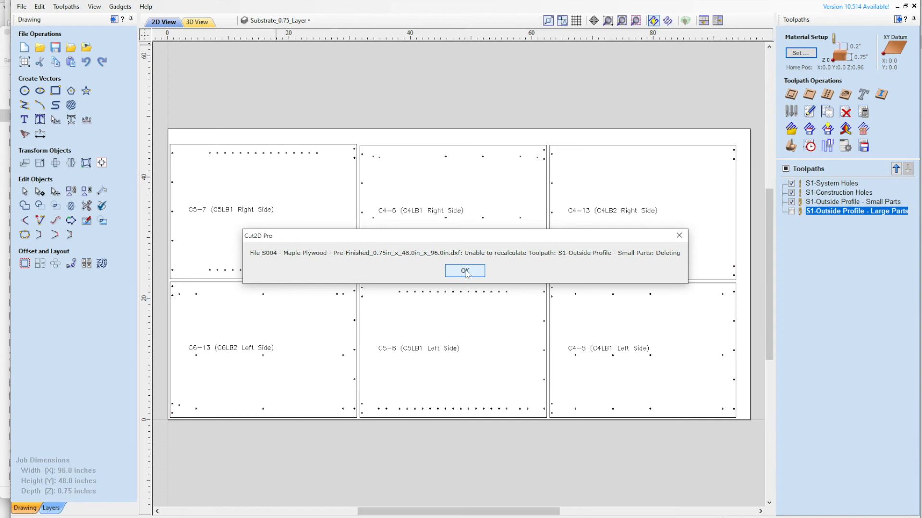
Step: Acknowledge toolpath deletions and calculation results for sheets S004 and S009
left_click(465, 271)
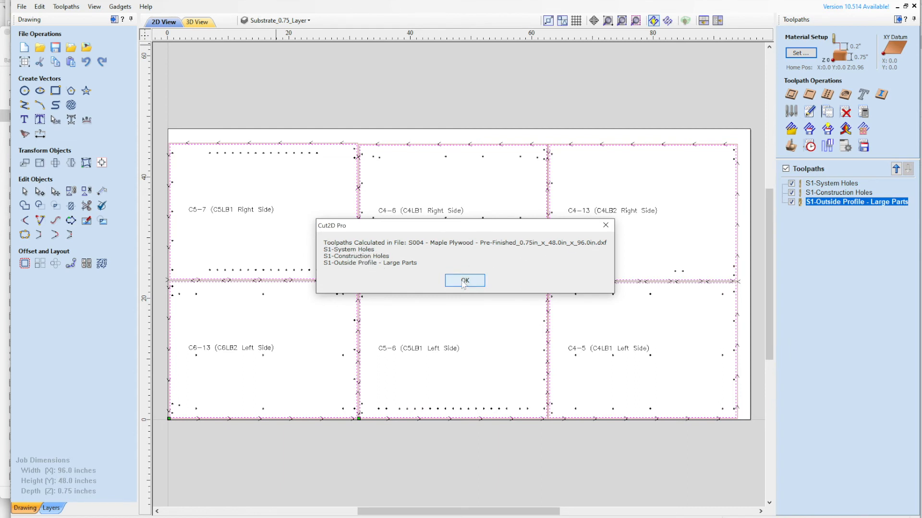
left_click(464, 280)
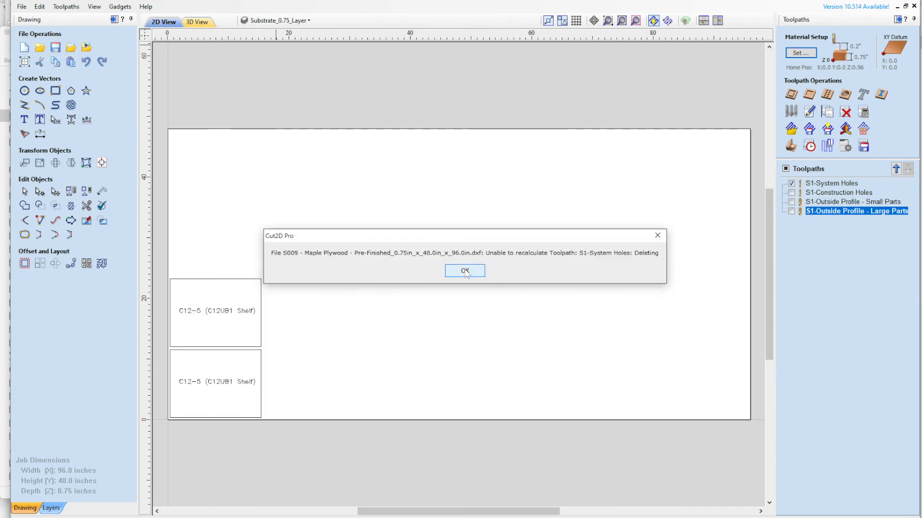
left_click(464, 271)
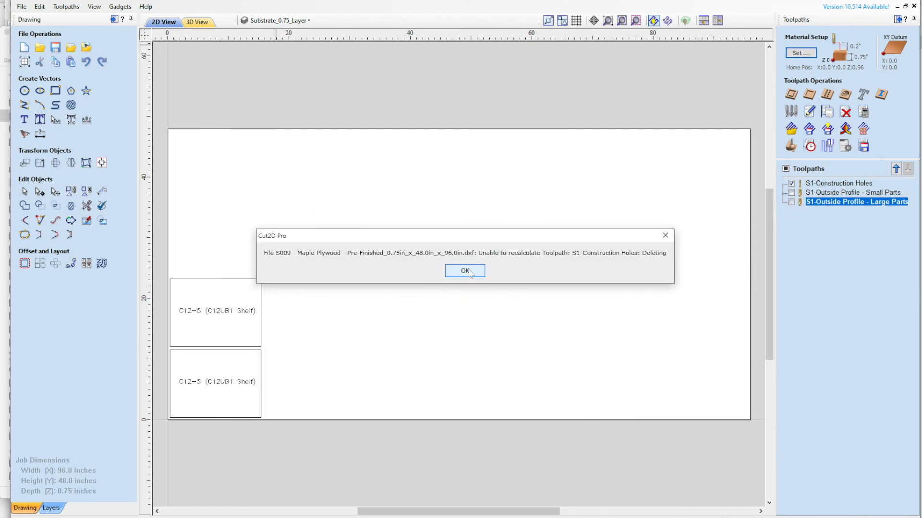
left_click(464, 270)
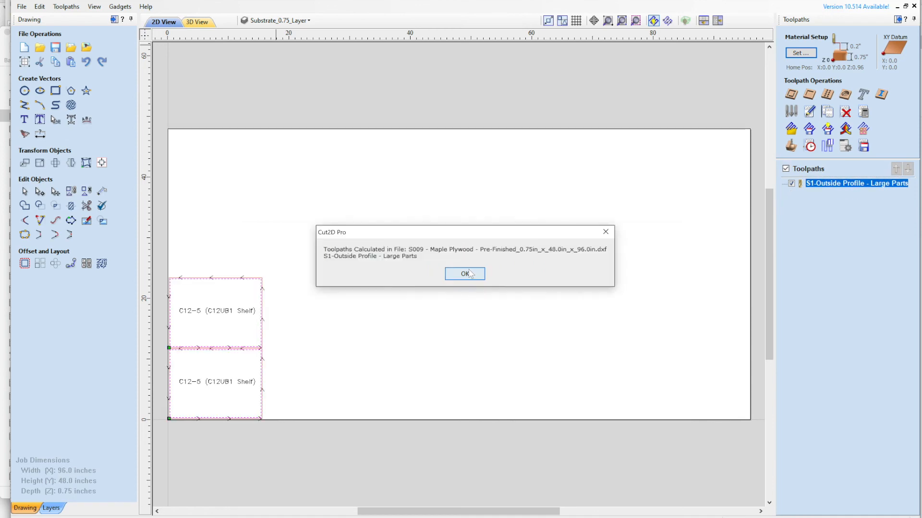
left_click(465, 273)
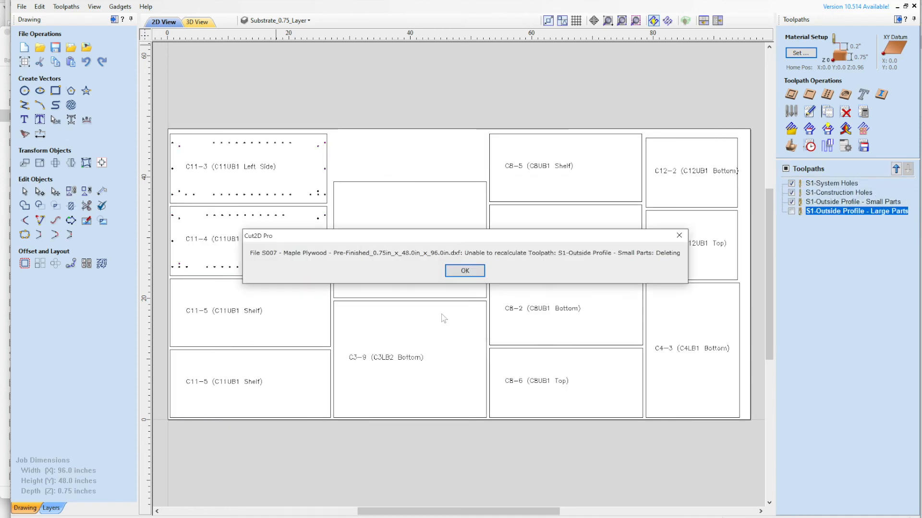
Step: Clear S007's deletion and cut-through warnings, then acknowledge S001, S003 and S002 results
left_click(464, 271)
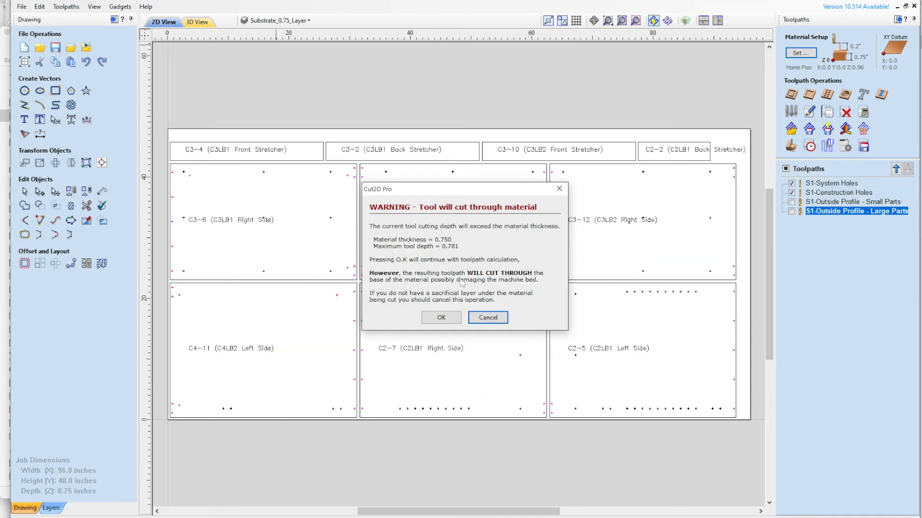
left_click(441, 317)
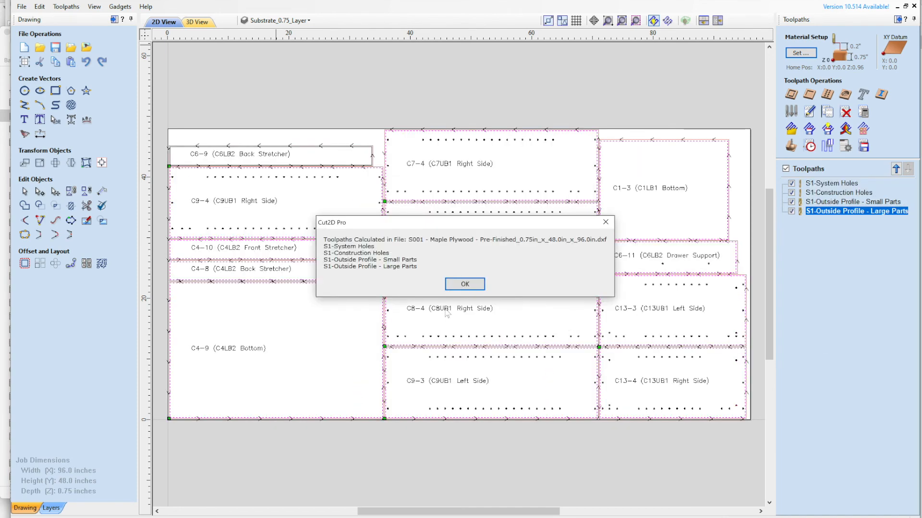
left_click(464, 284)
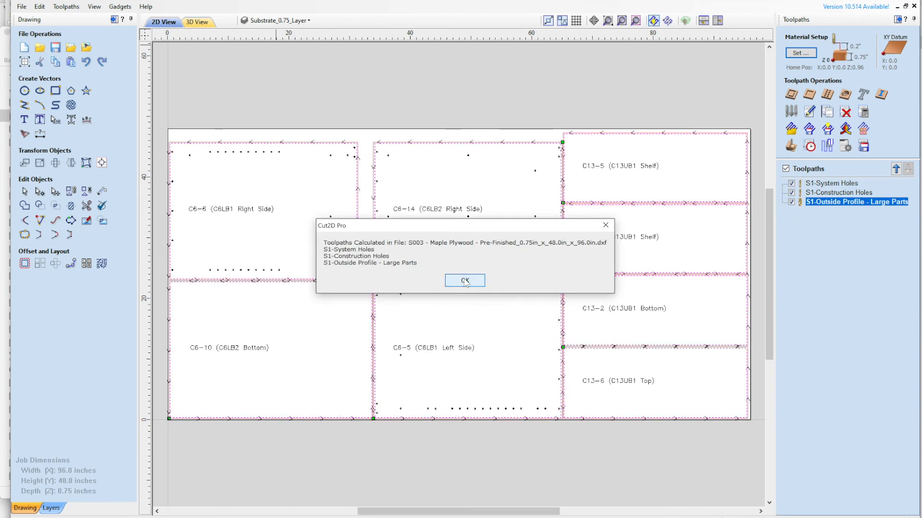
left_click(464, 280)
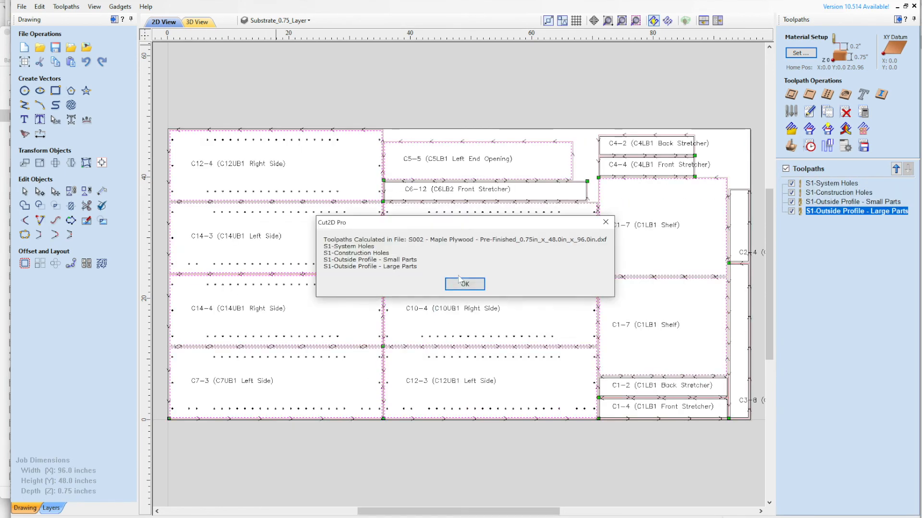
left_click(464, 284)
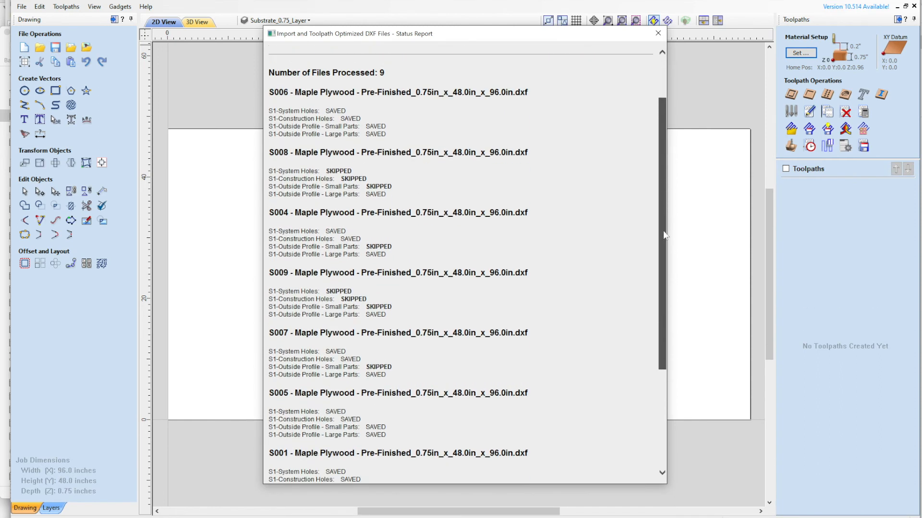
Step: Scroll through the nine-sheet saved/skipped toolpath report and close it
scroll("up", 3)
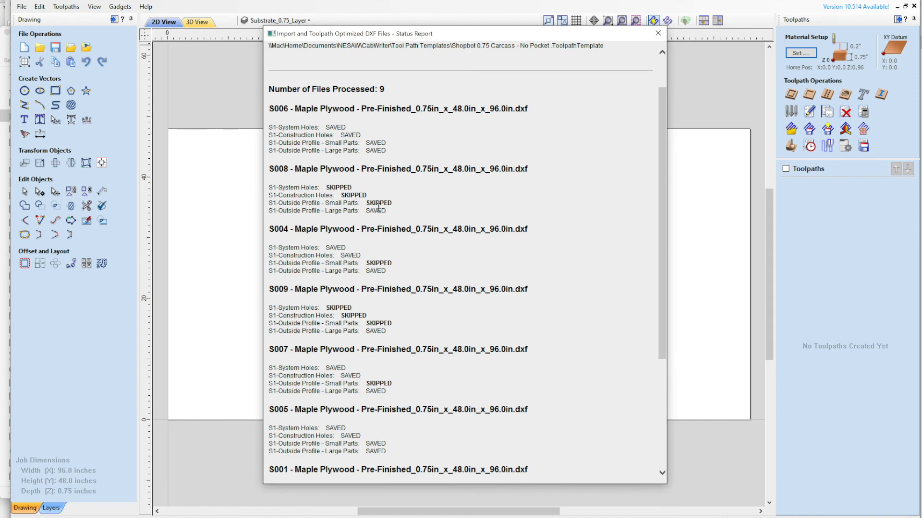
mouse_move(664, 206)
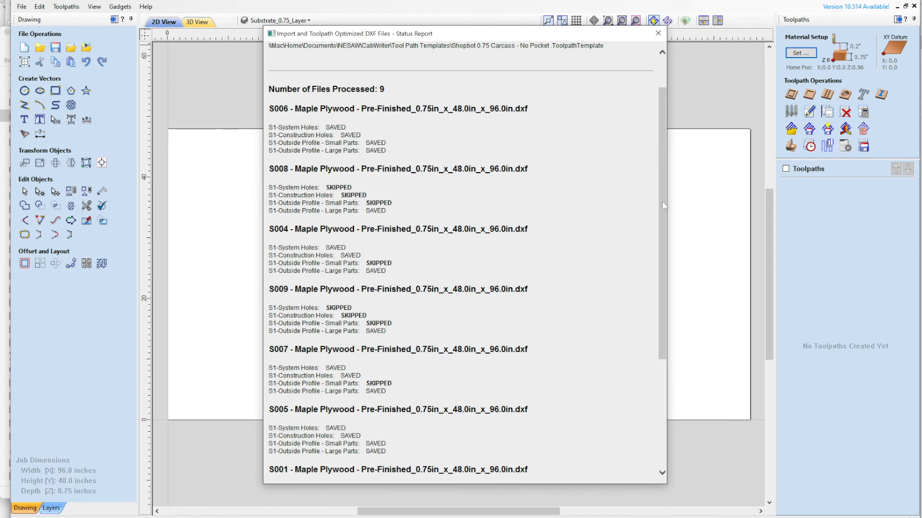
scroll("down", 3)
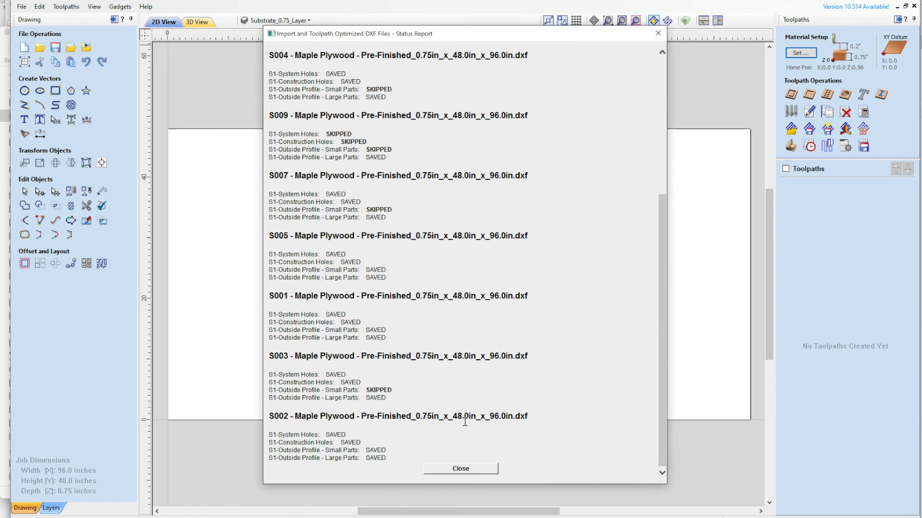
left_click(461, 468)
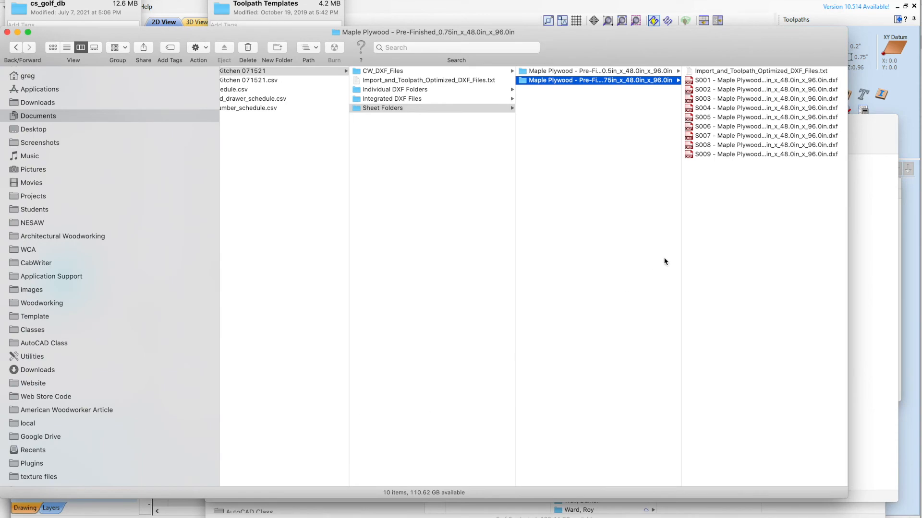
mouse_move(909, 213)
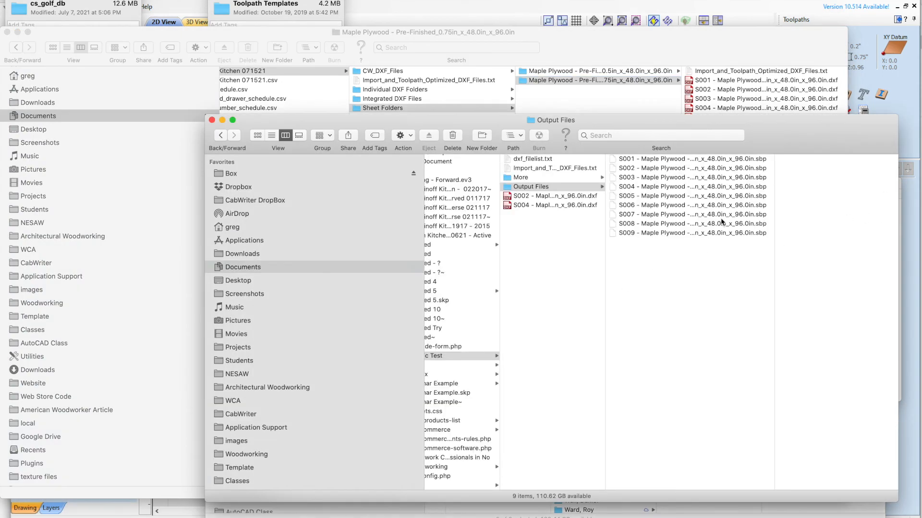
mouse_move(665, 160)
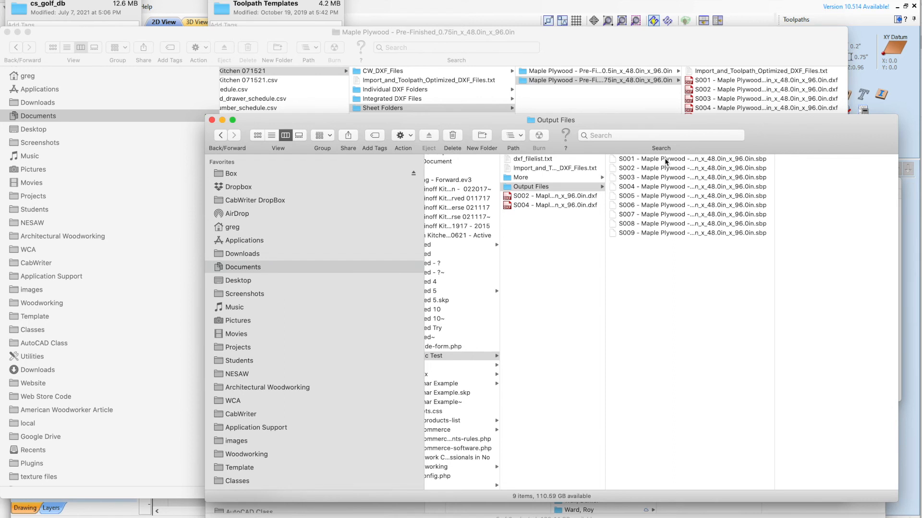
mouse_move(760, 237)
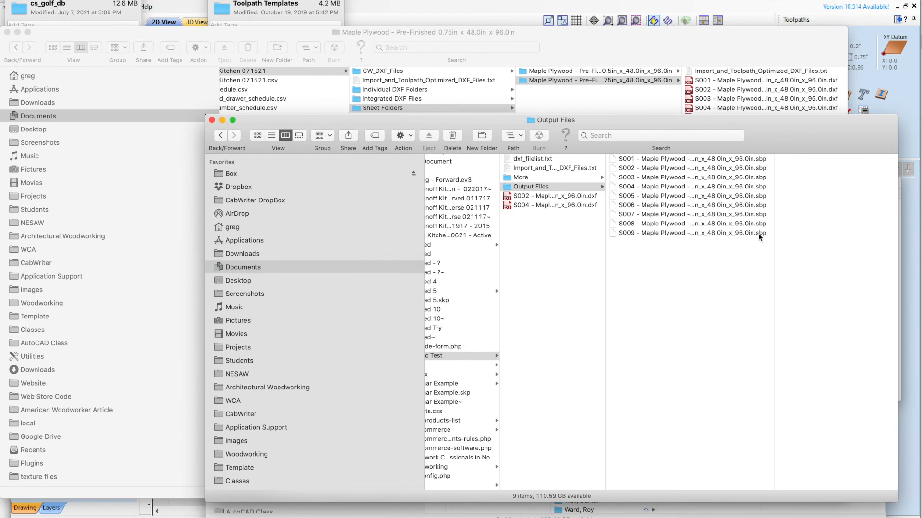
mouse_move(753, 254)
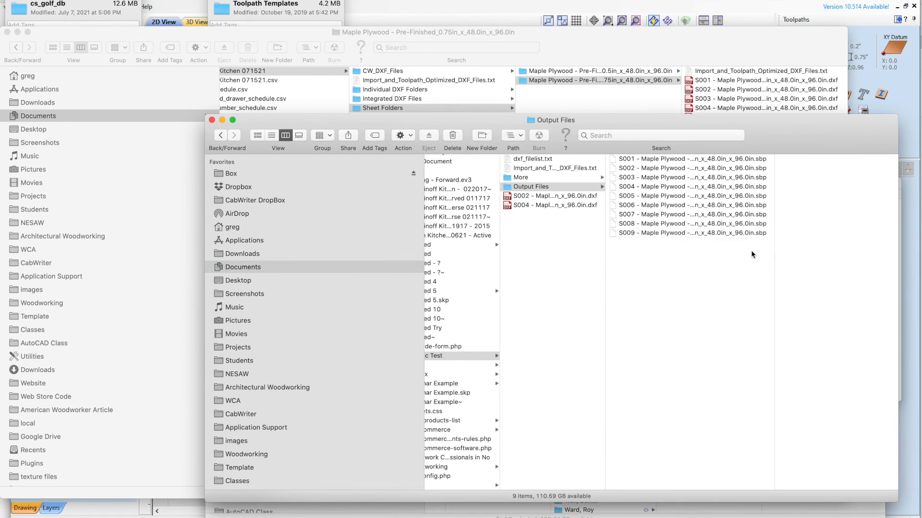
mouse_move(755, 237)
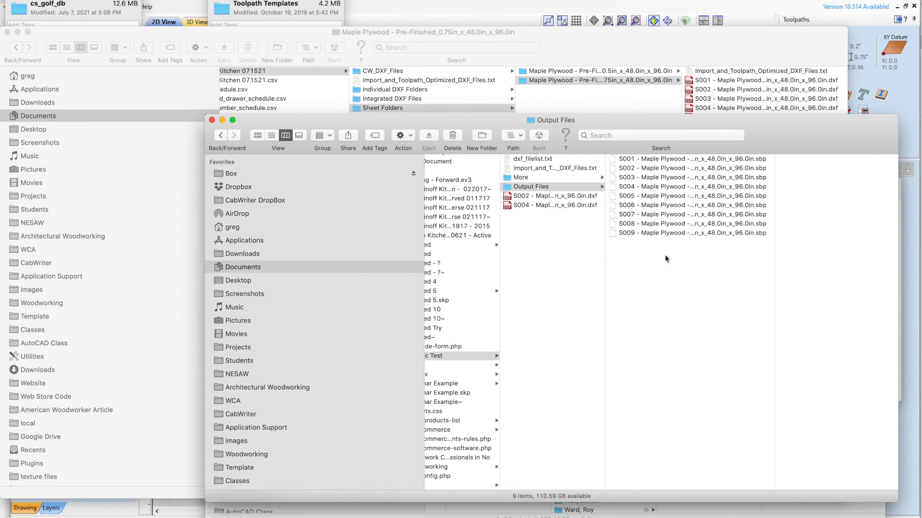
mouse_move(673, 244)
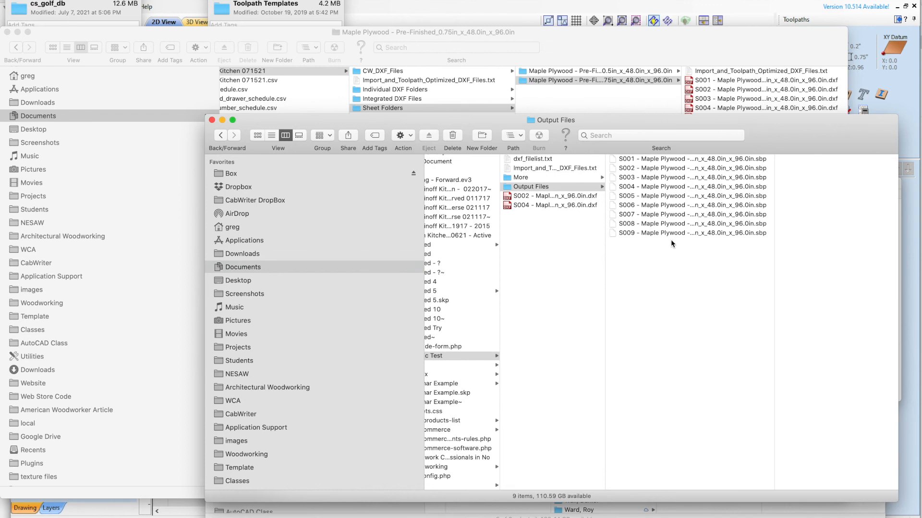
mouse_move(673, 164)
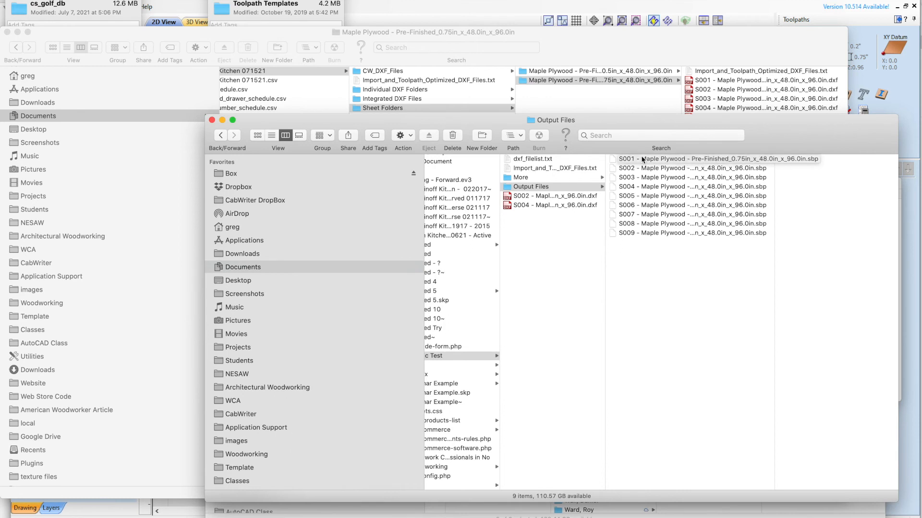
mouse_move(666, 165)
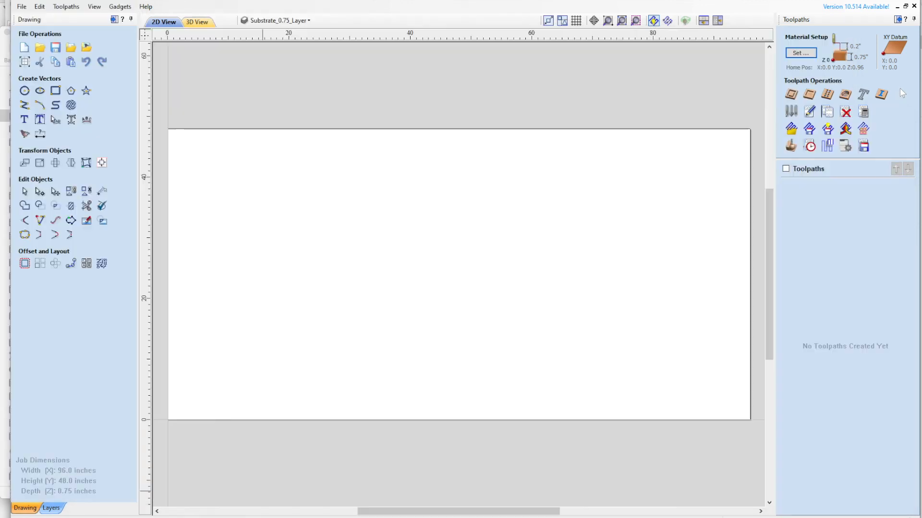
mouse_move(539, 140)
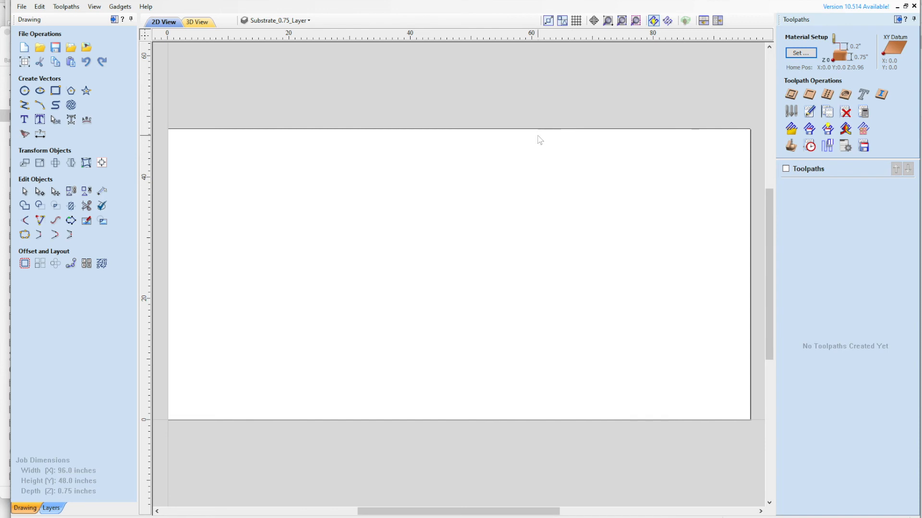
mouse_move(511, 179)
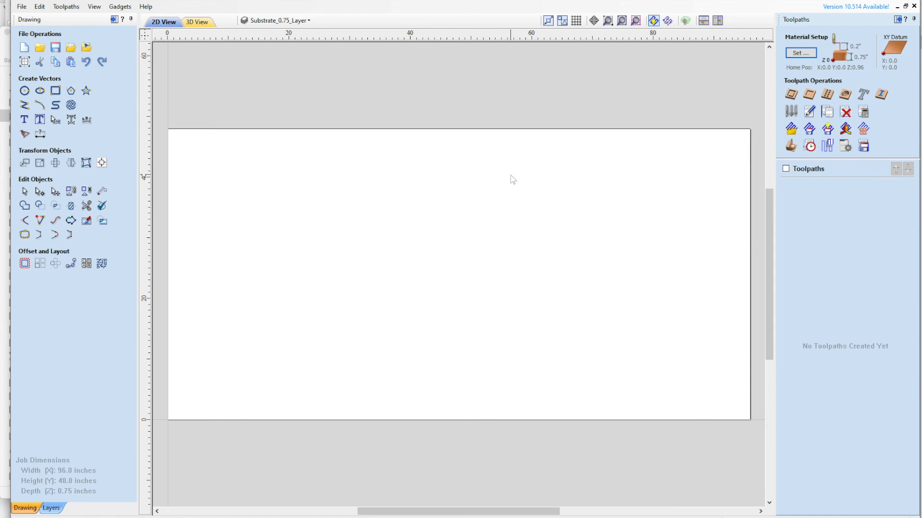
mouse_move(562, 115)
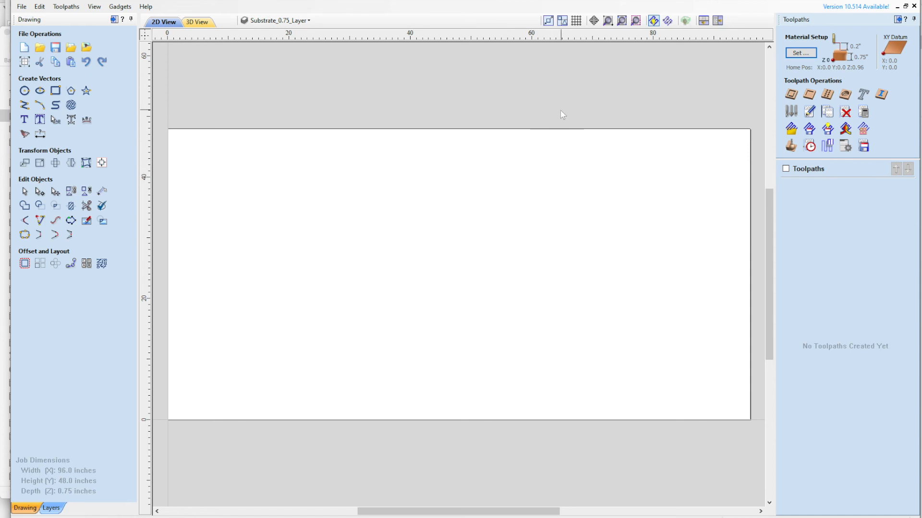
mouse_move(643, 93)
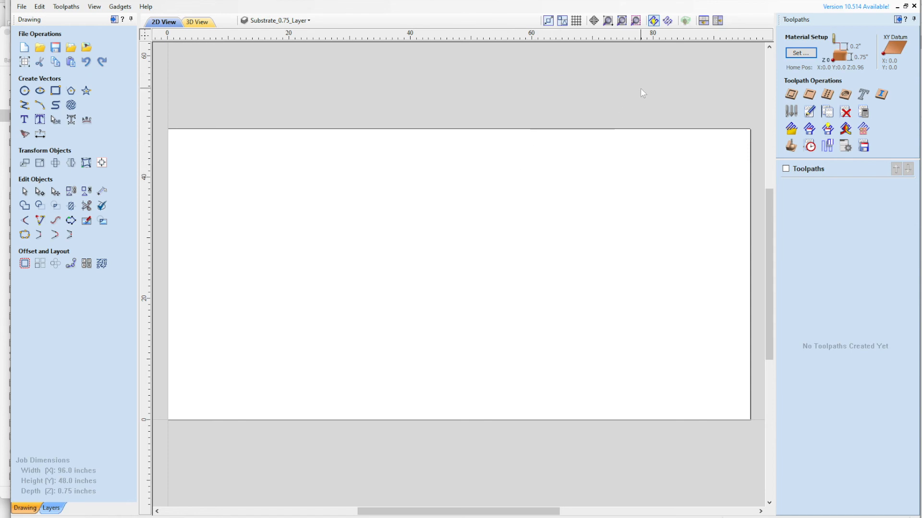
mouse_move(656, 96)
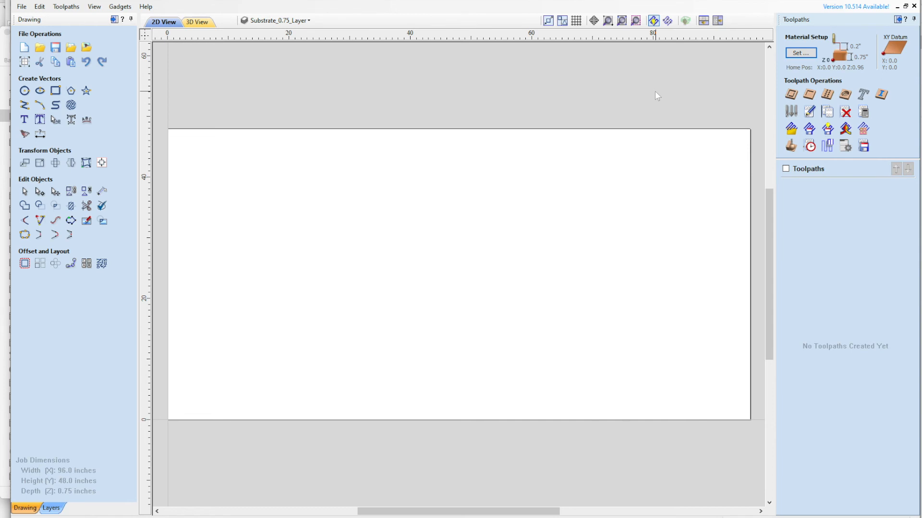
mouse_move(683, 96)
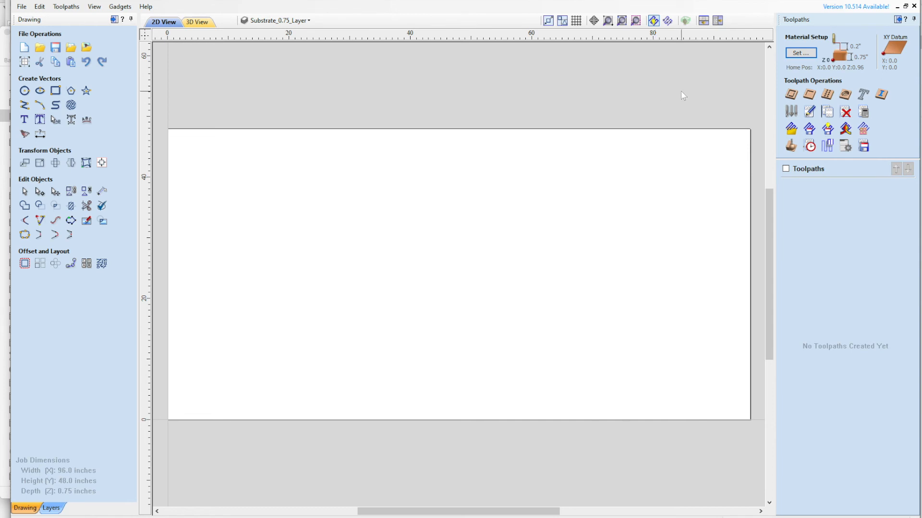
mouse_move(686, 96)
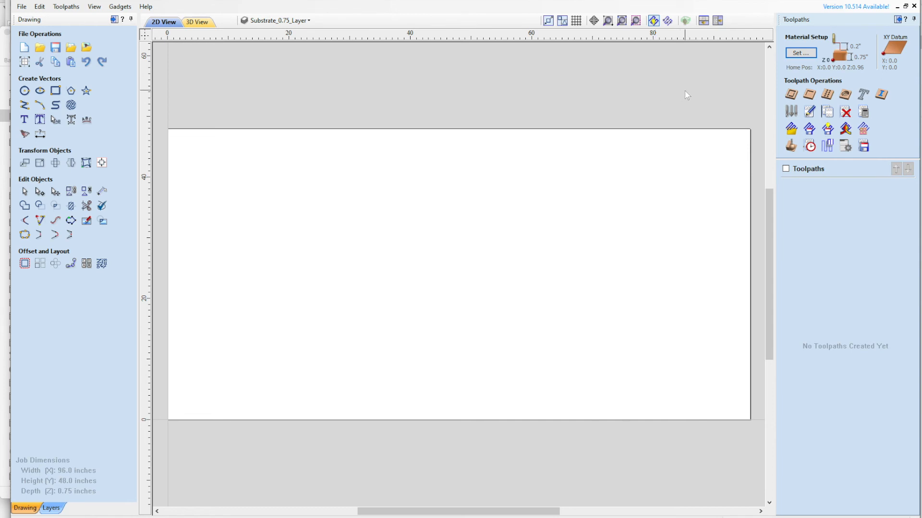
mouse_move(674, 97)
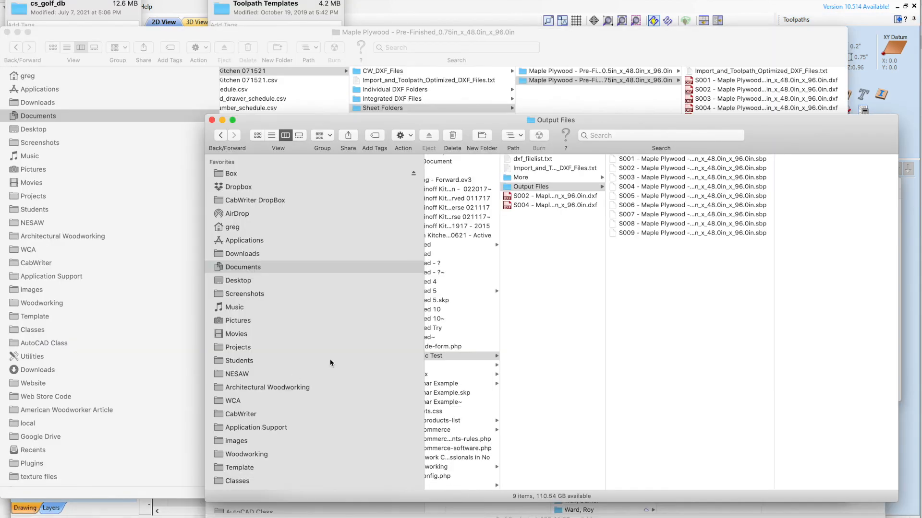
Step: Delete the old .sbp output files and sheets S003–S009, keeping only S001 and S002
key("cmd+a")
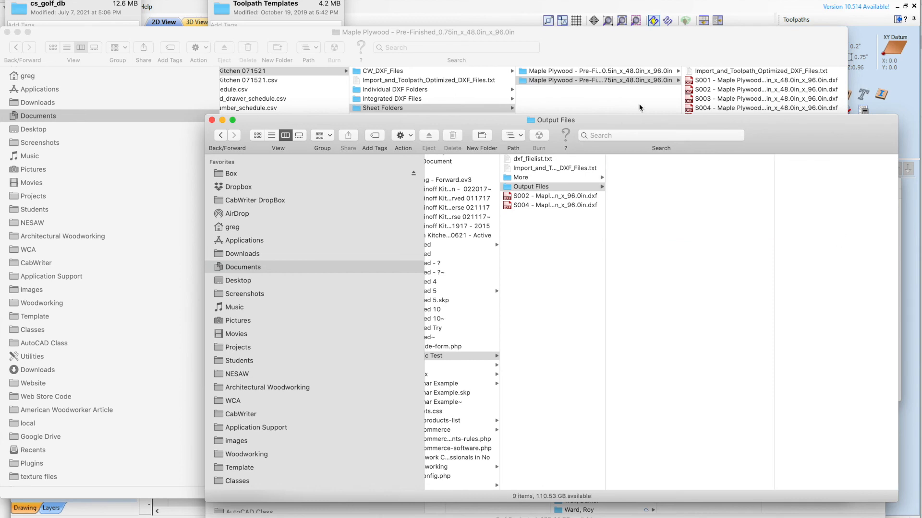
left_click(643, 98)
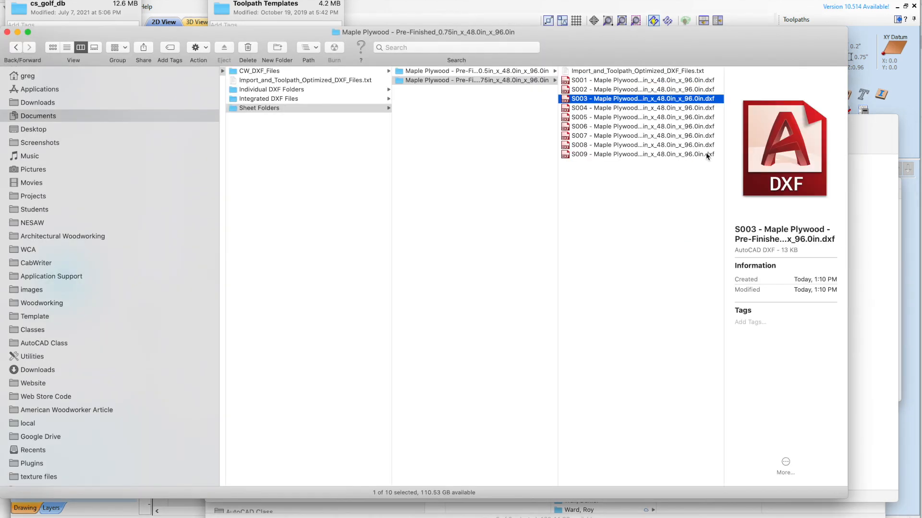
left_click(641, 155)
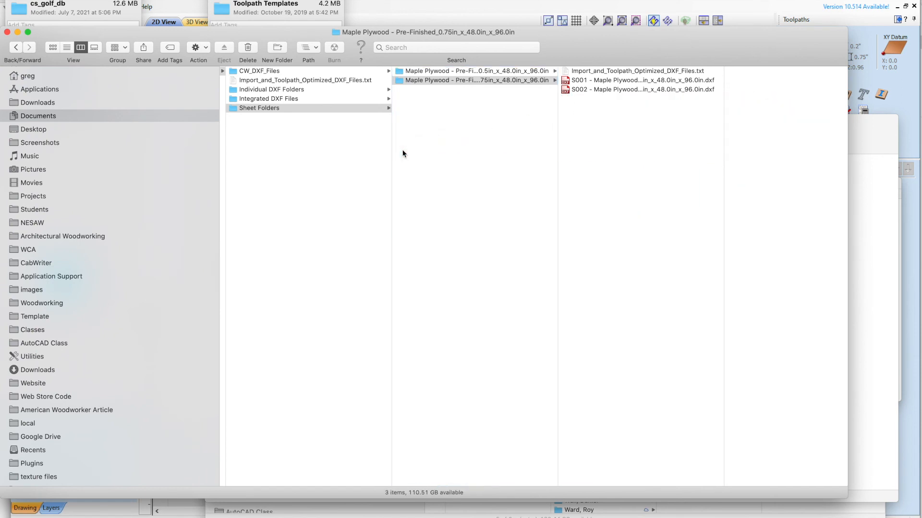
left_click(475, 80)
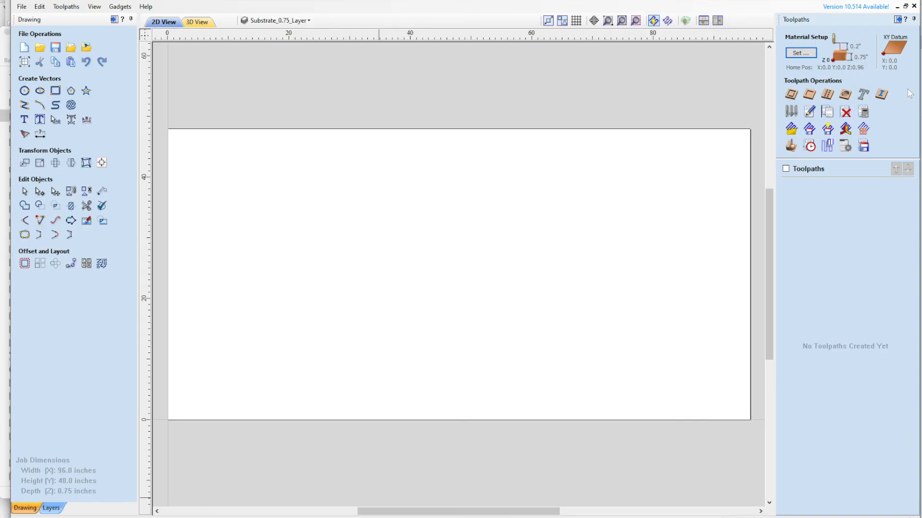
Step: Launch the optimized DXF import gadget with subdirectories on and the Shopbot 0.75 Carcass - No Pocket template
left_click(120, 7)
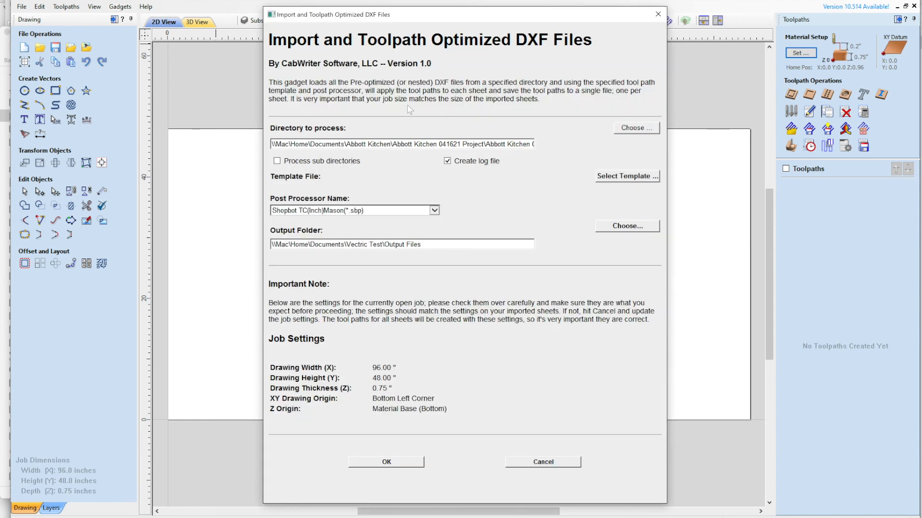
mouse_move(363, 178)
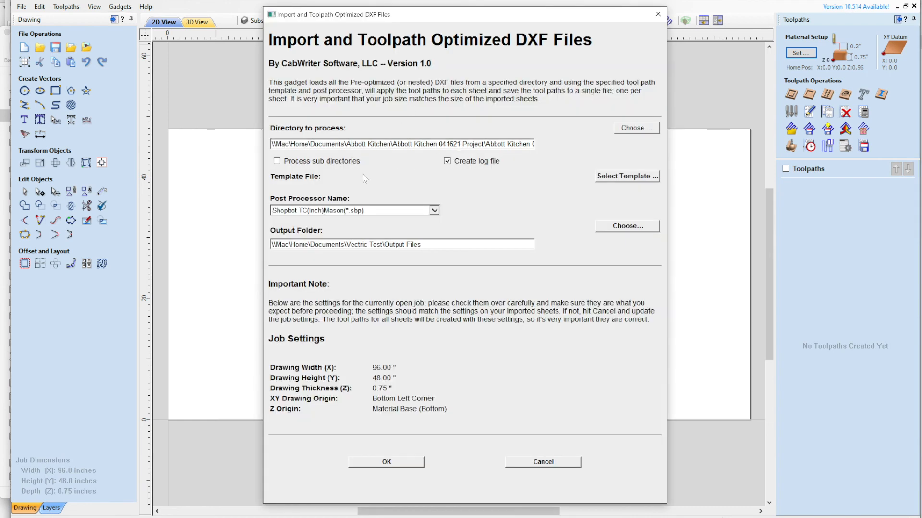
mouse_move(277, 170)
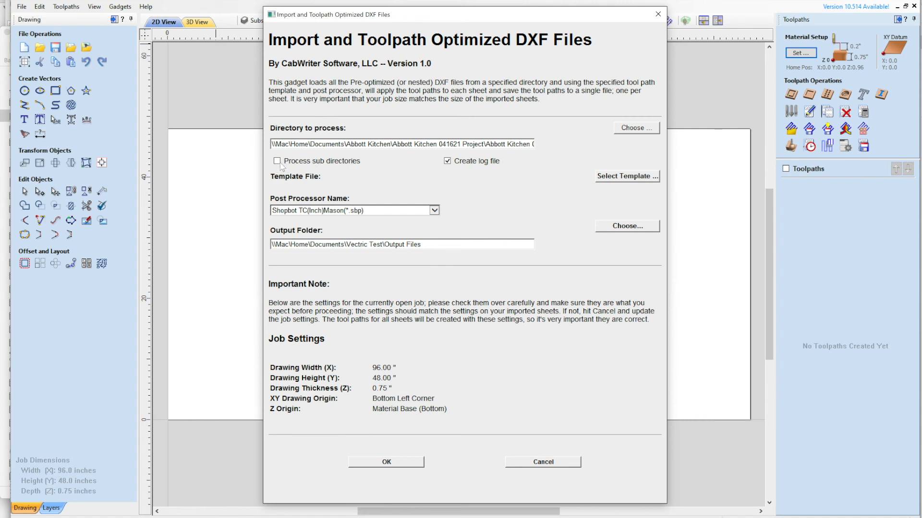
mouse_move(498, 158)
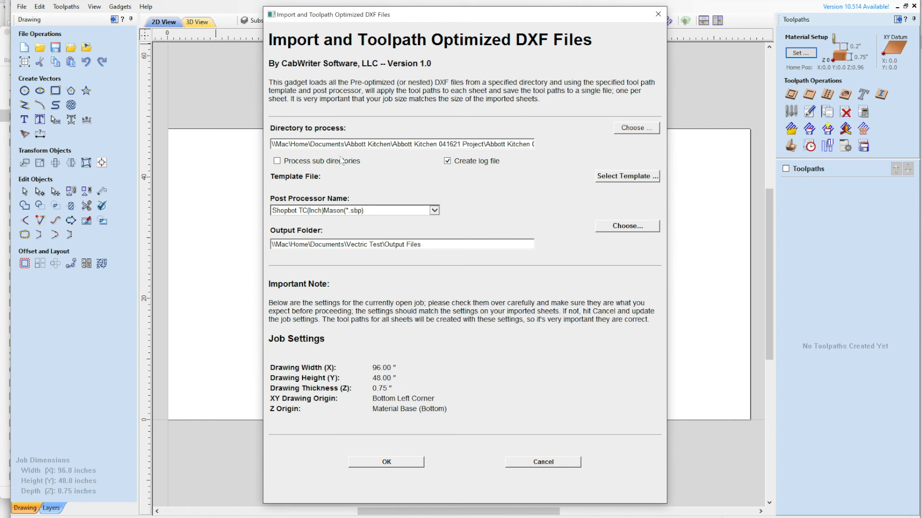
left_click(277, 161)
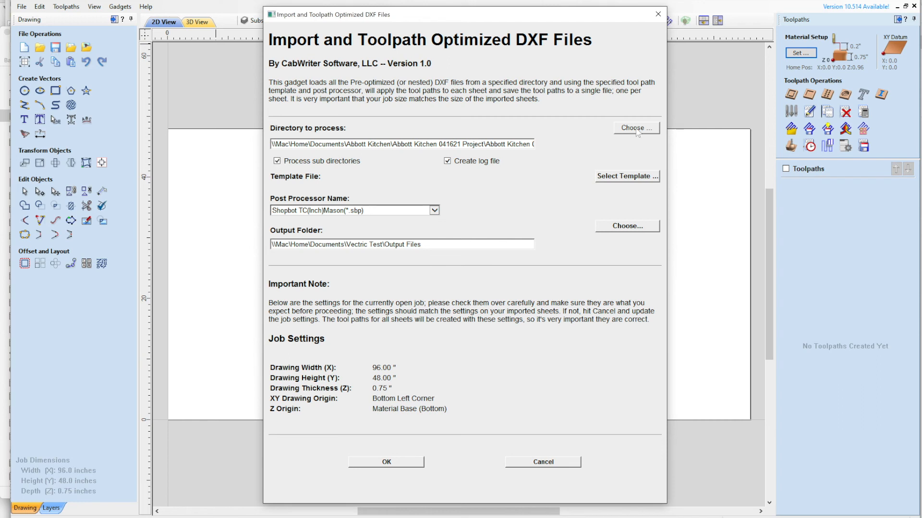
mouse_move(636, 128)
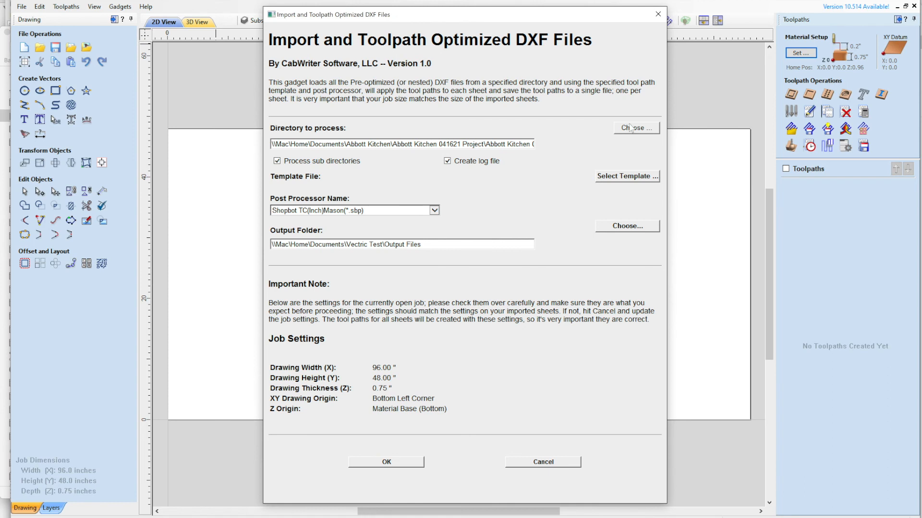
mouse_move(615, 183)
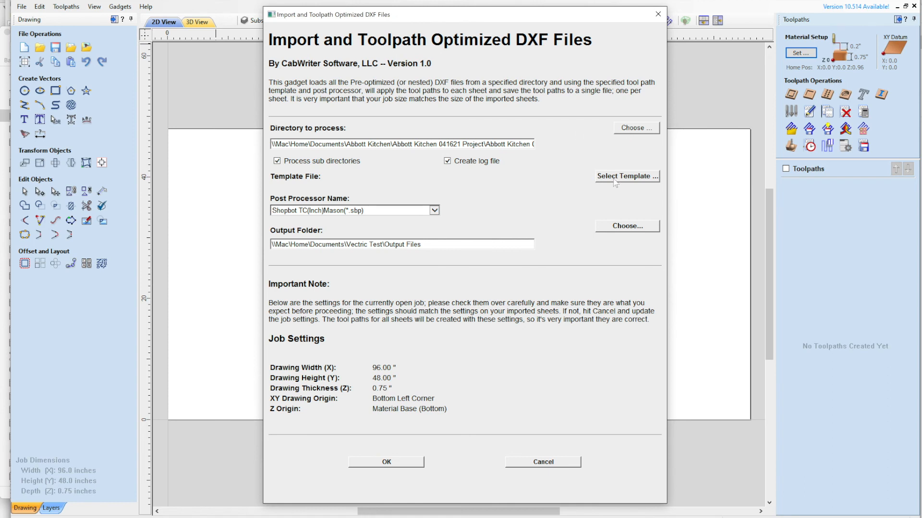
left_click(625, 176)
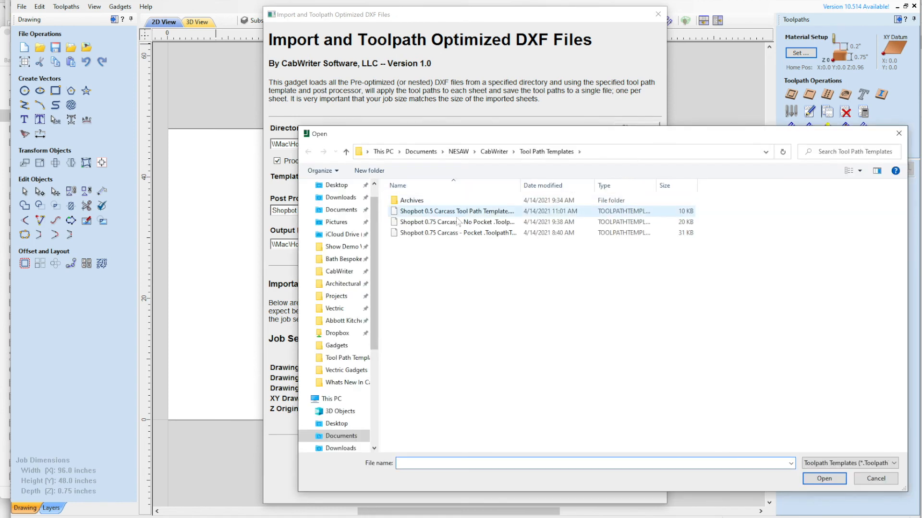
mouse_move(456, 222)
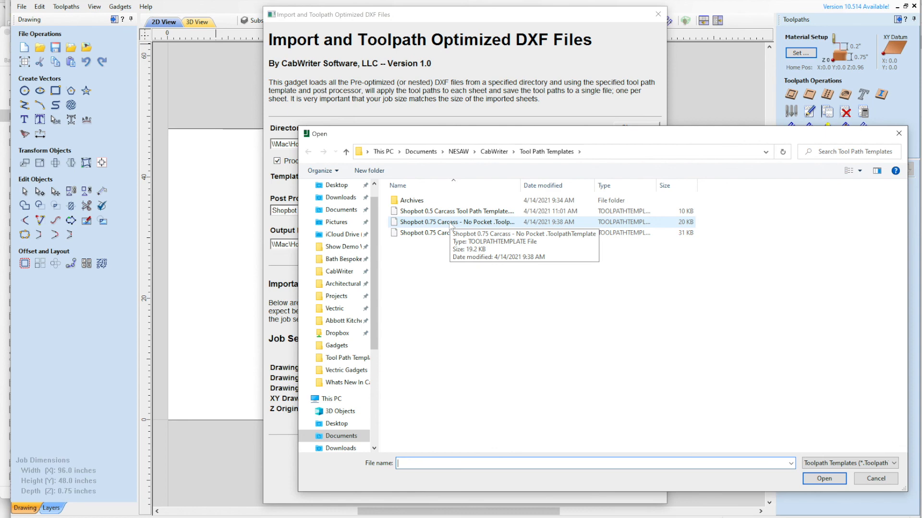
left_click(453, 222)
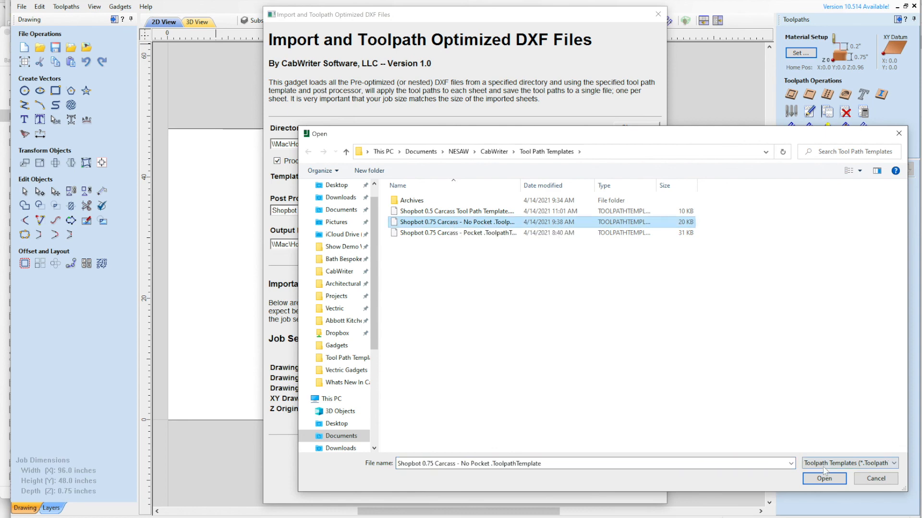
mouse_move(820, 382)
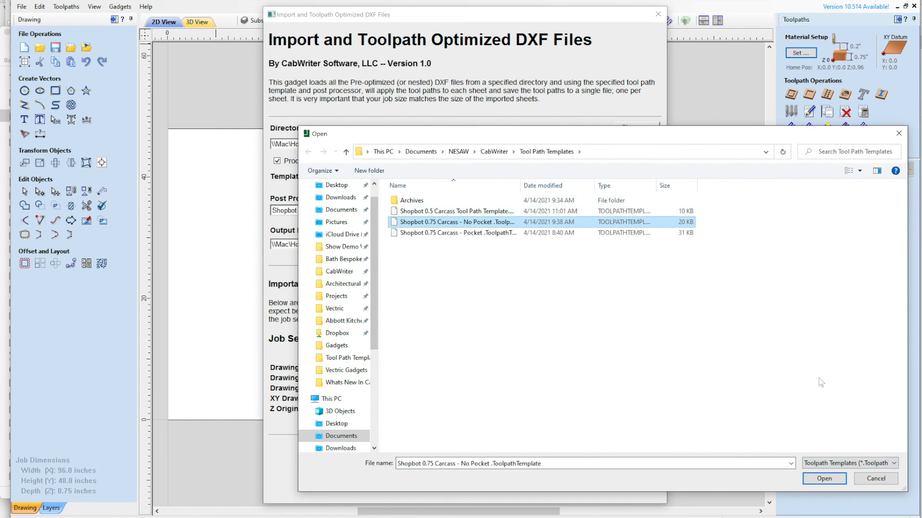
left_click(824, 479)
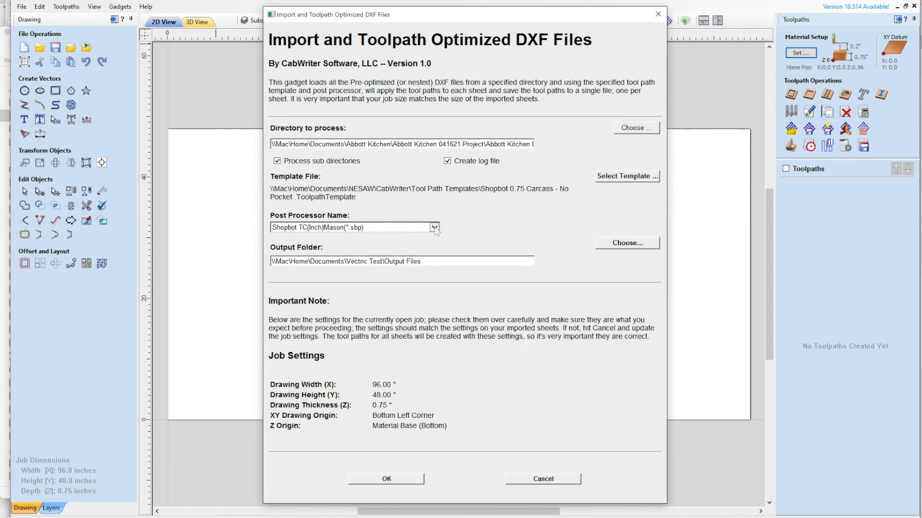
Step: Choose the G Code (inch) (*.tap) post processor and start importing the sheets
left_click(434, 228)
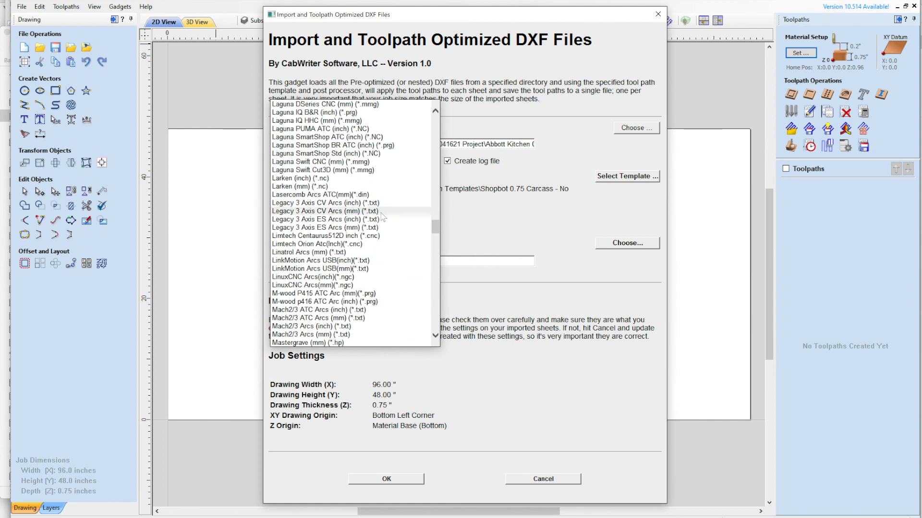
scroll("up", 3)
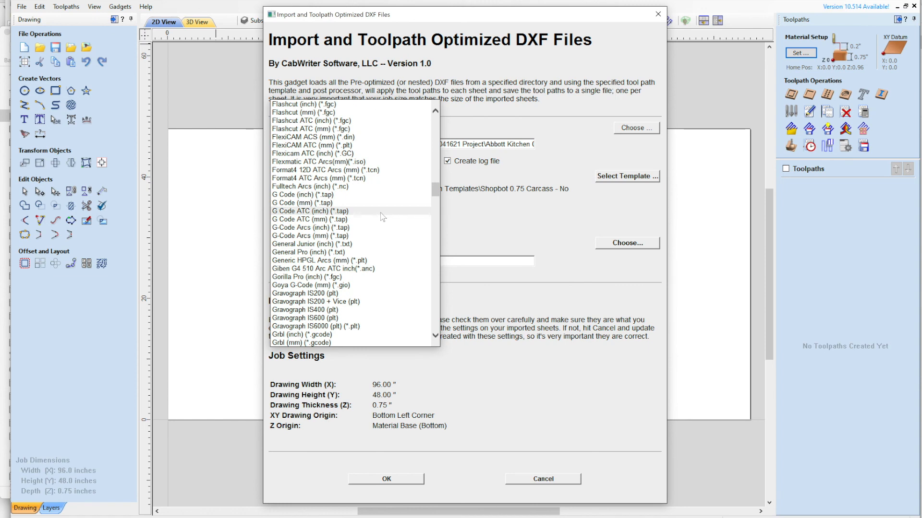
left_click(312, 195)
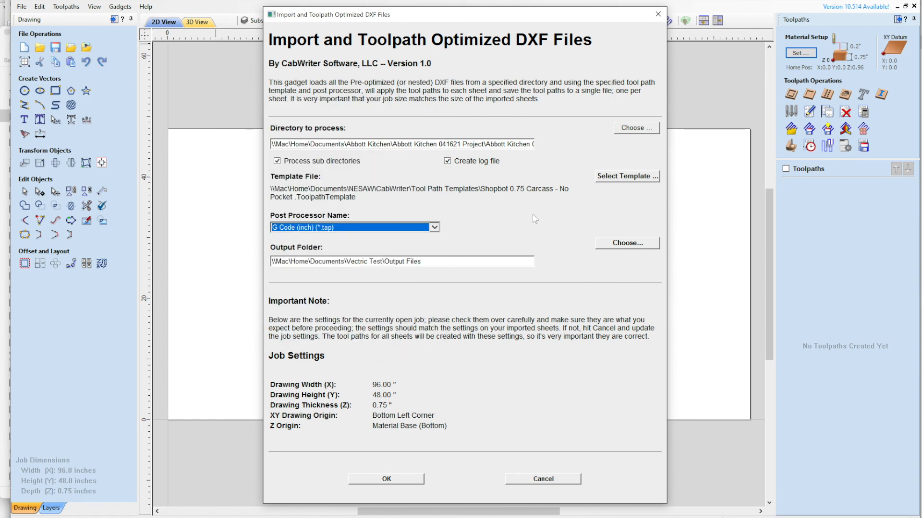
mouse_move(367, 230)
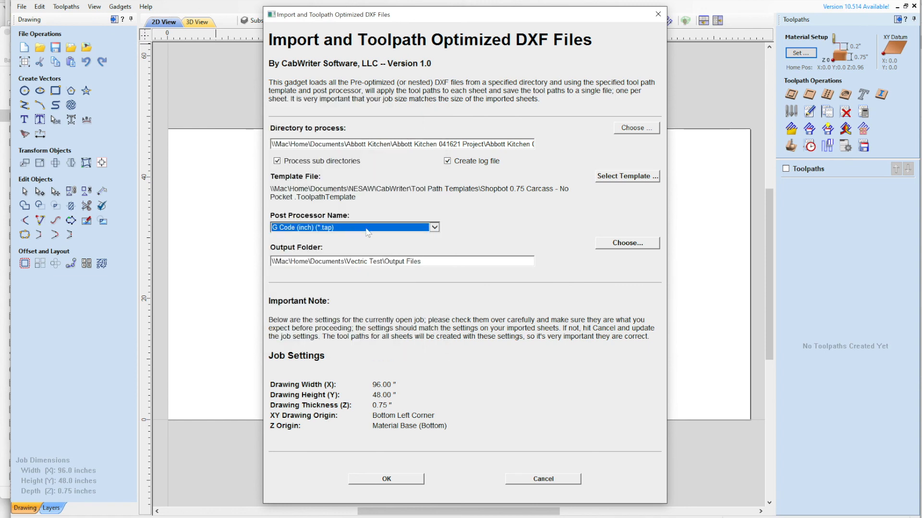
mouse_move(743, 92)
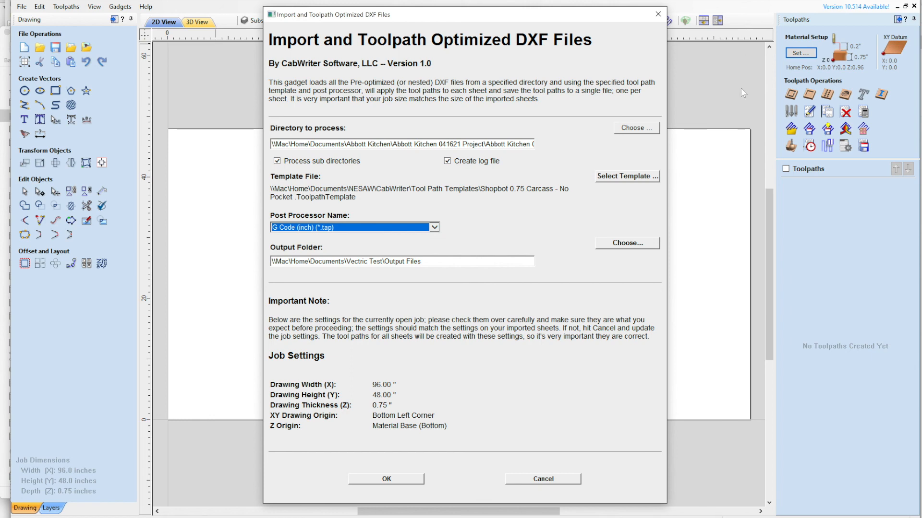
mouse_move(498, 160)
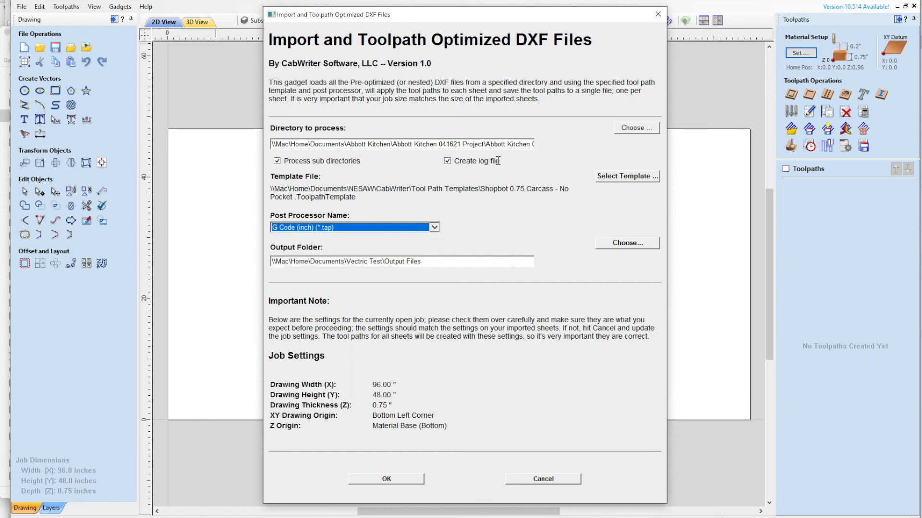
mouse_move(365, 229)
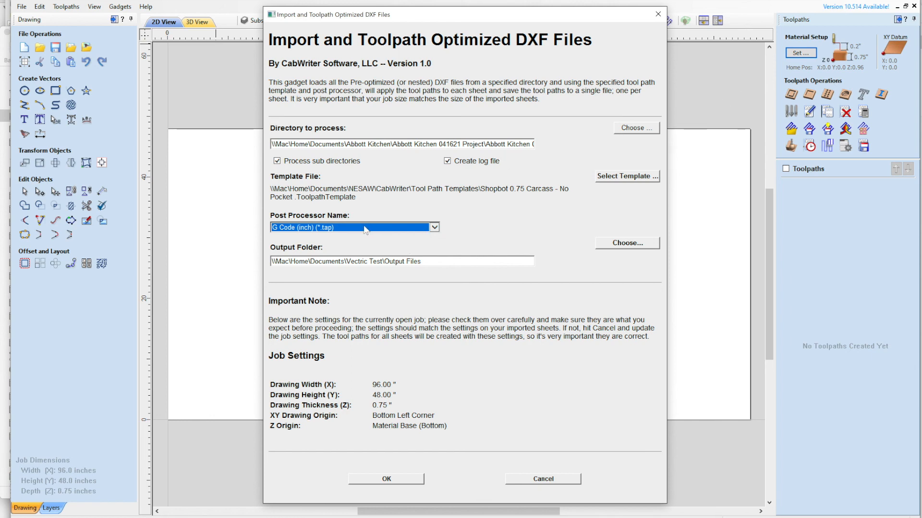
mouse_move(320, 230)
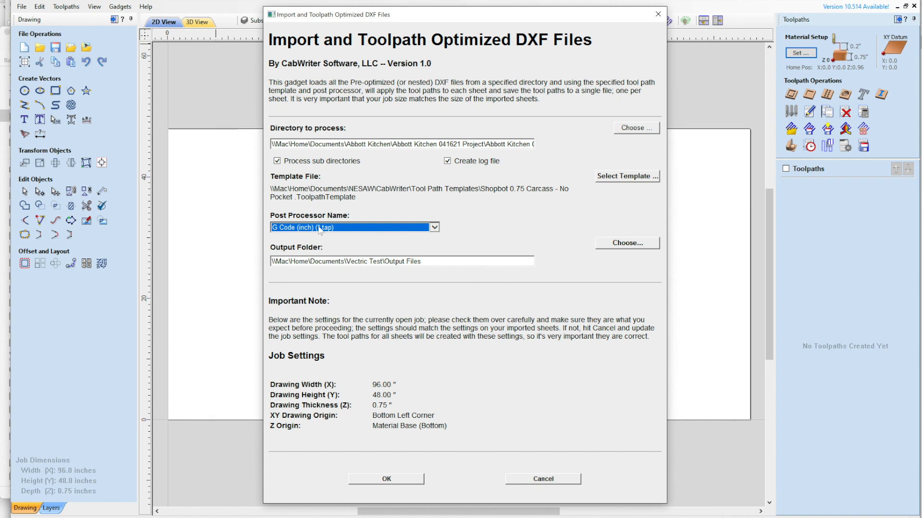
mouse_move(419, 254)
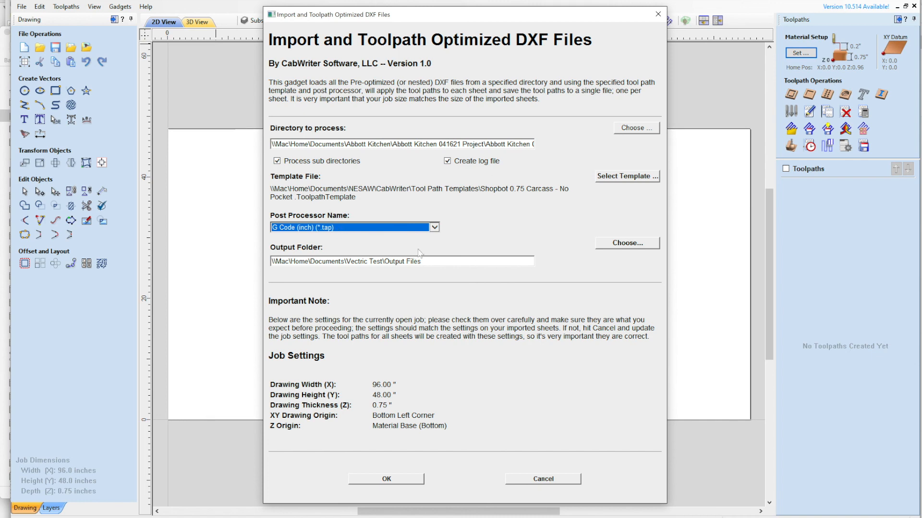
mouse_move(561, 281)
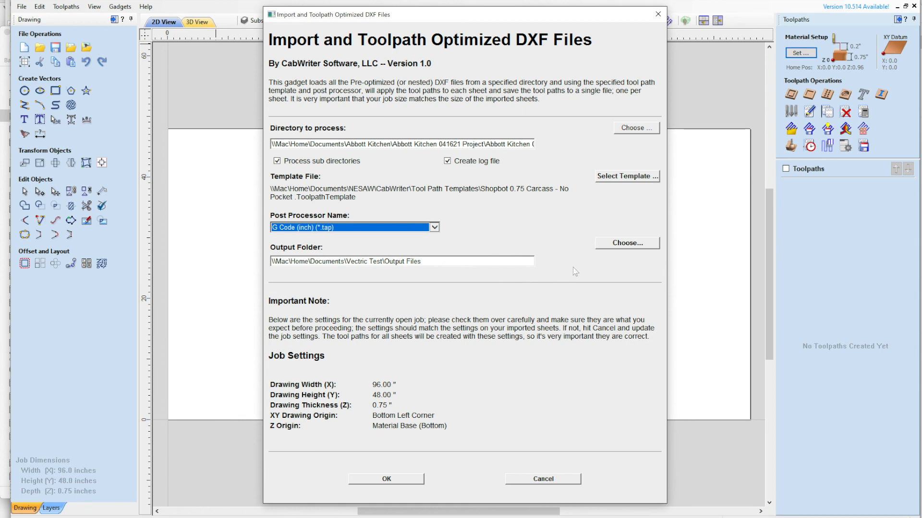
left_click(427, 261)
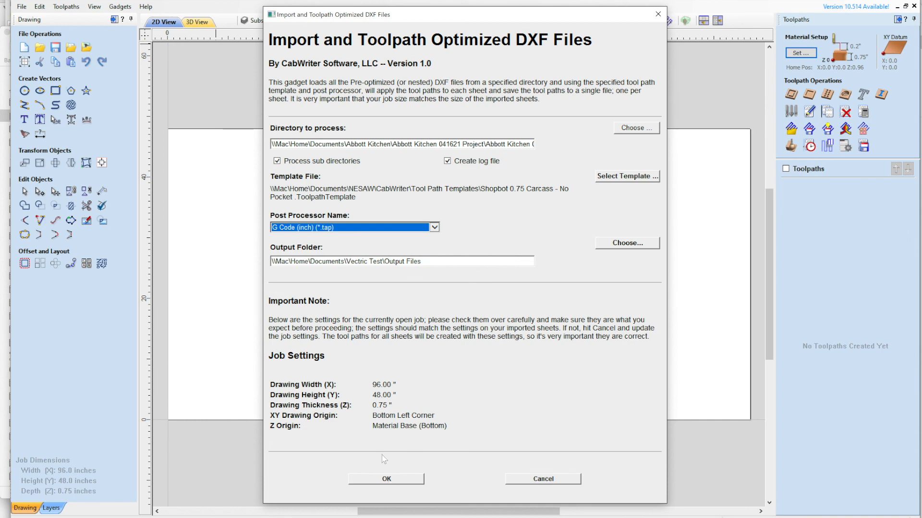
left_click(385, 479)
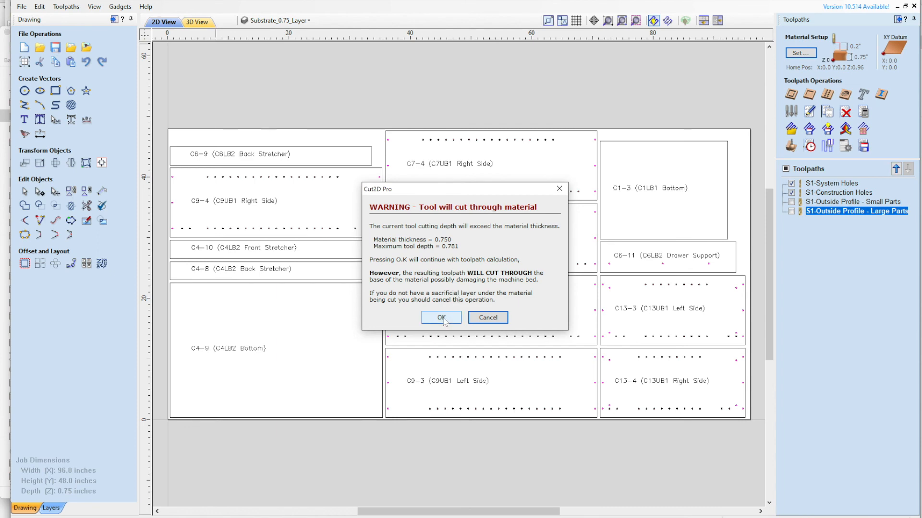
Step: Accept cut-through warnings and summaries for S001 and S002, then close the status report
left_click(440, 318)
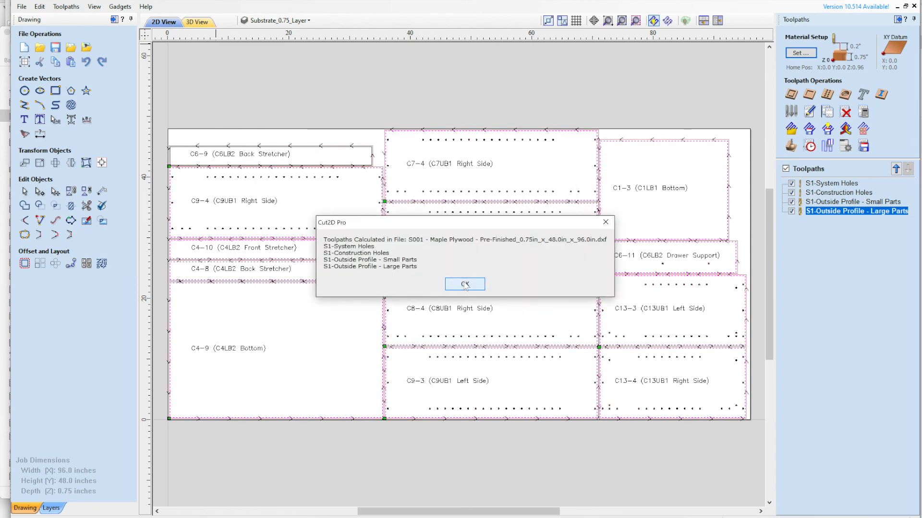
left_click(464, 284)
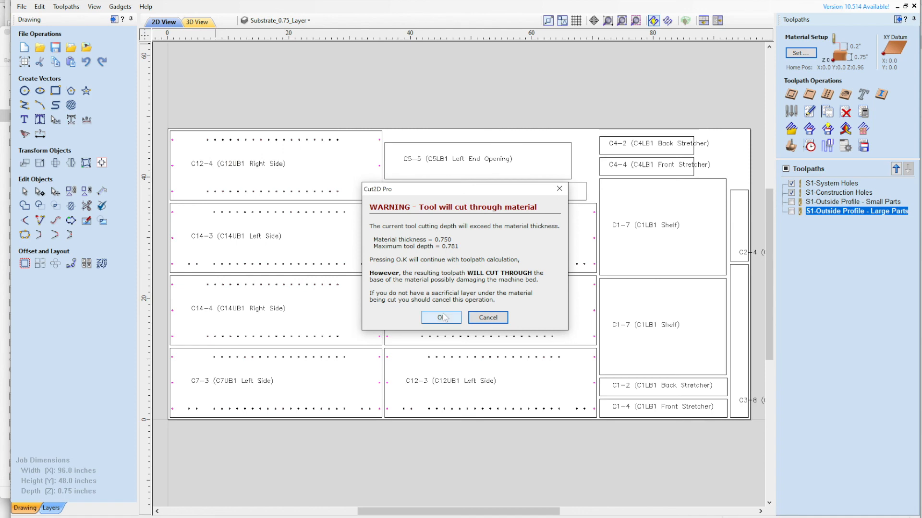
left_click(440, 317)
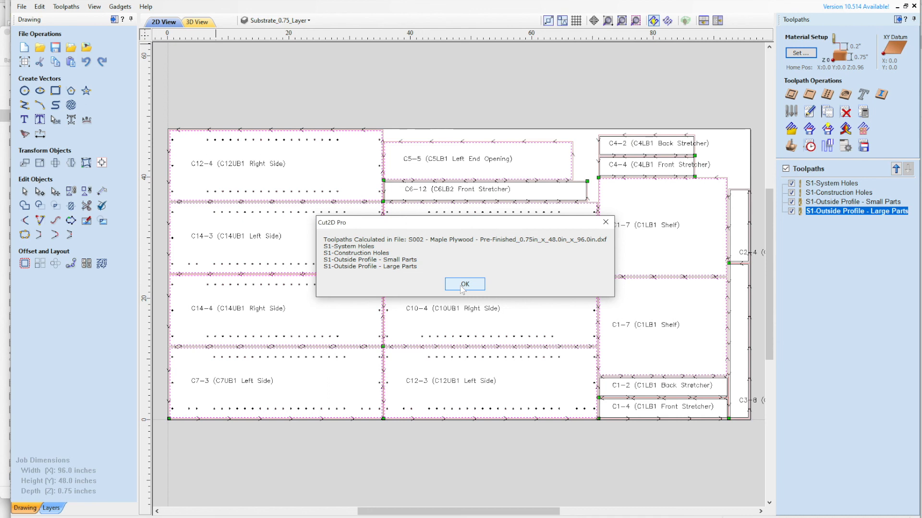
left_click(464, 284)
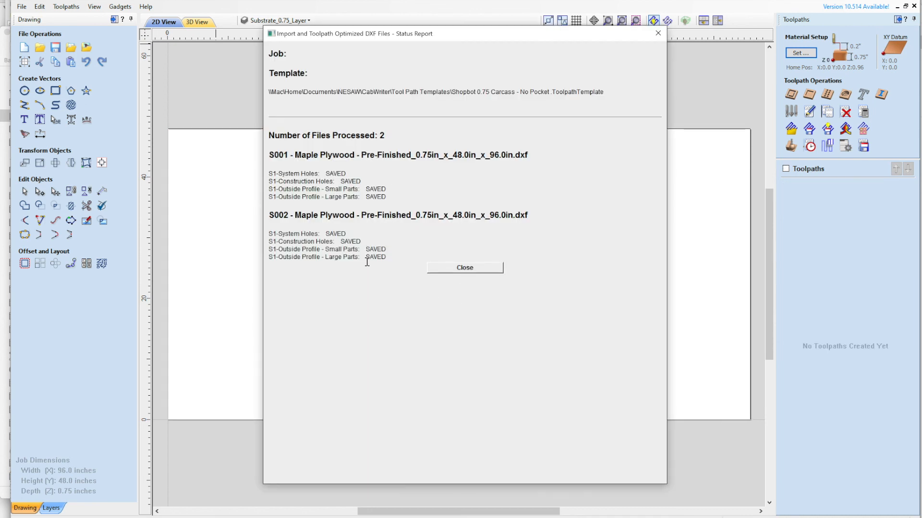
left_click(464, 267)
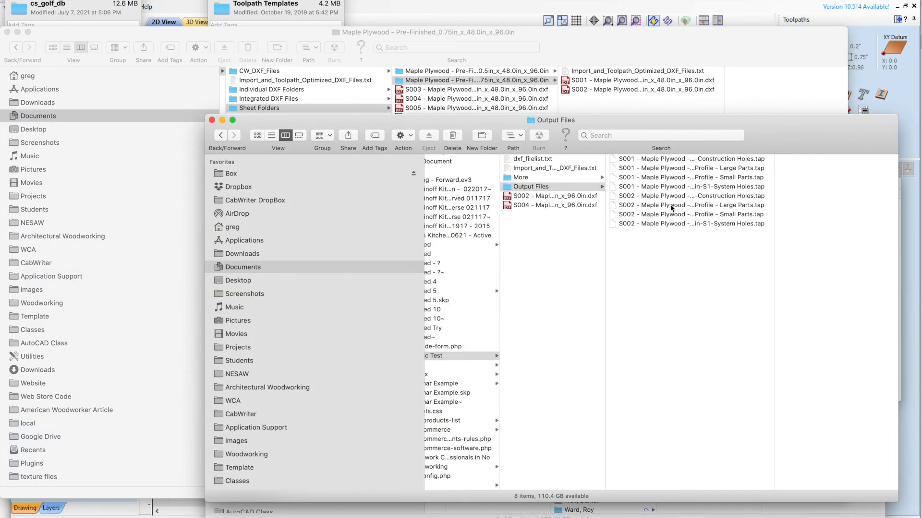
mouse_move(779, 233)
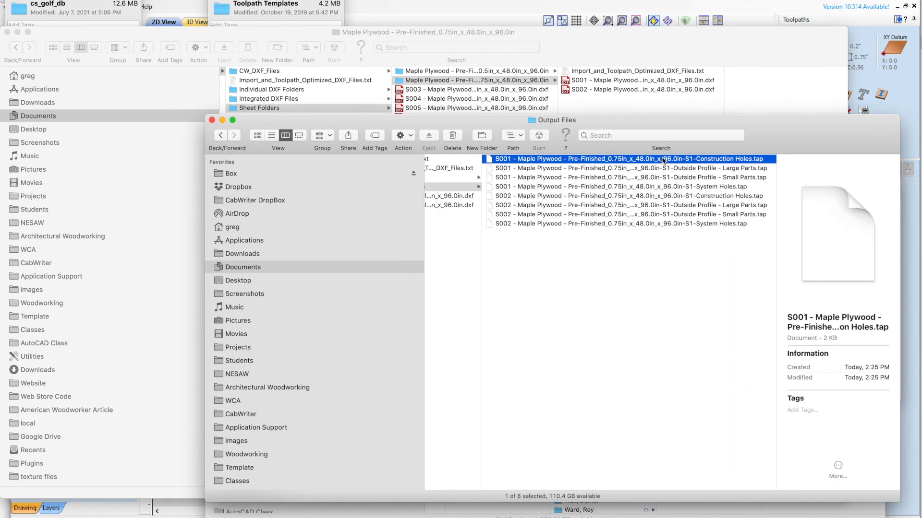
mouse_move(616, 162)
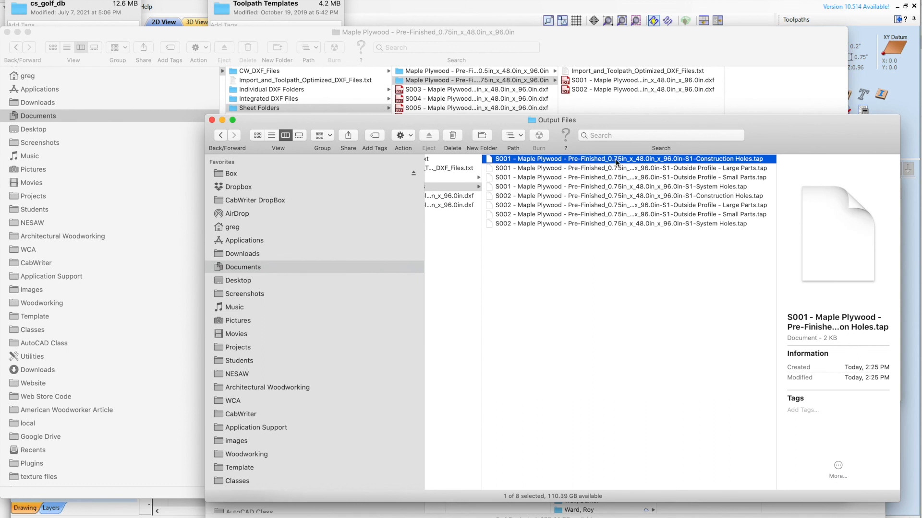
mouse_move(694, 164)
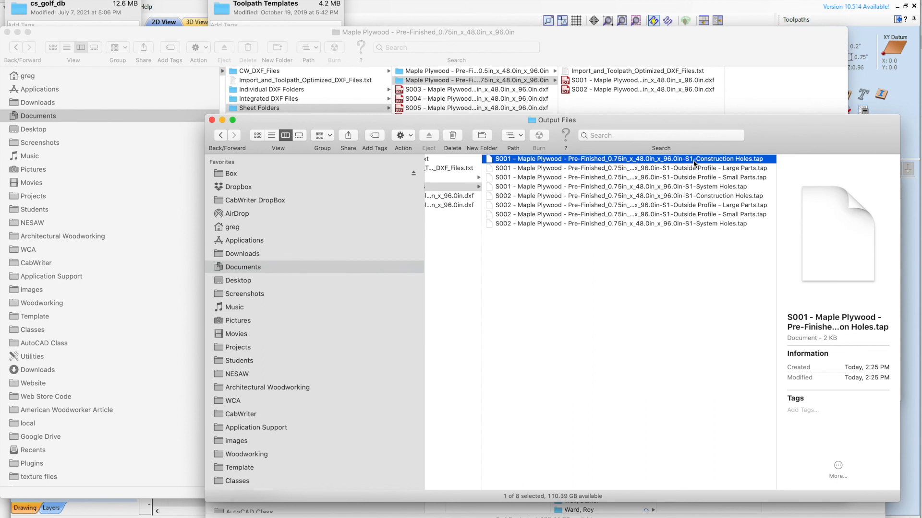
mouse_move(752, 166)
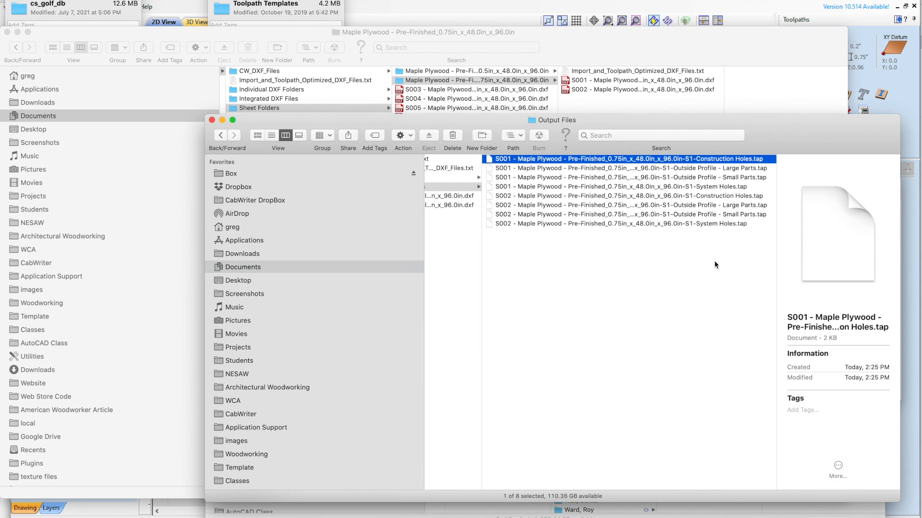
mouse_move(757, 167)
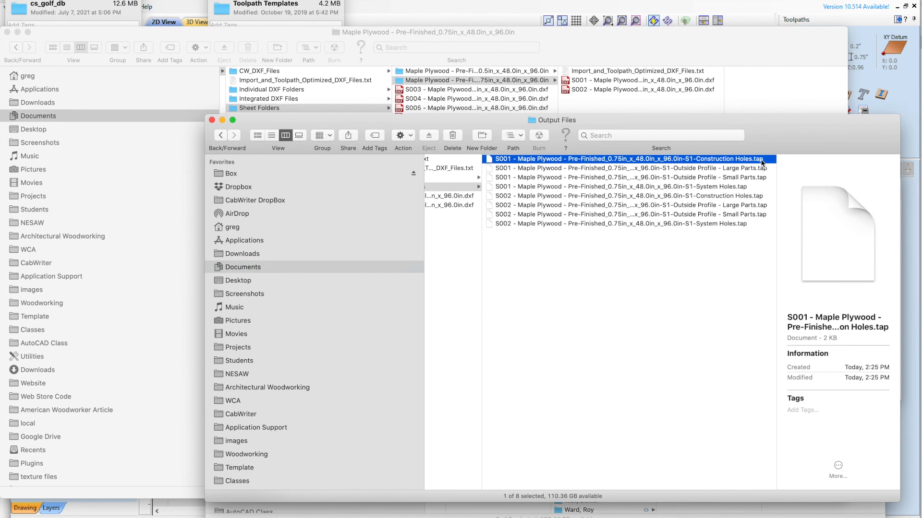
mouse_move(744, 275)
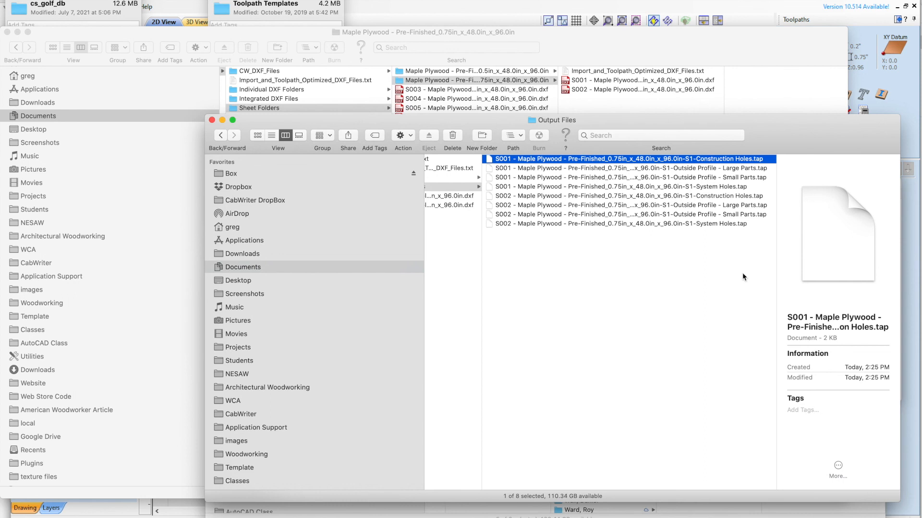
mouse_move(536, 201)
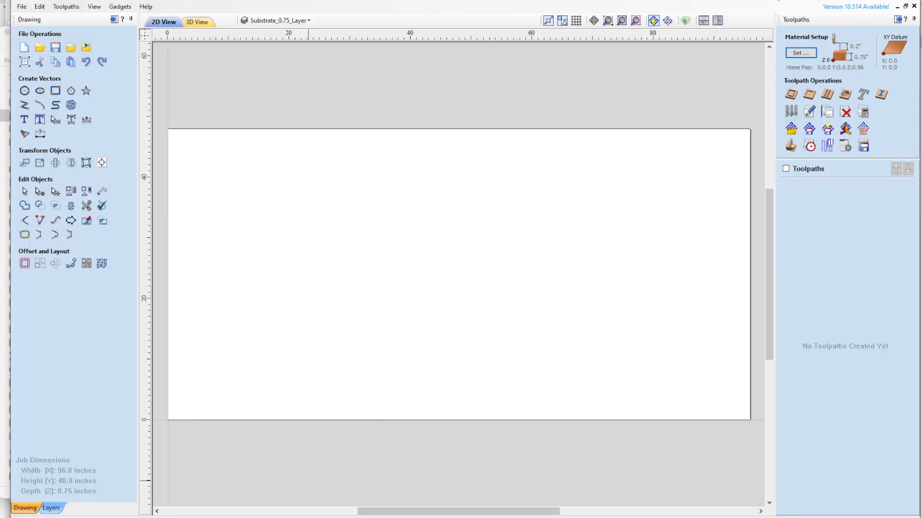
mouse_move(491, 270)
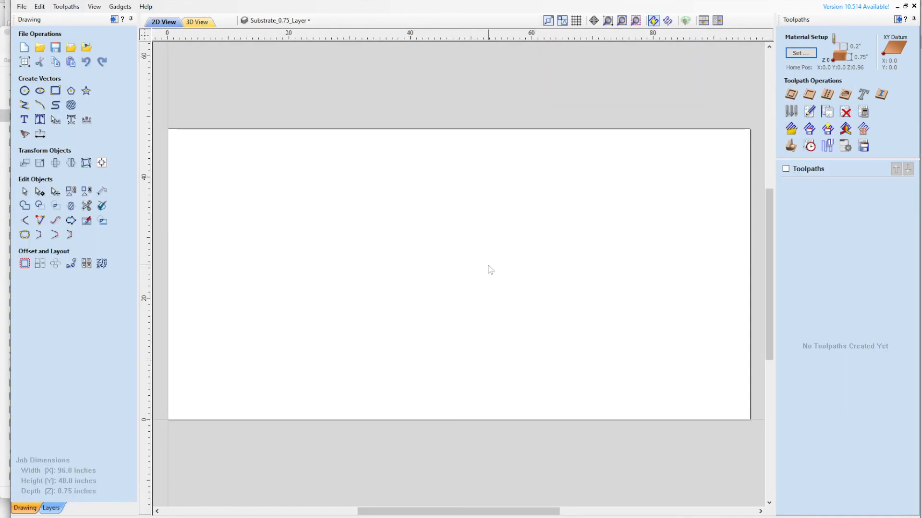
mouse_move(596, 94)
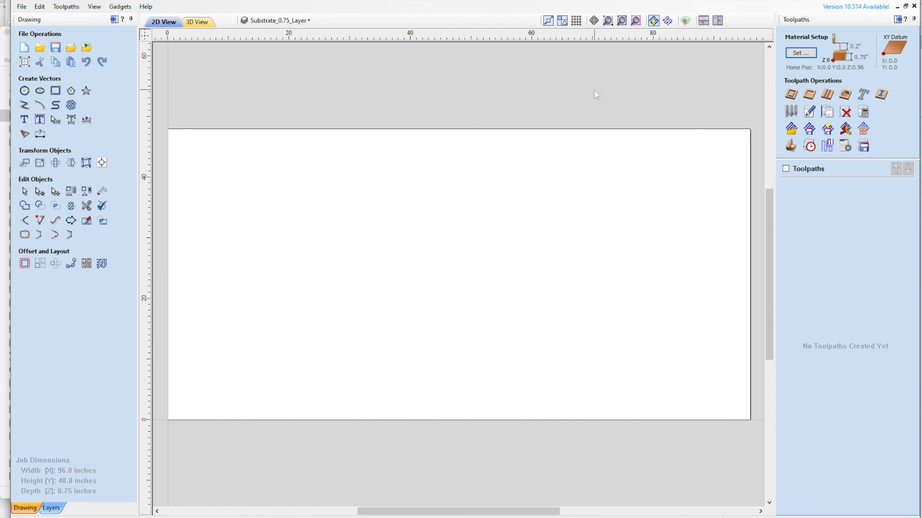
mouse_move(592, 100)
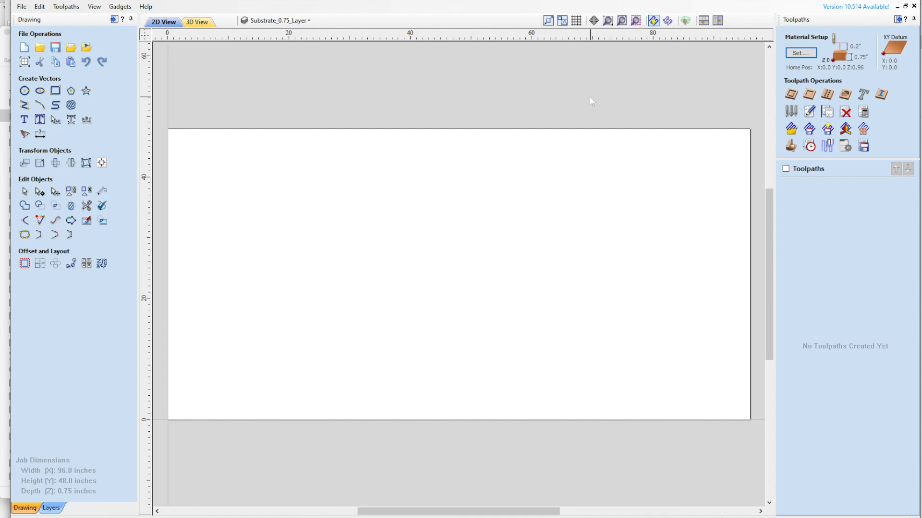
mouse_move(600, 95)
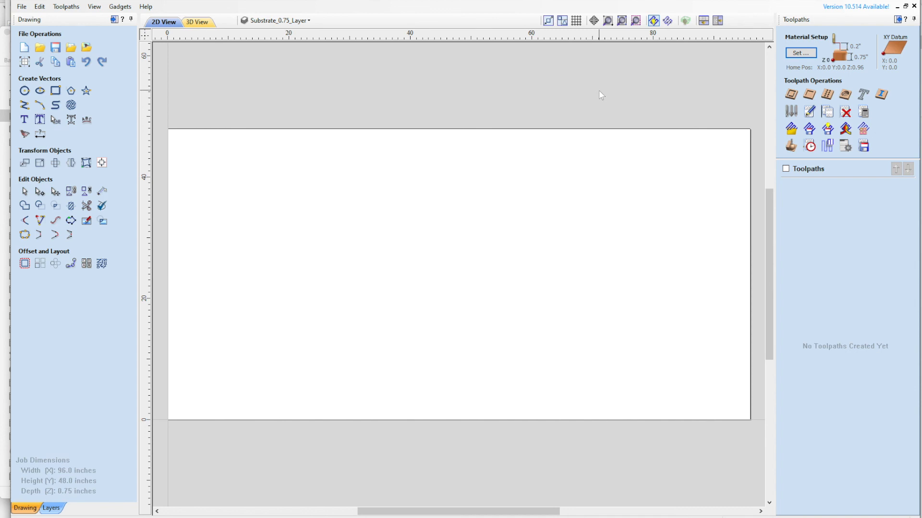
mouse_move(587, 98)
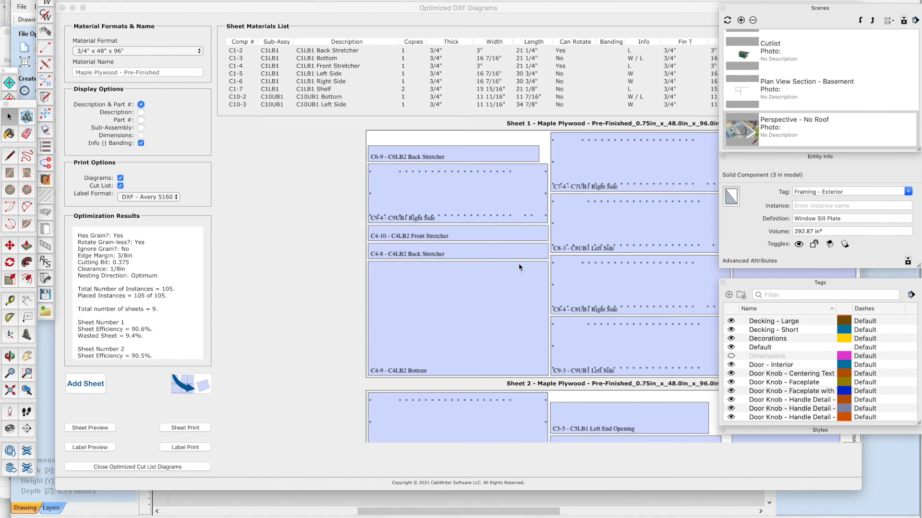
mouse_move(399, 206)
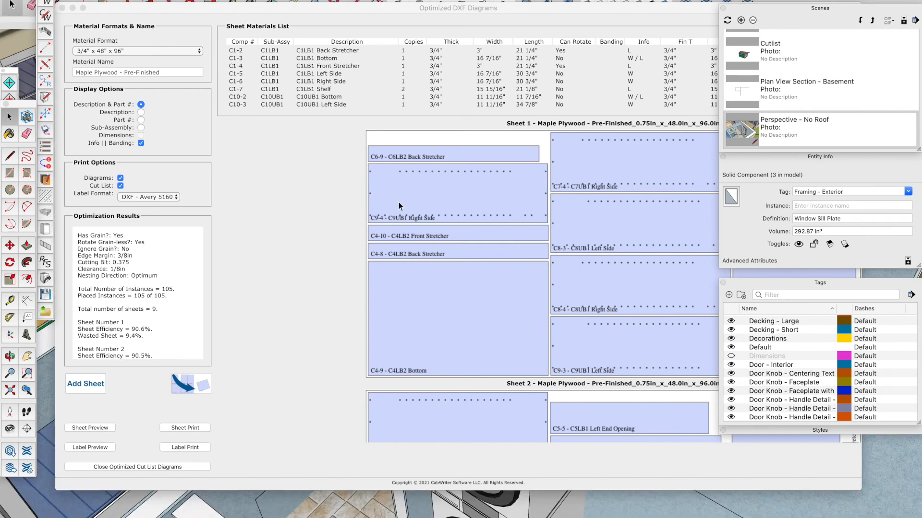
mouse_move(480, 227)
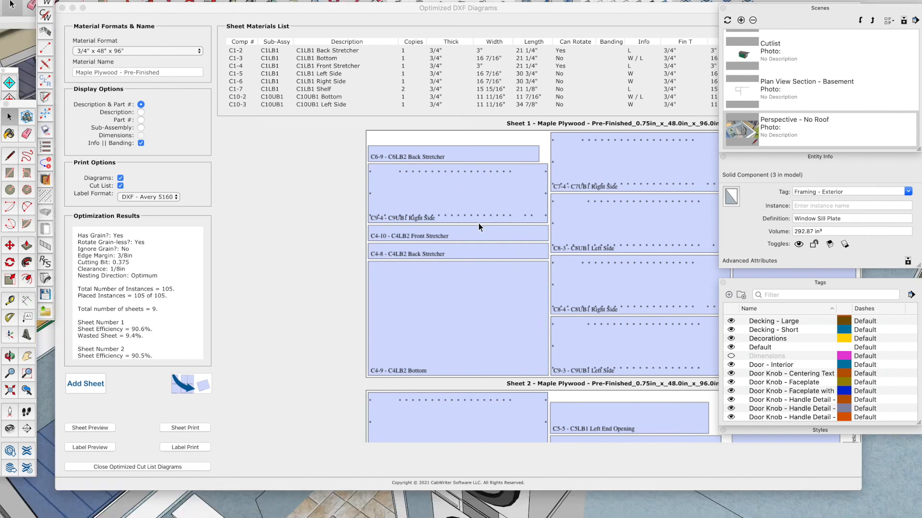
mouse_move(321, 195)
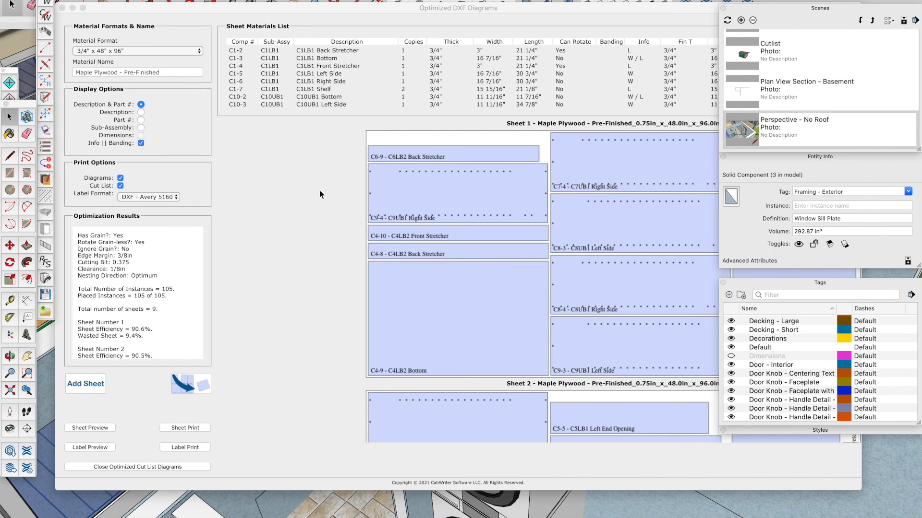
mouse_move(321, 206)
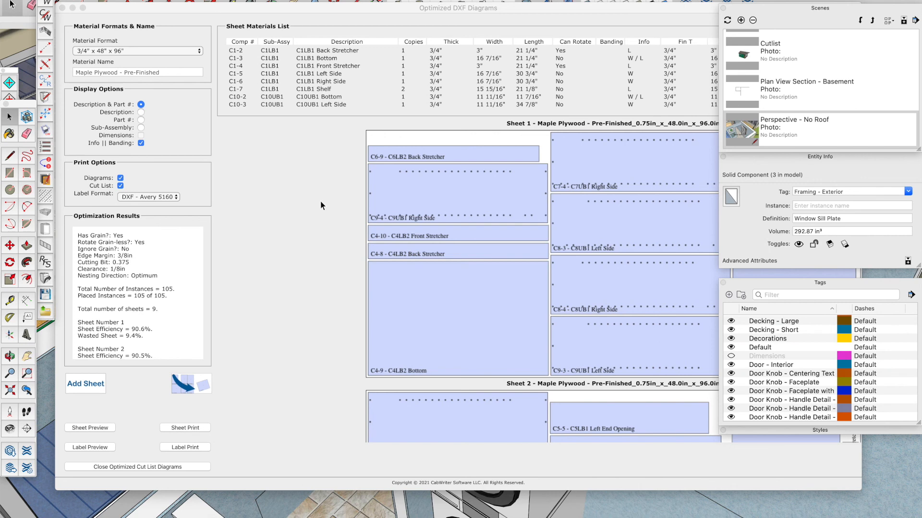
mouse_move(333, 209)
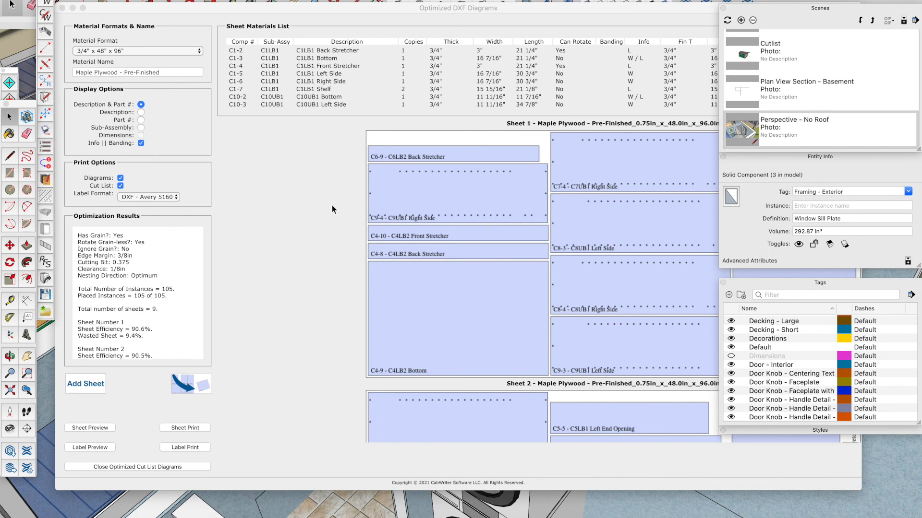